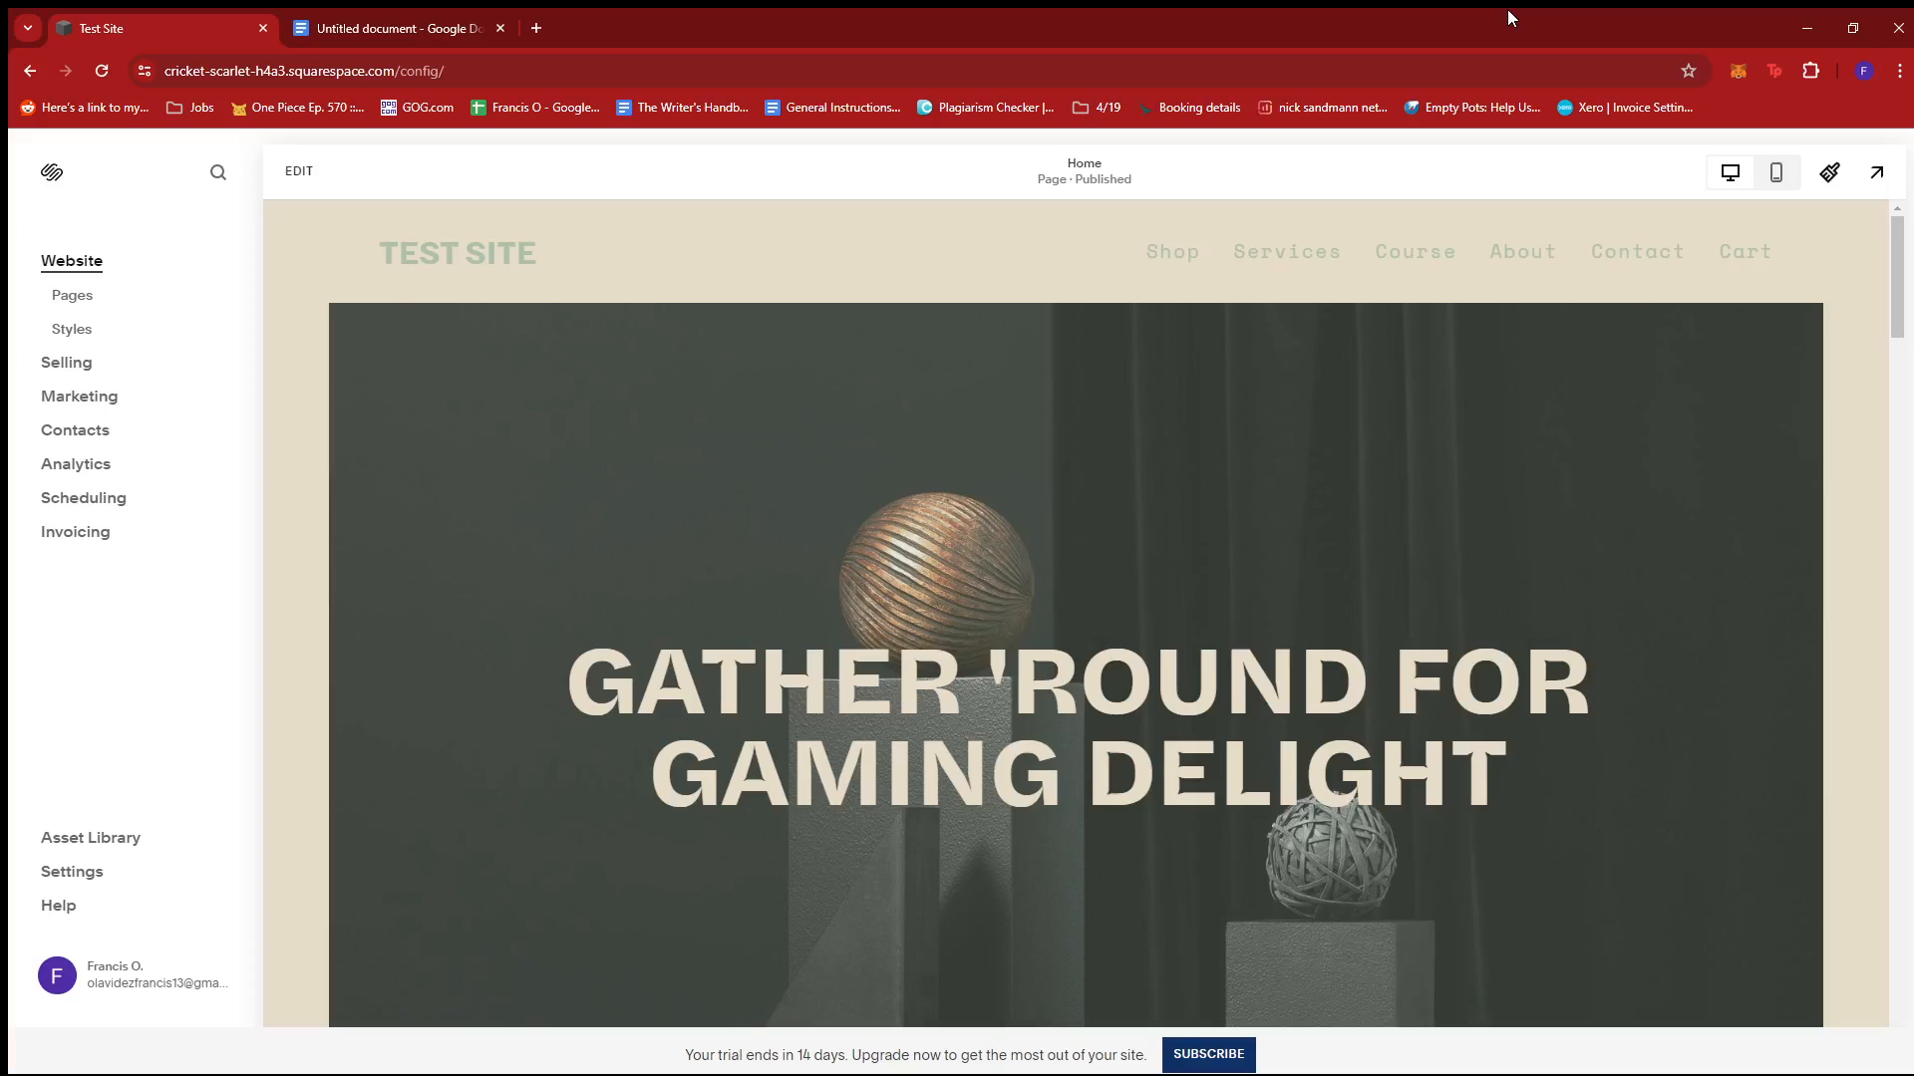
pyautogui.moveTo(200, 416)
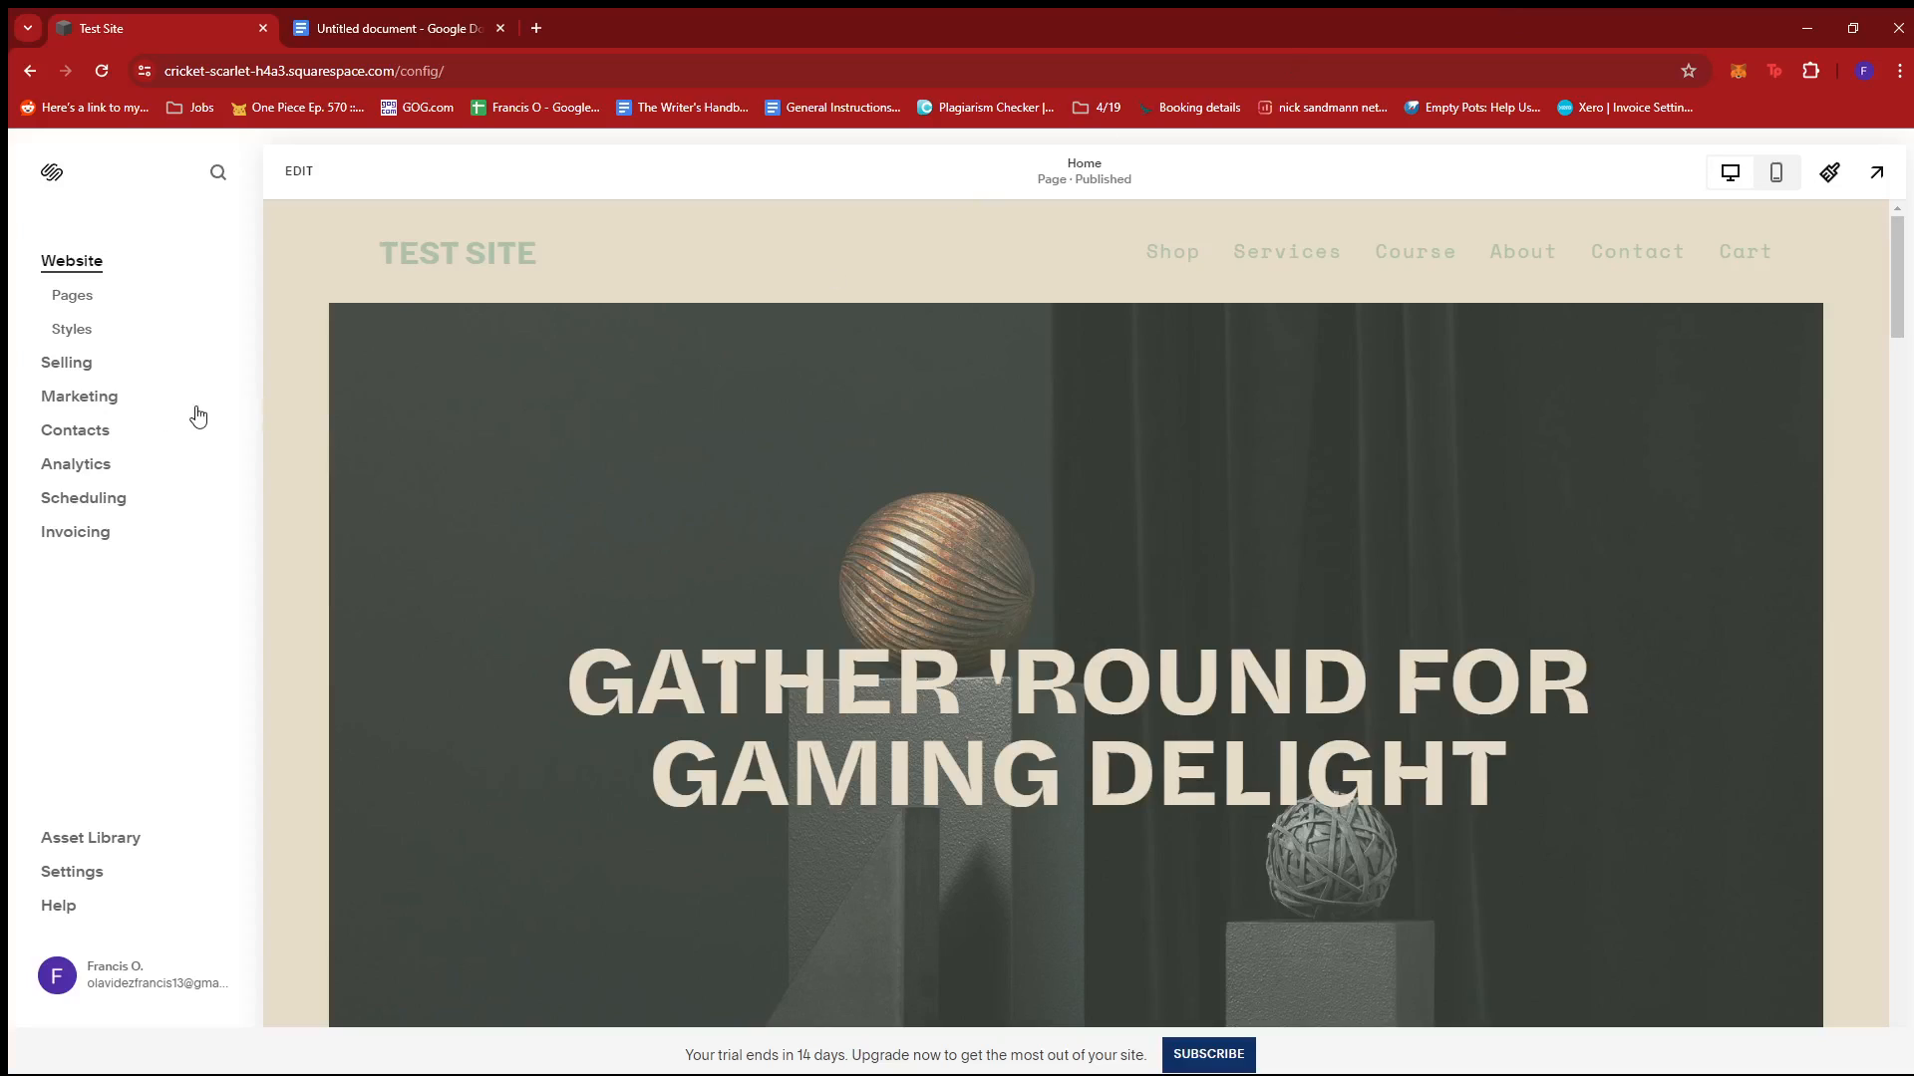
pyautogui.moveTo(47, 265)
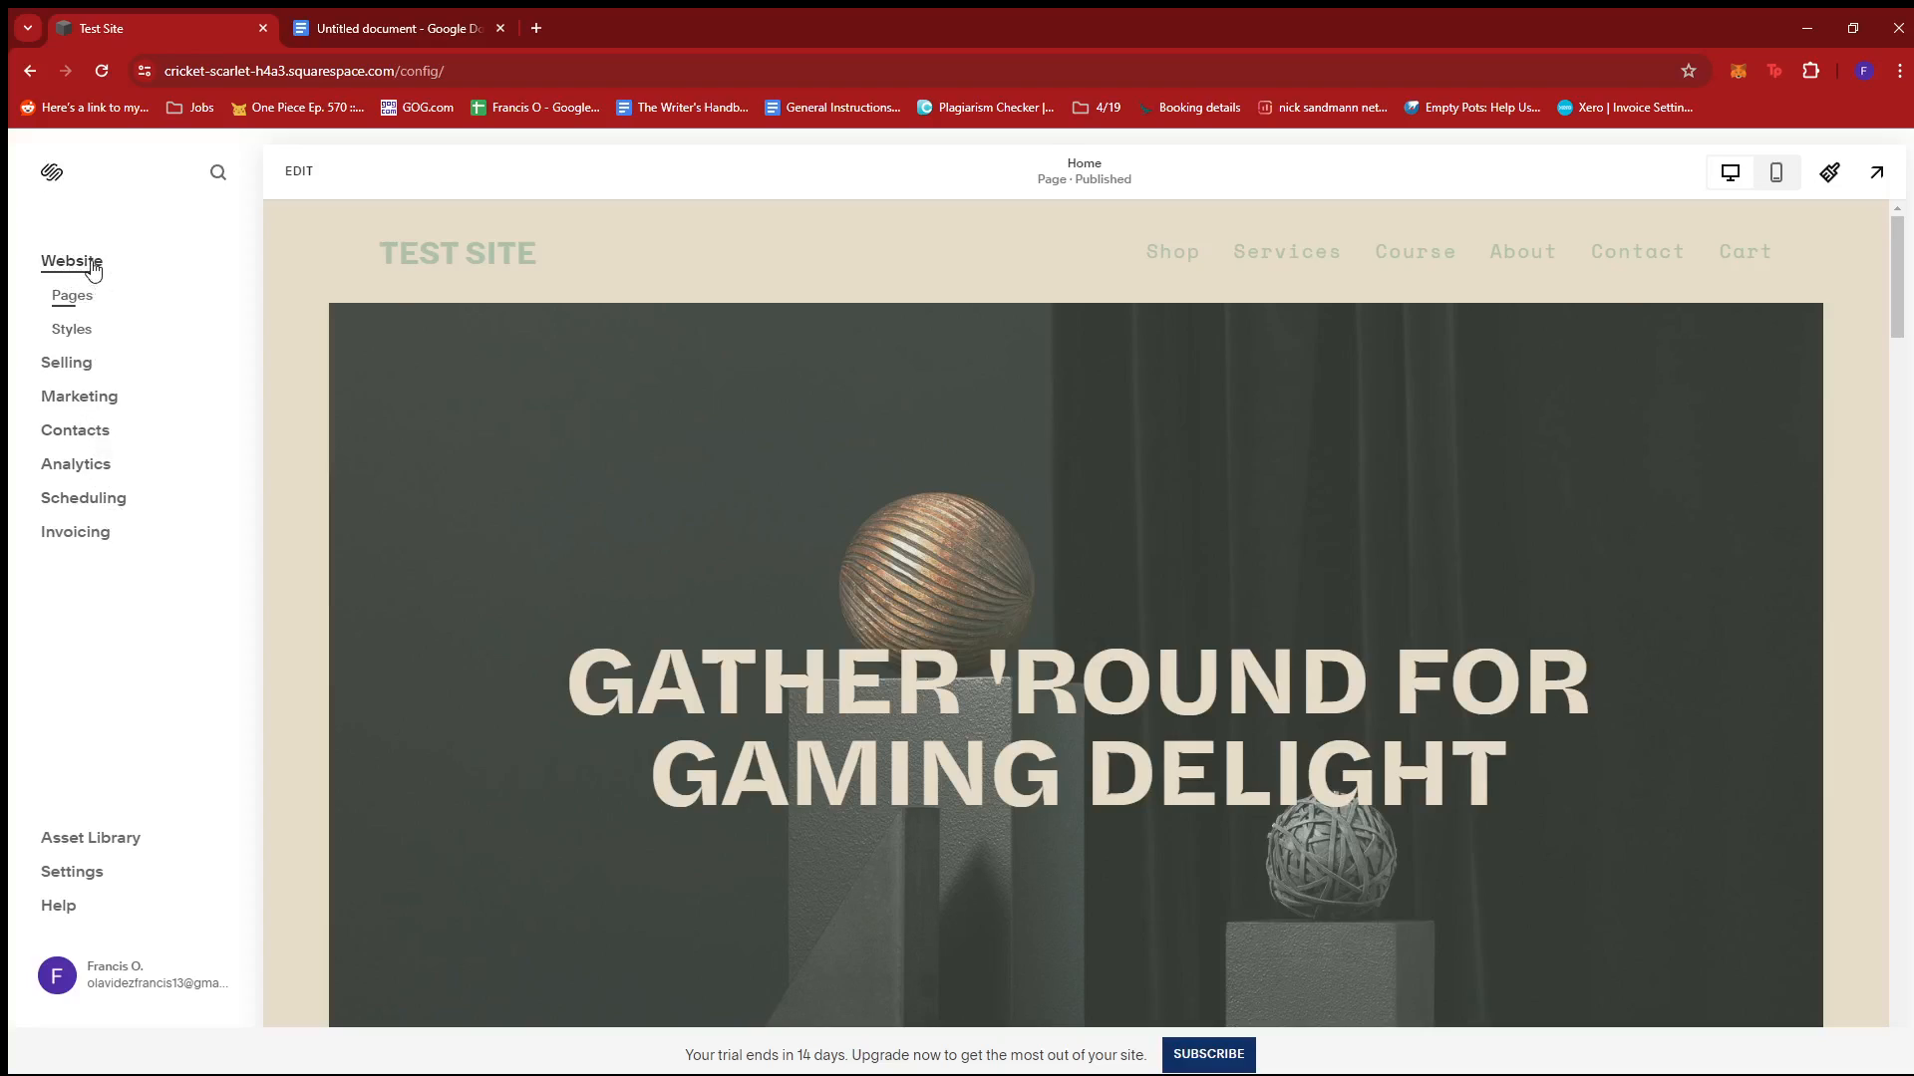
# Step: View the Test Site's page list, briefly checking the Contact page's settings and closing them
pyautogui.click(72, 295)
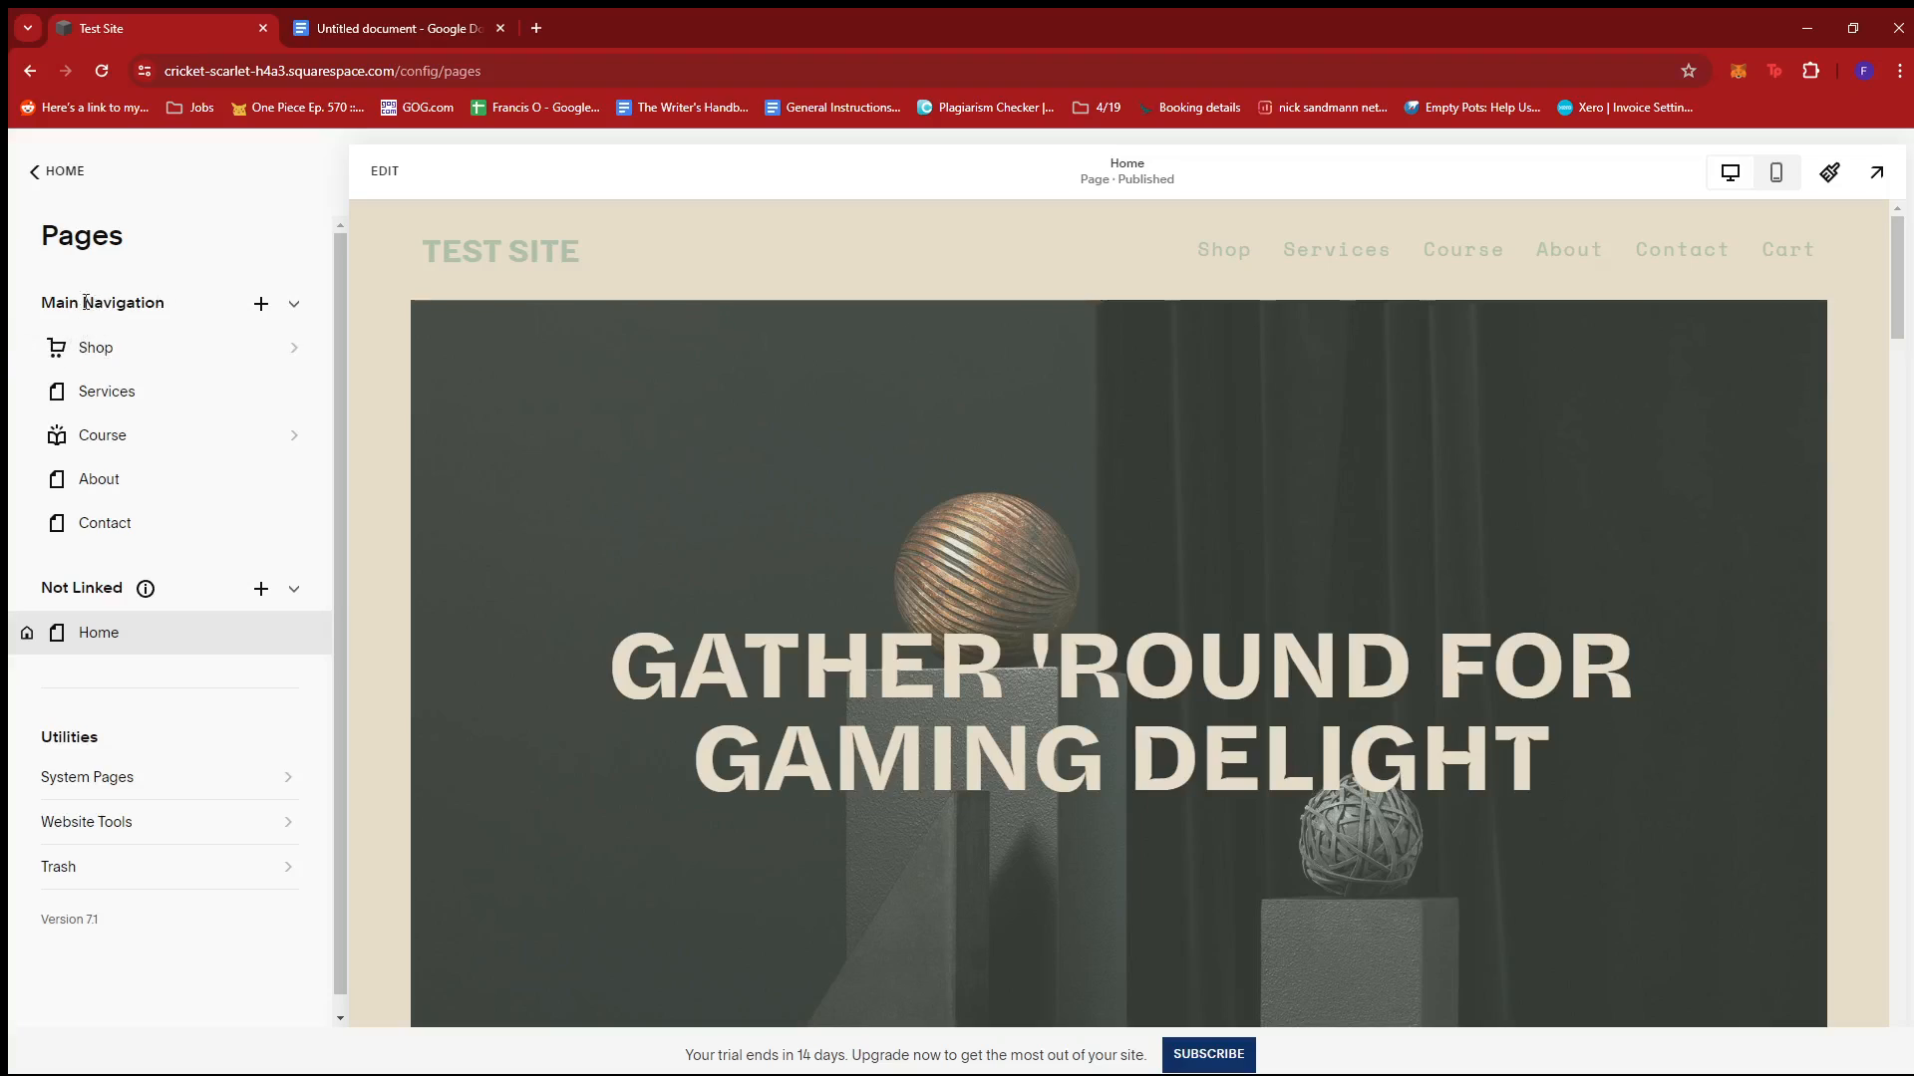
pyautogui.moveTo(110, 347)
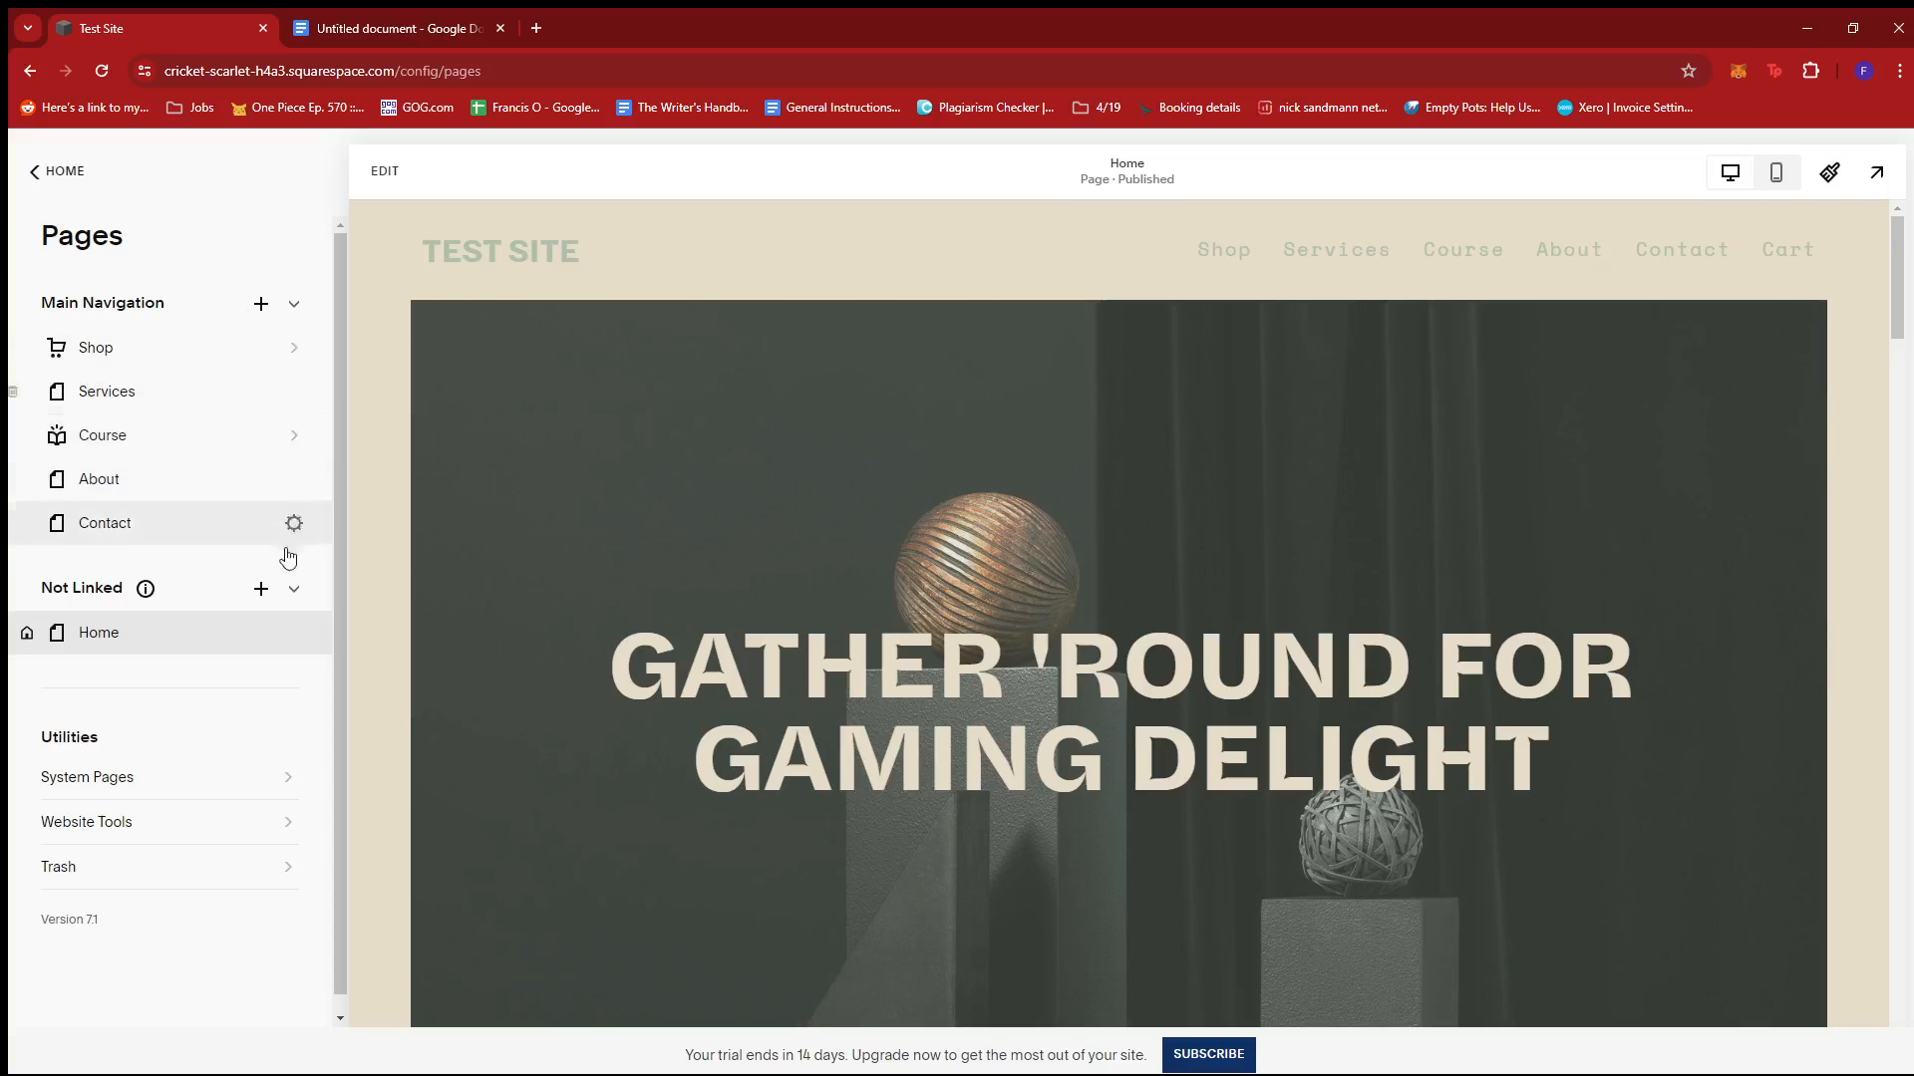
pyautogui.click(293, 523)
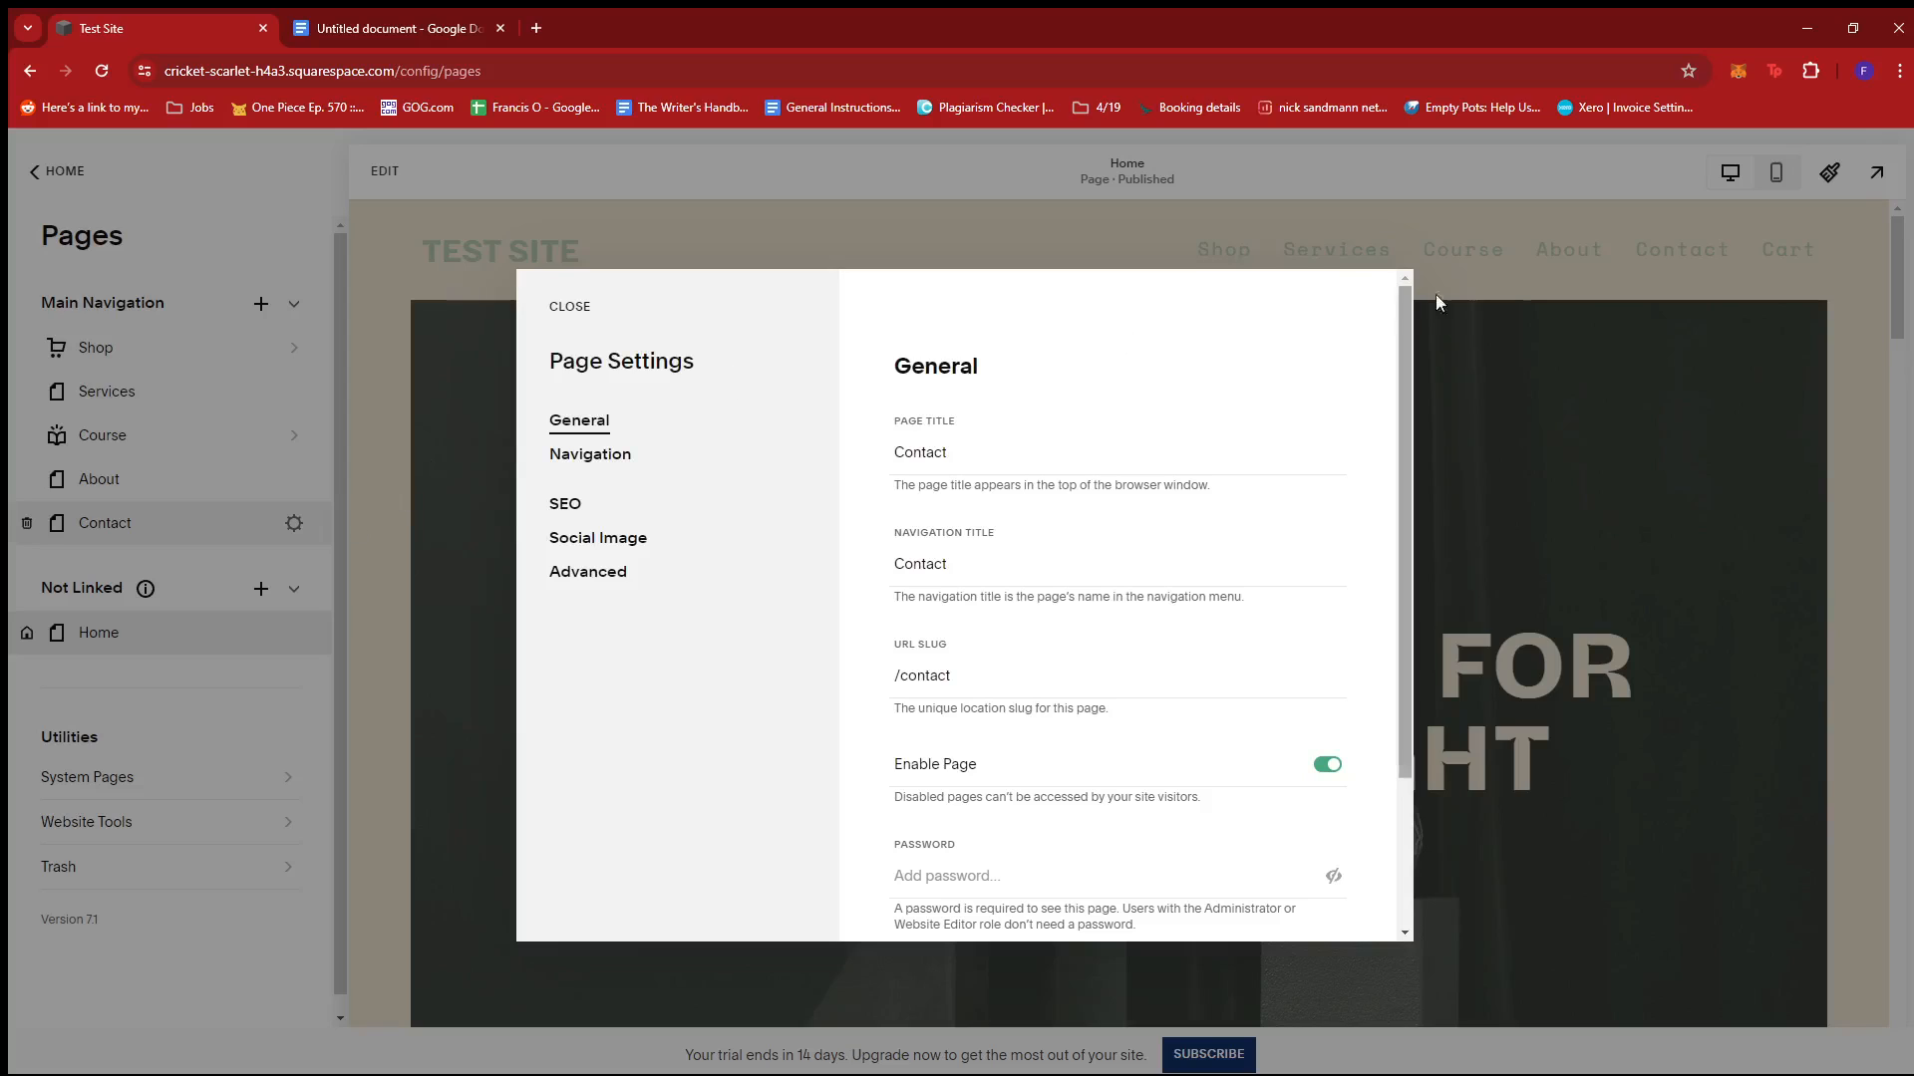
pyautogui.click(568, 307)
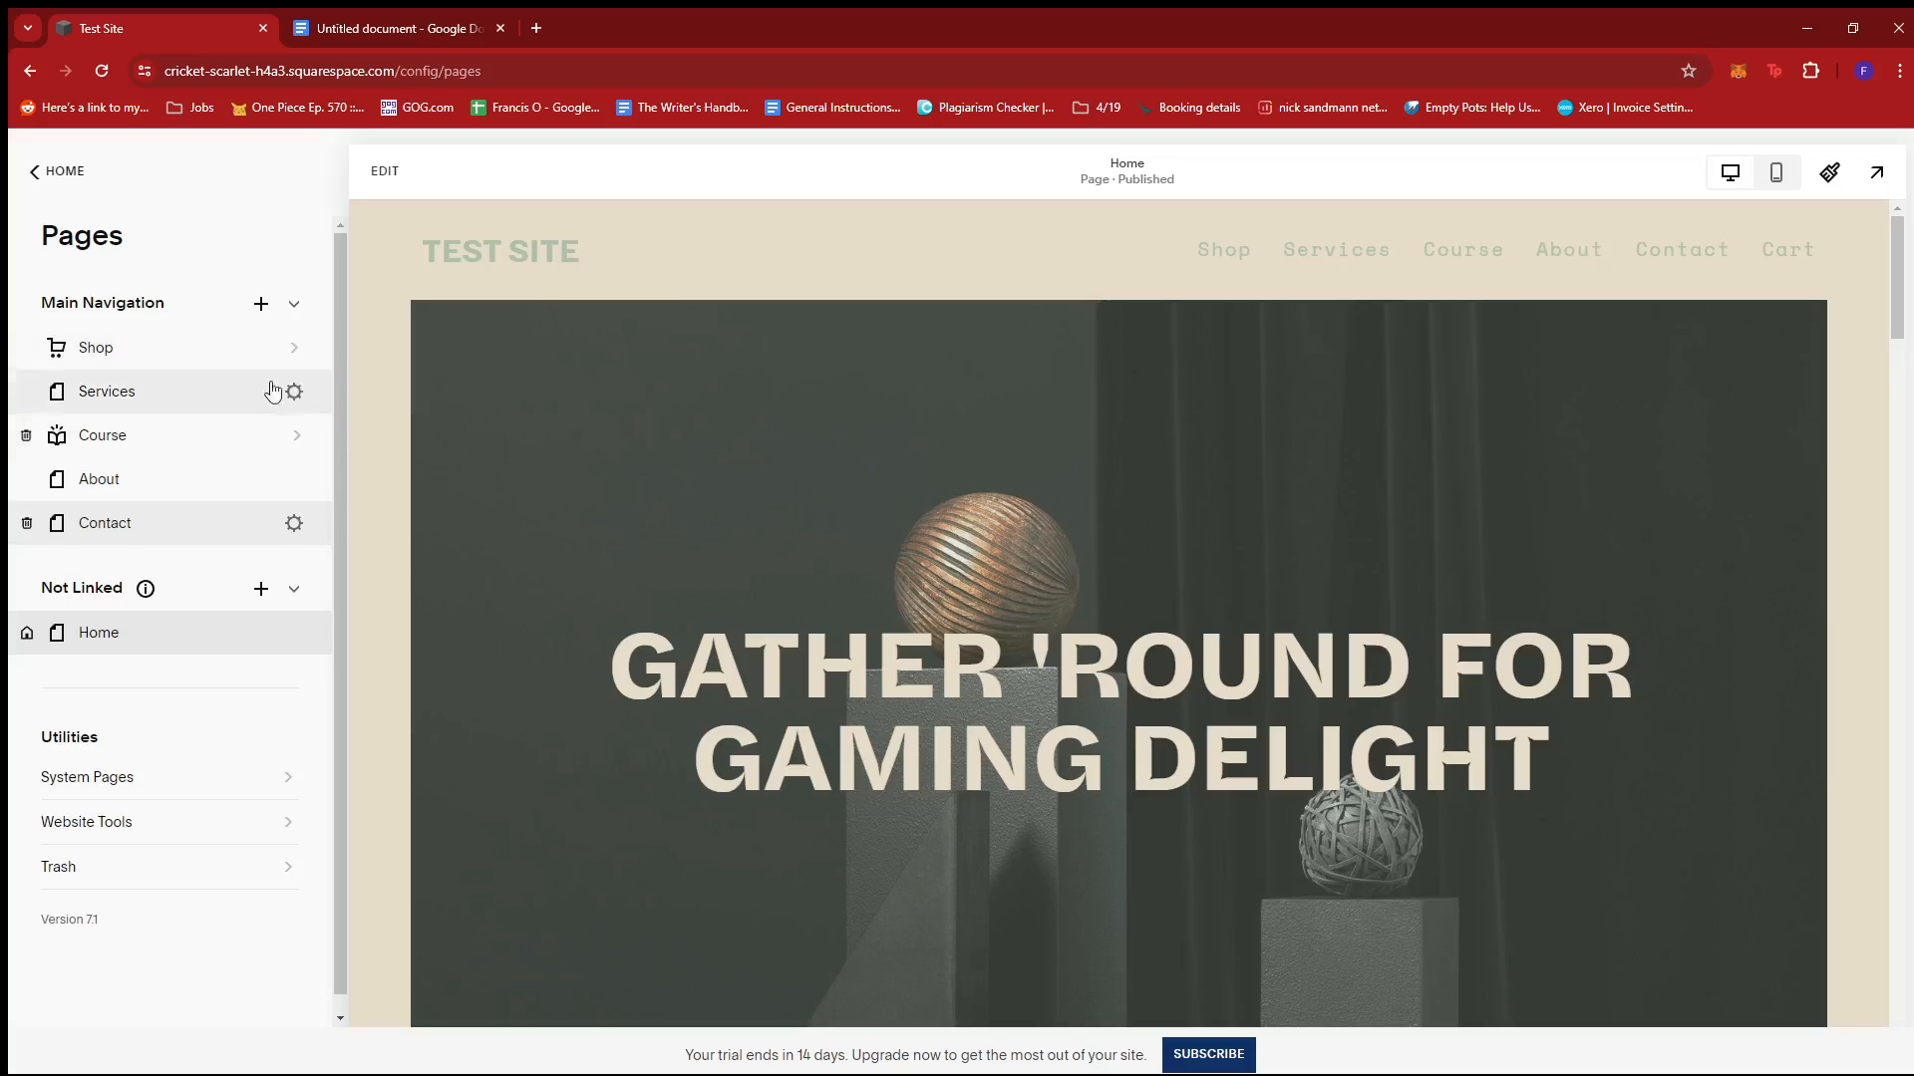
pyautogui.moveTo(250, 357)
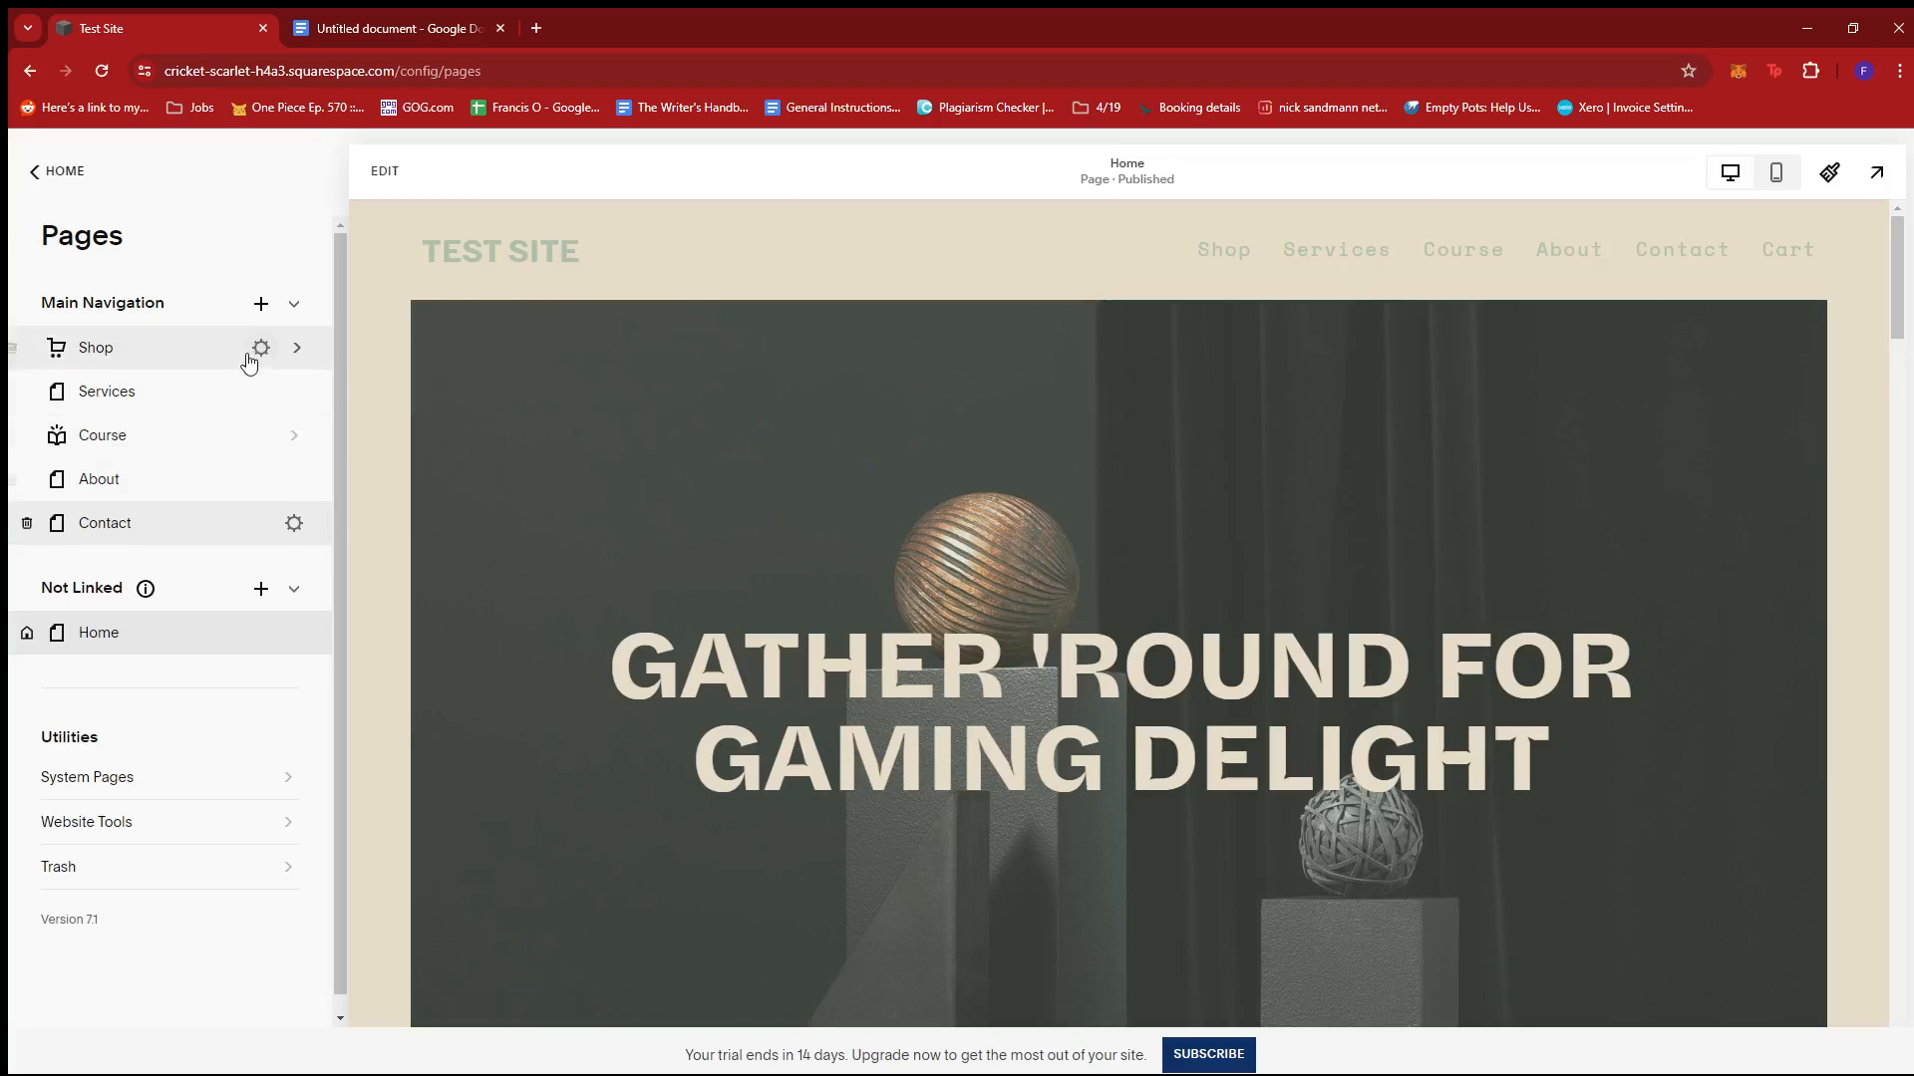
pyautogui.moveTo(257, 535)
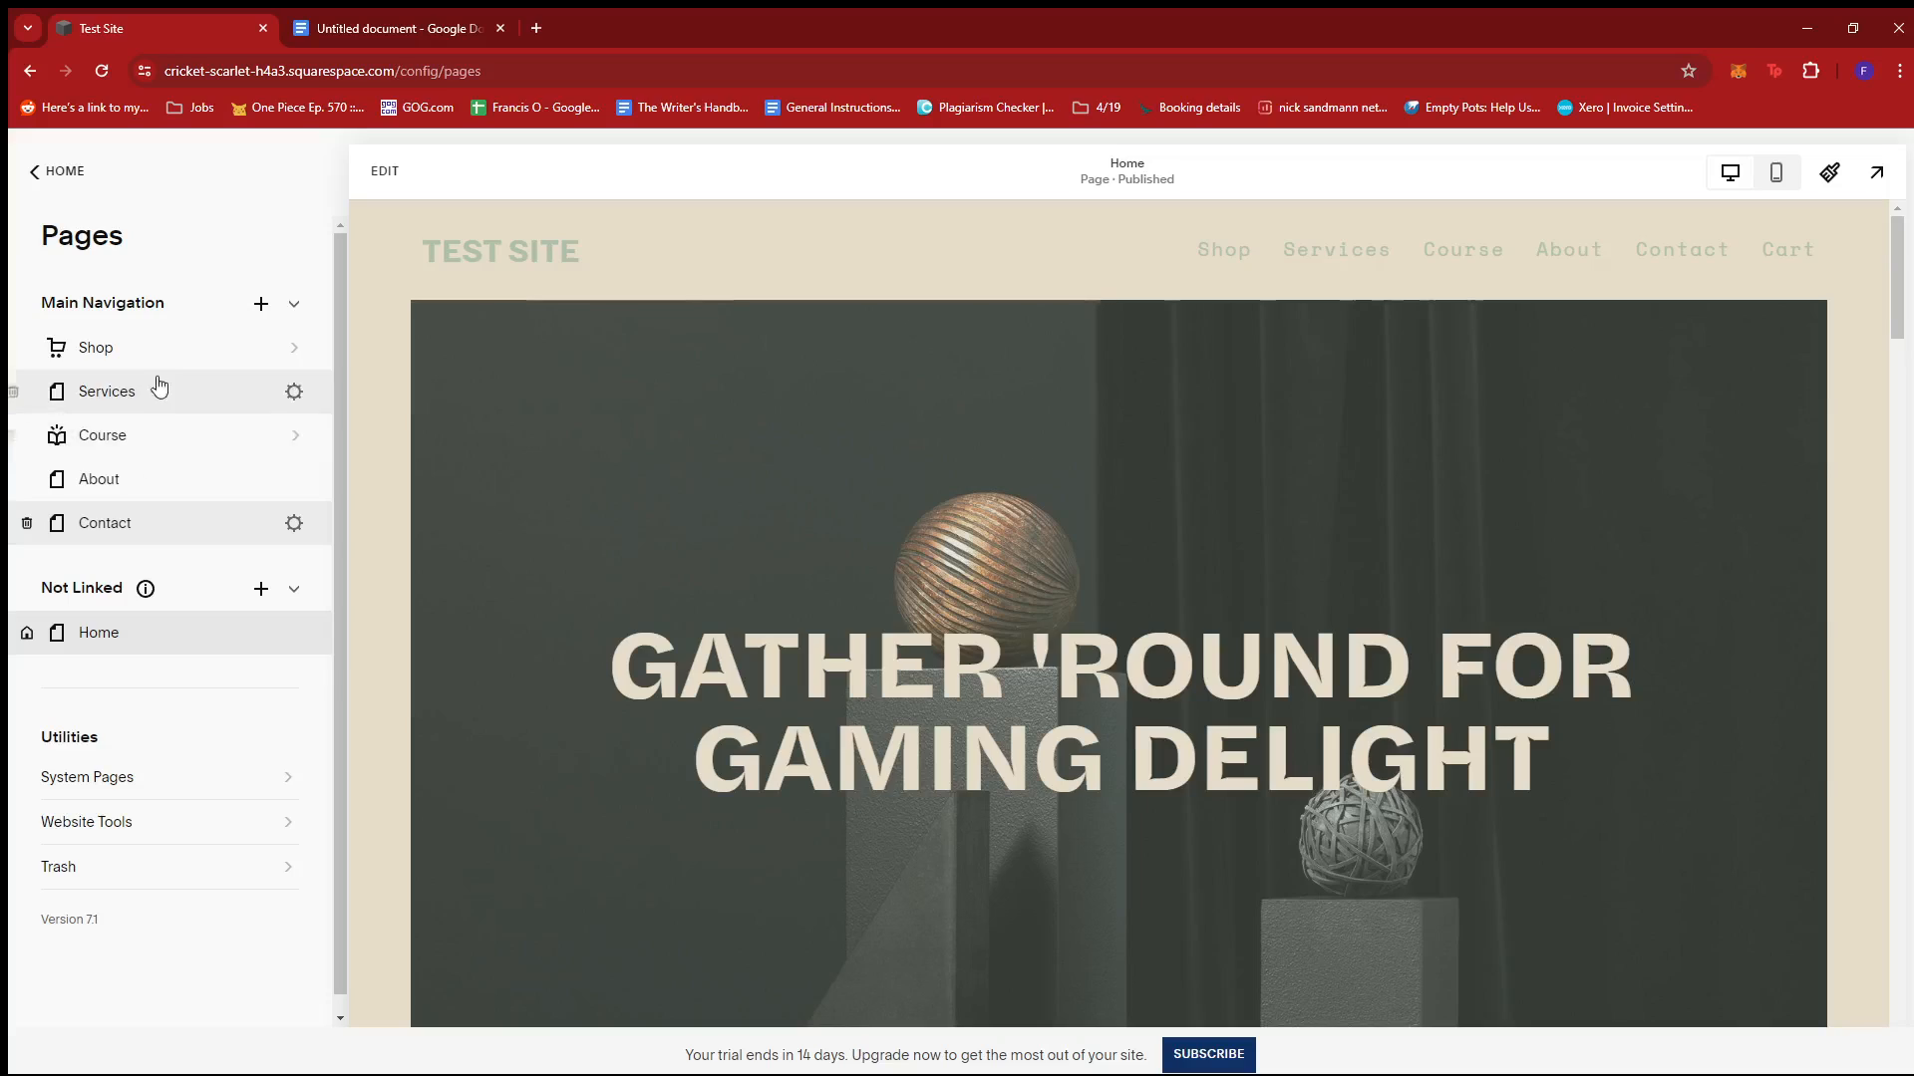
pyautogui.moveTo(305, 356)
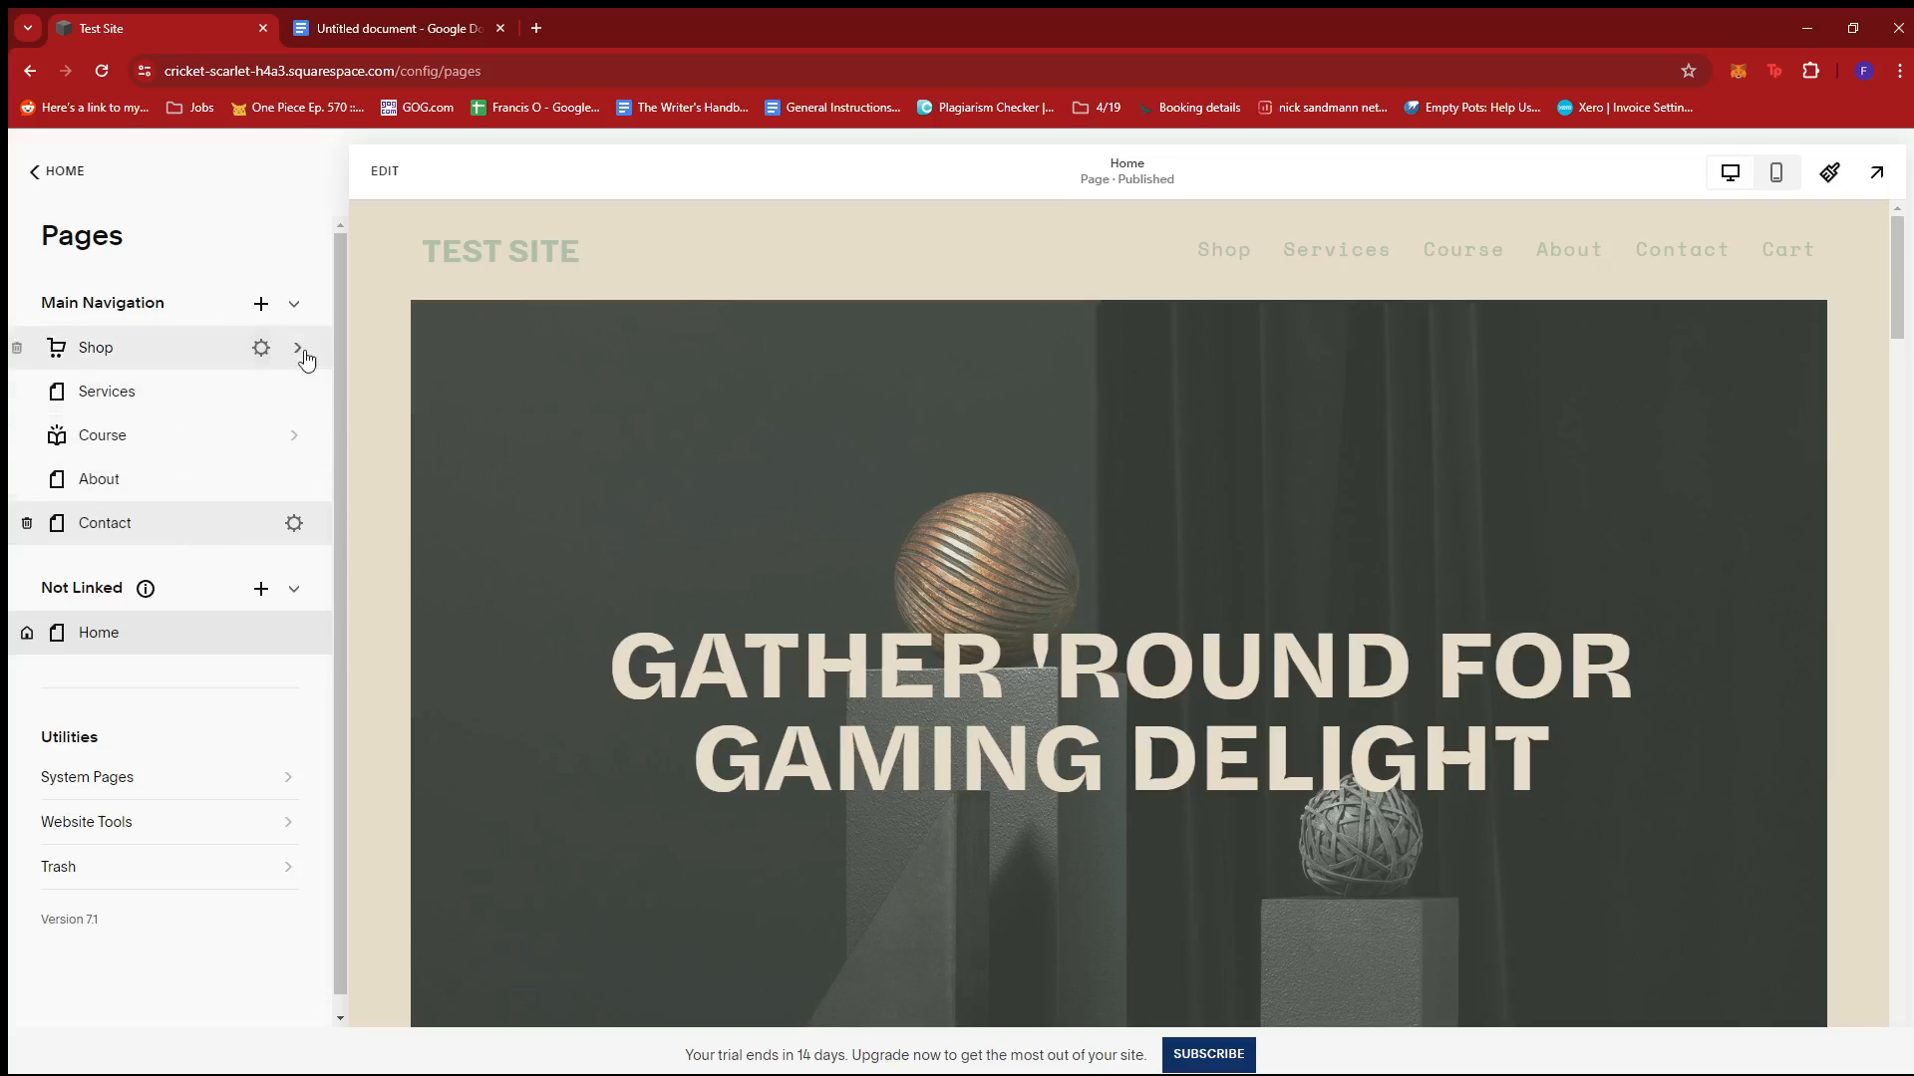
pyautogui.click(295, 347)
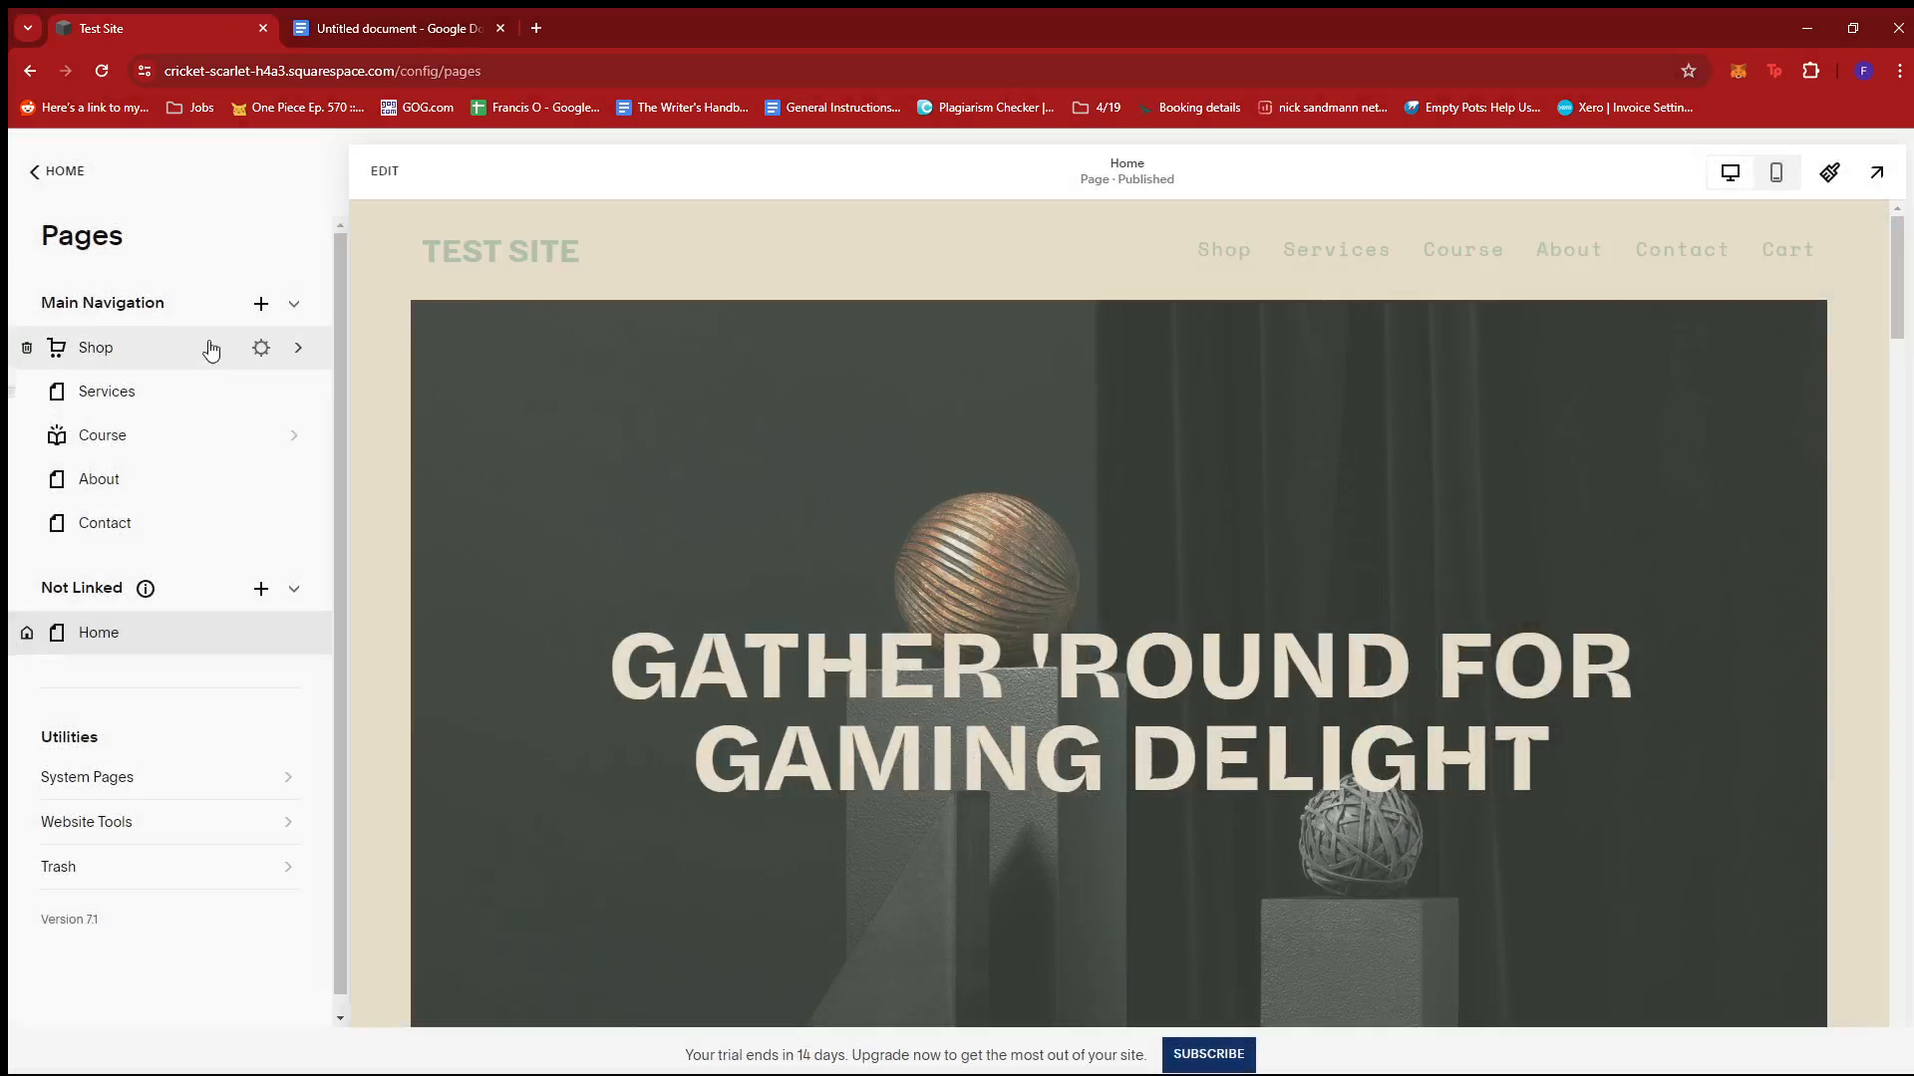
pyautogui.moveTo(140, 636)
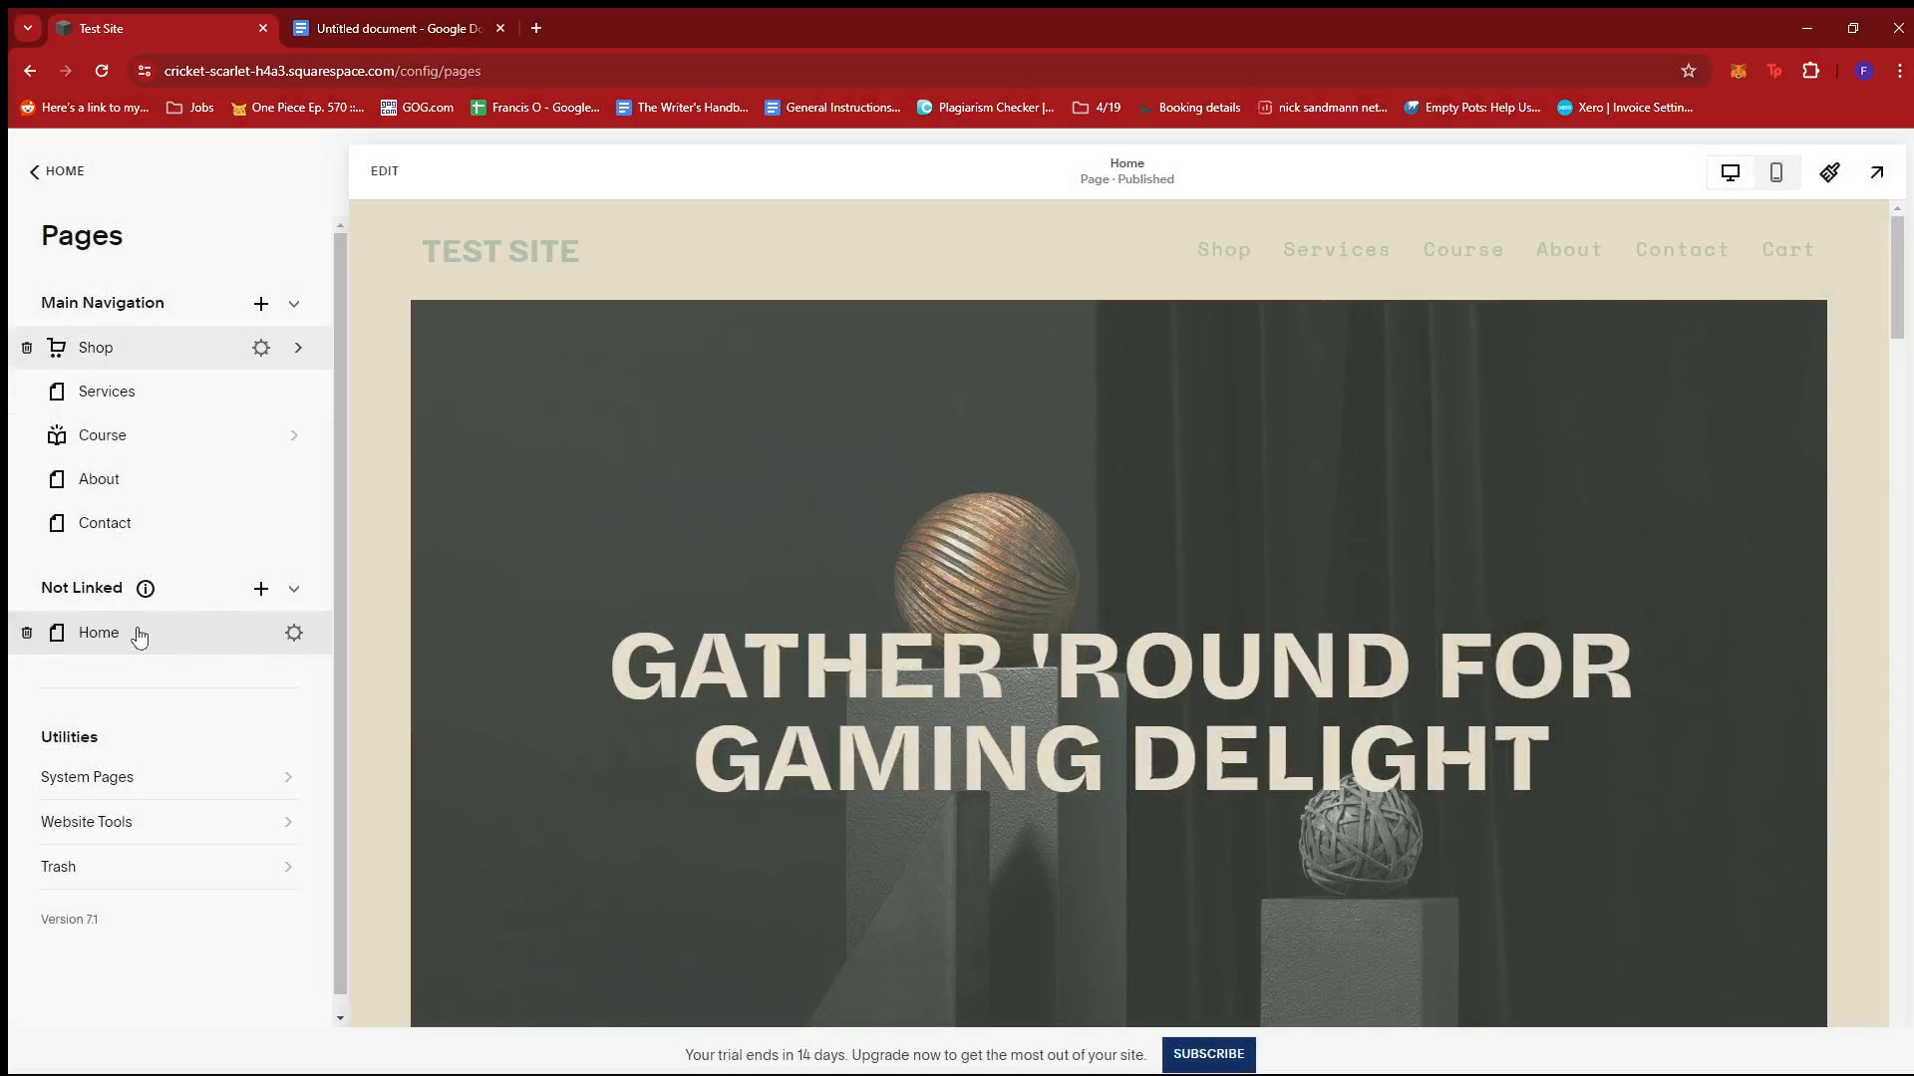
pyautogui.moveTo(265, 644)
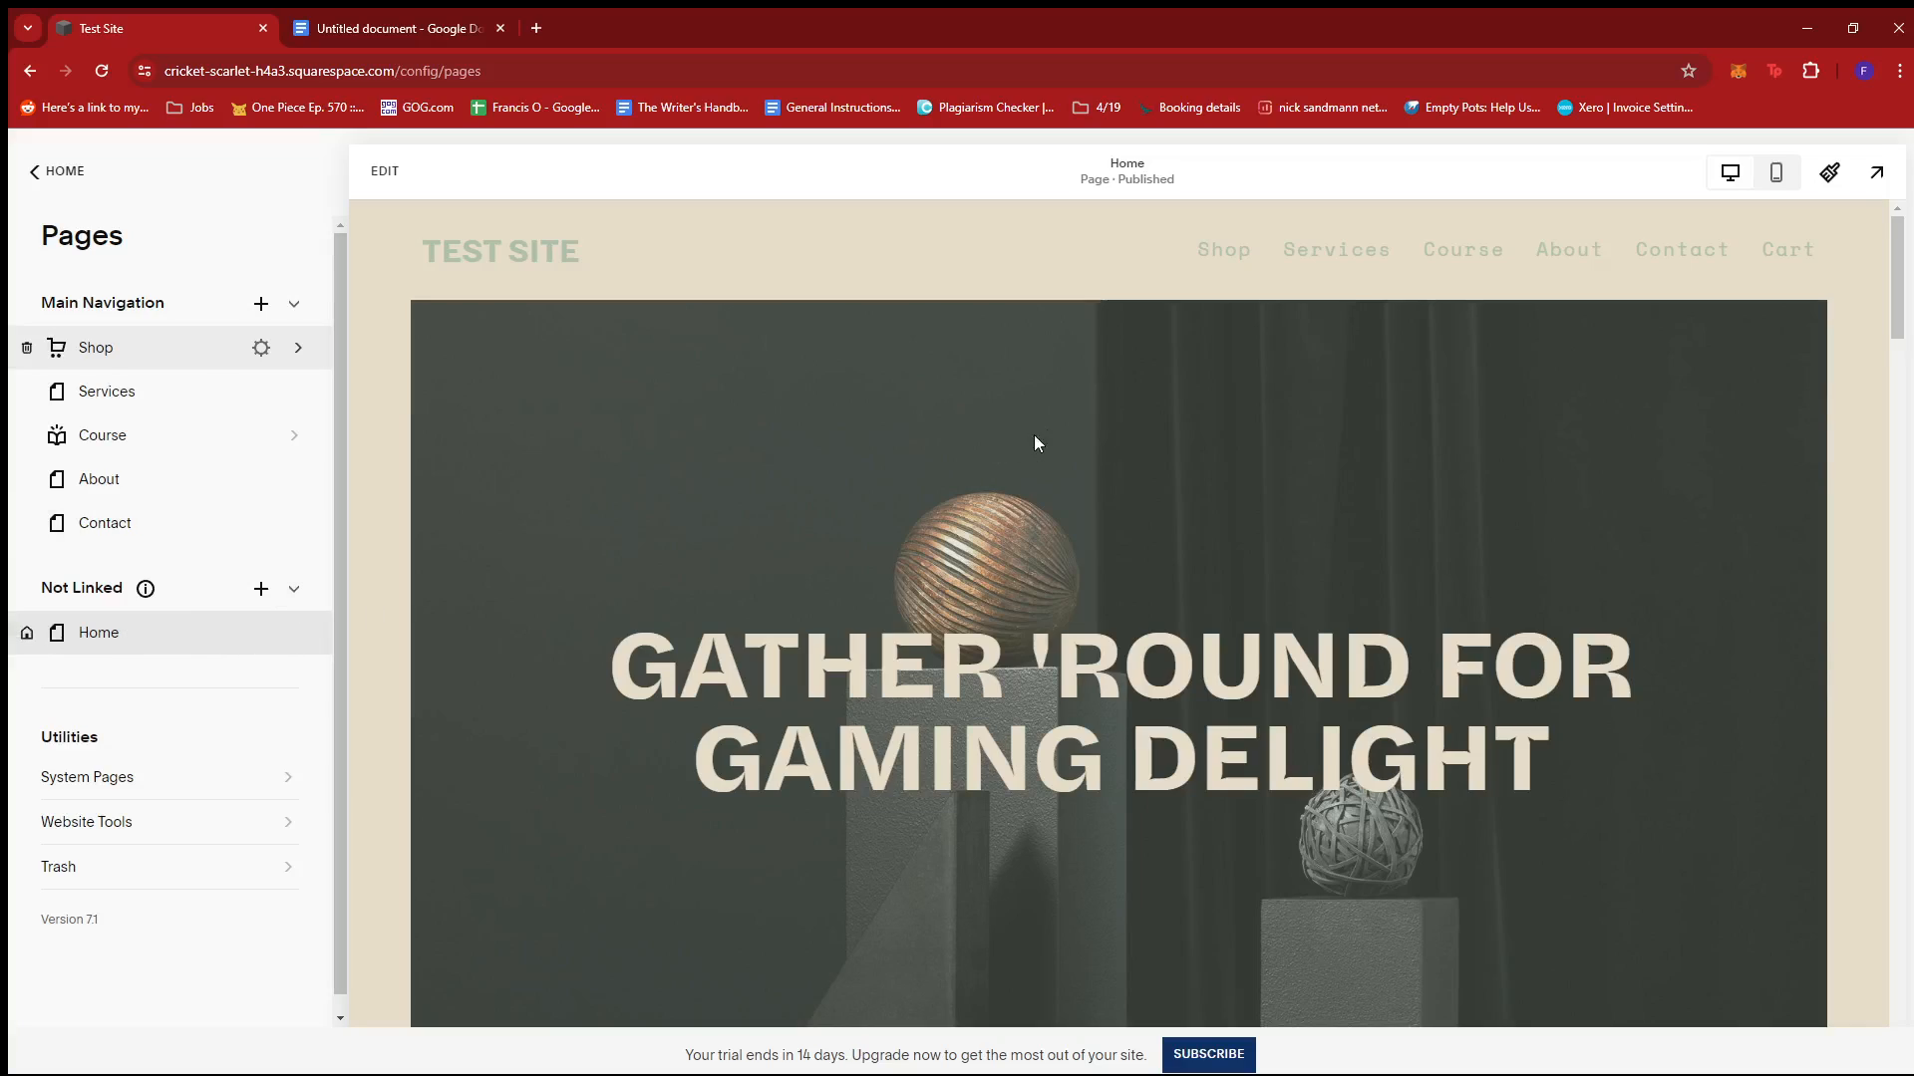
pyautogui.moveTo(293, 199)
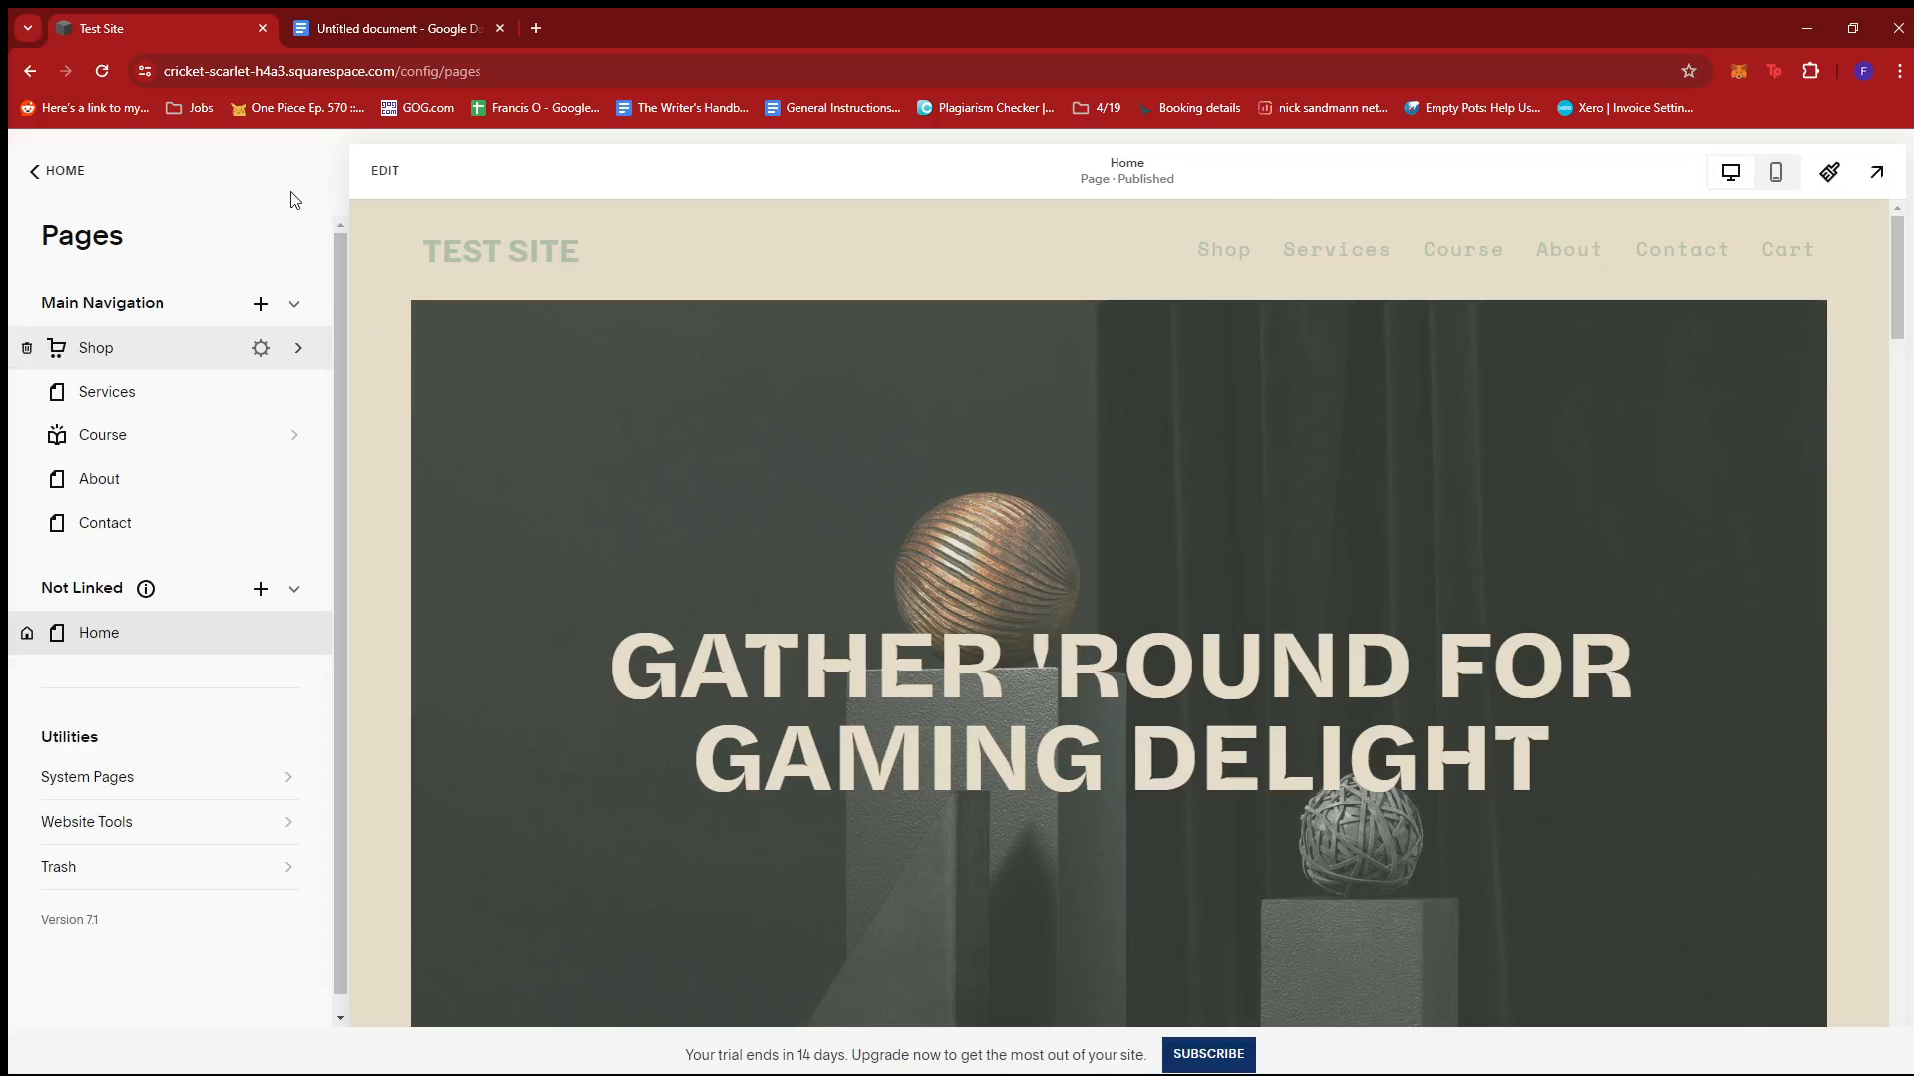
pyautogui.moveTo(293, 200)
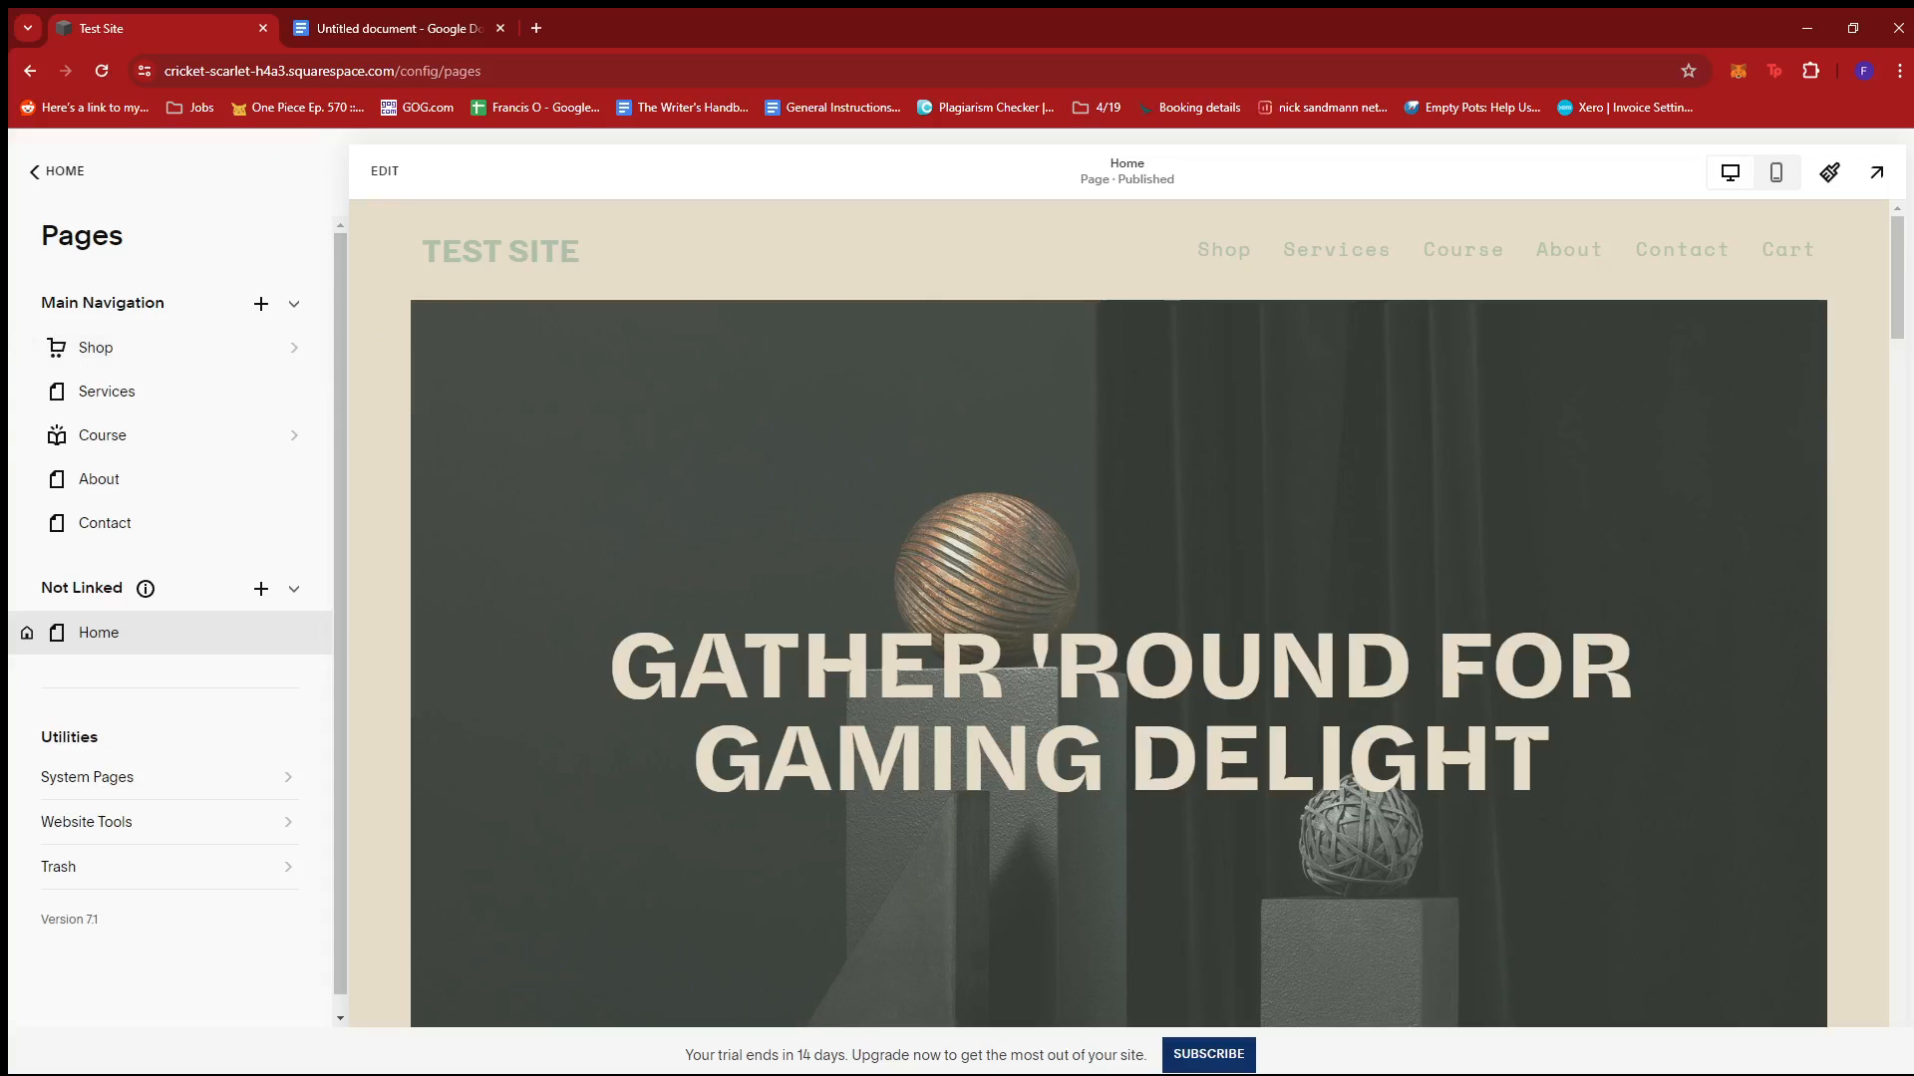
pyautogui.moveTo(1880, 172)
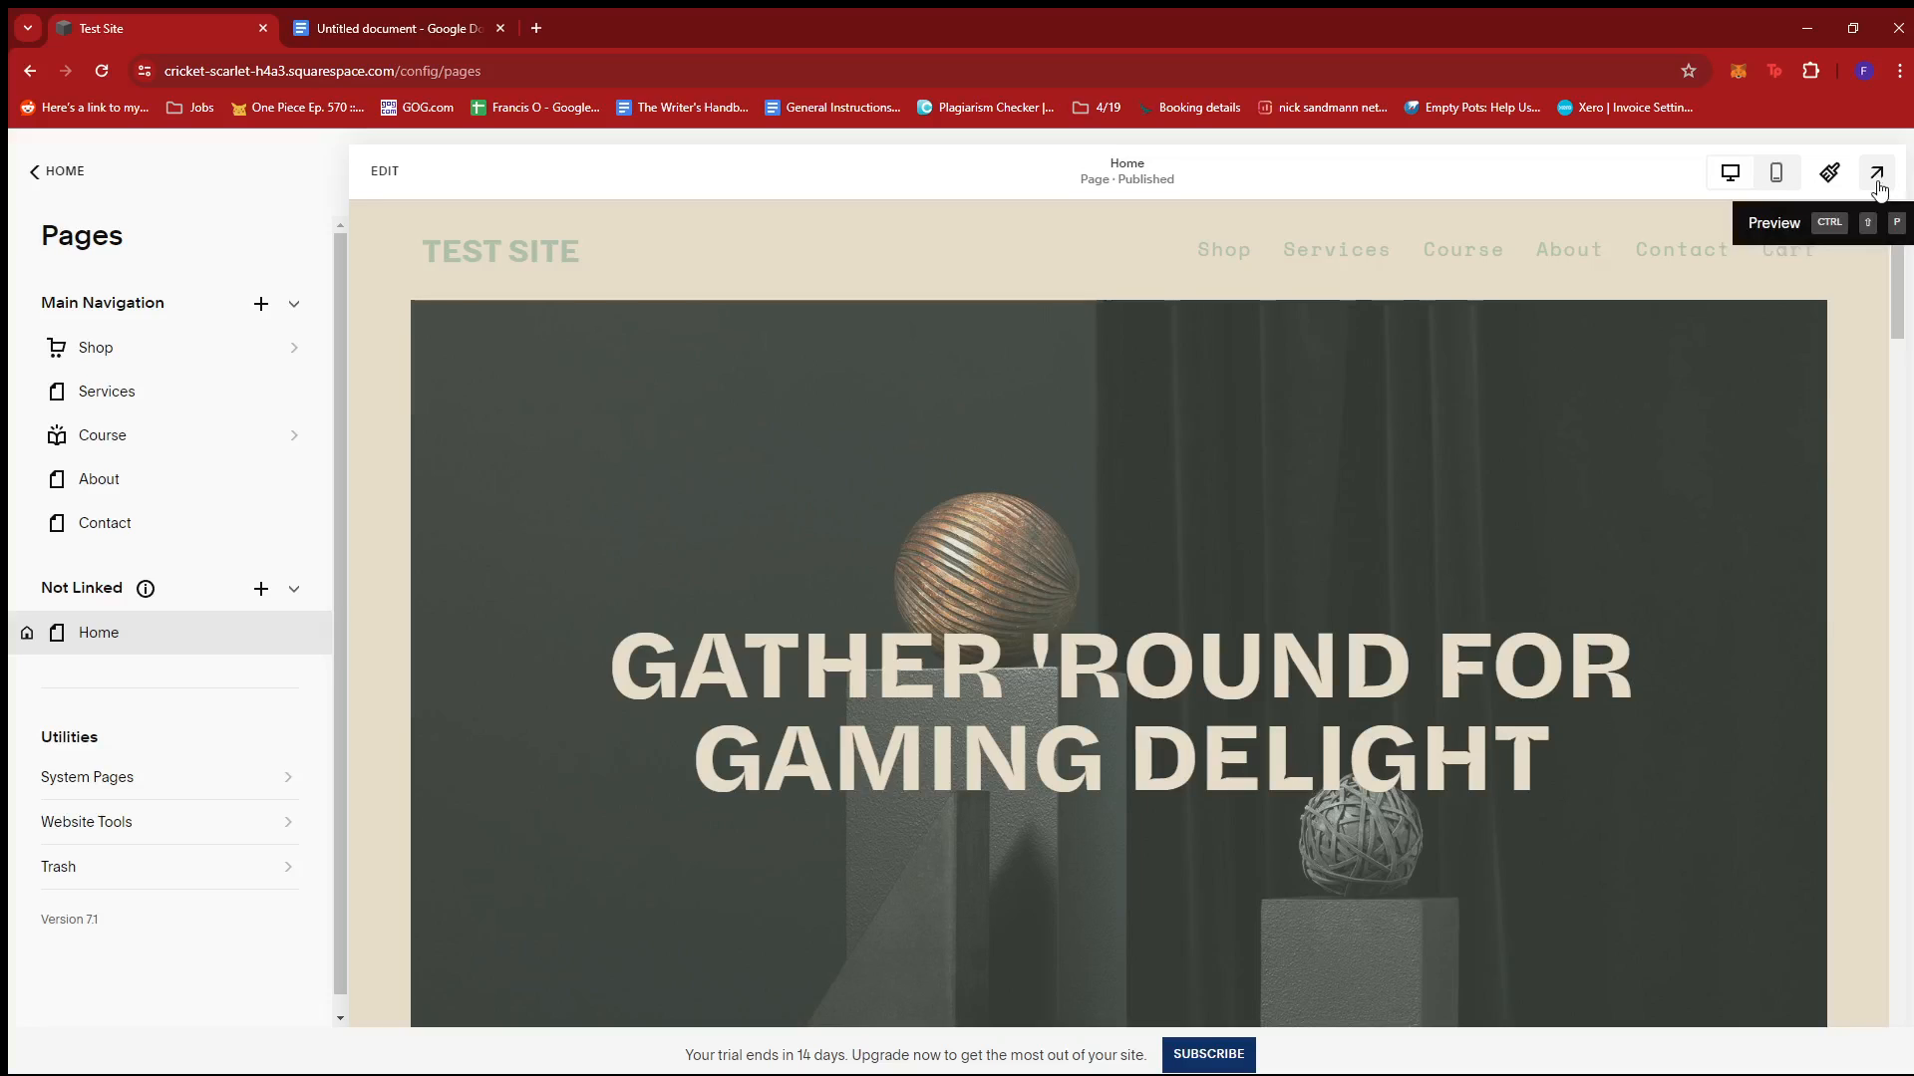
# Step: Preview the homepage full-screen, scrolling down through it and back to the top
pyautogui.click(1878, 173)
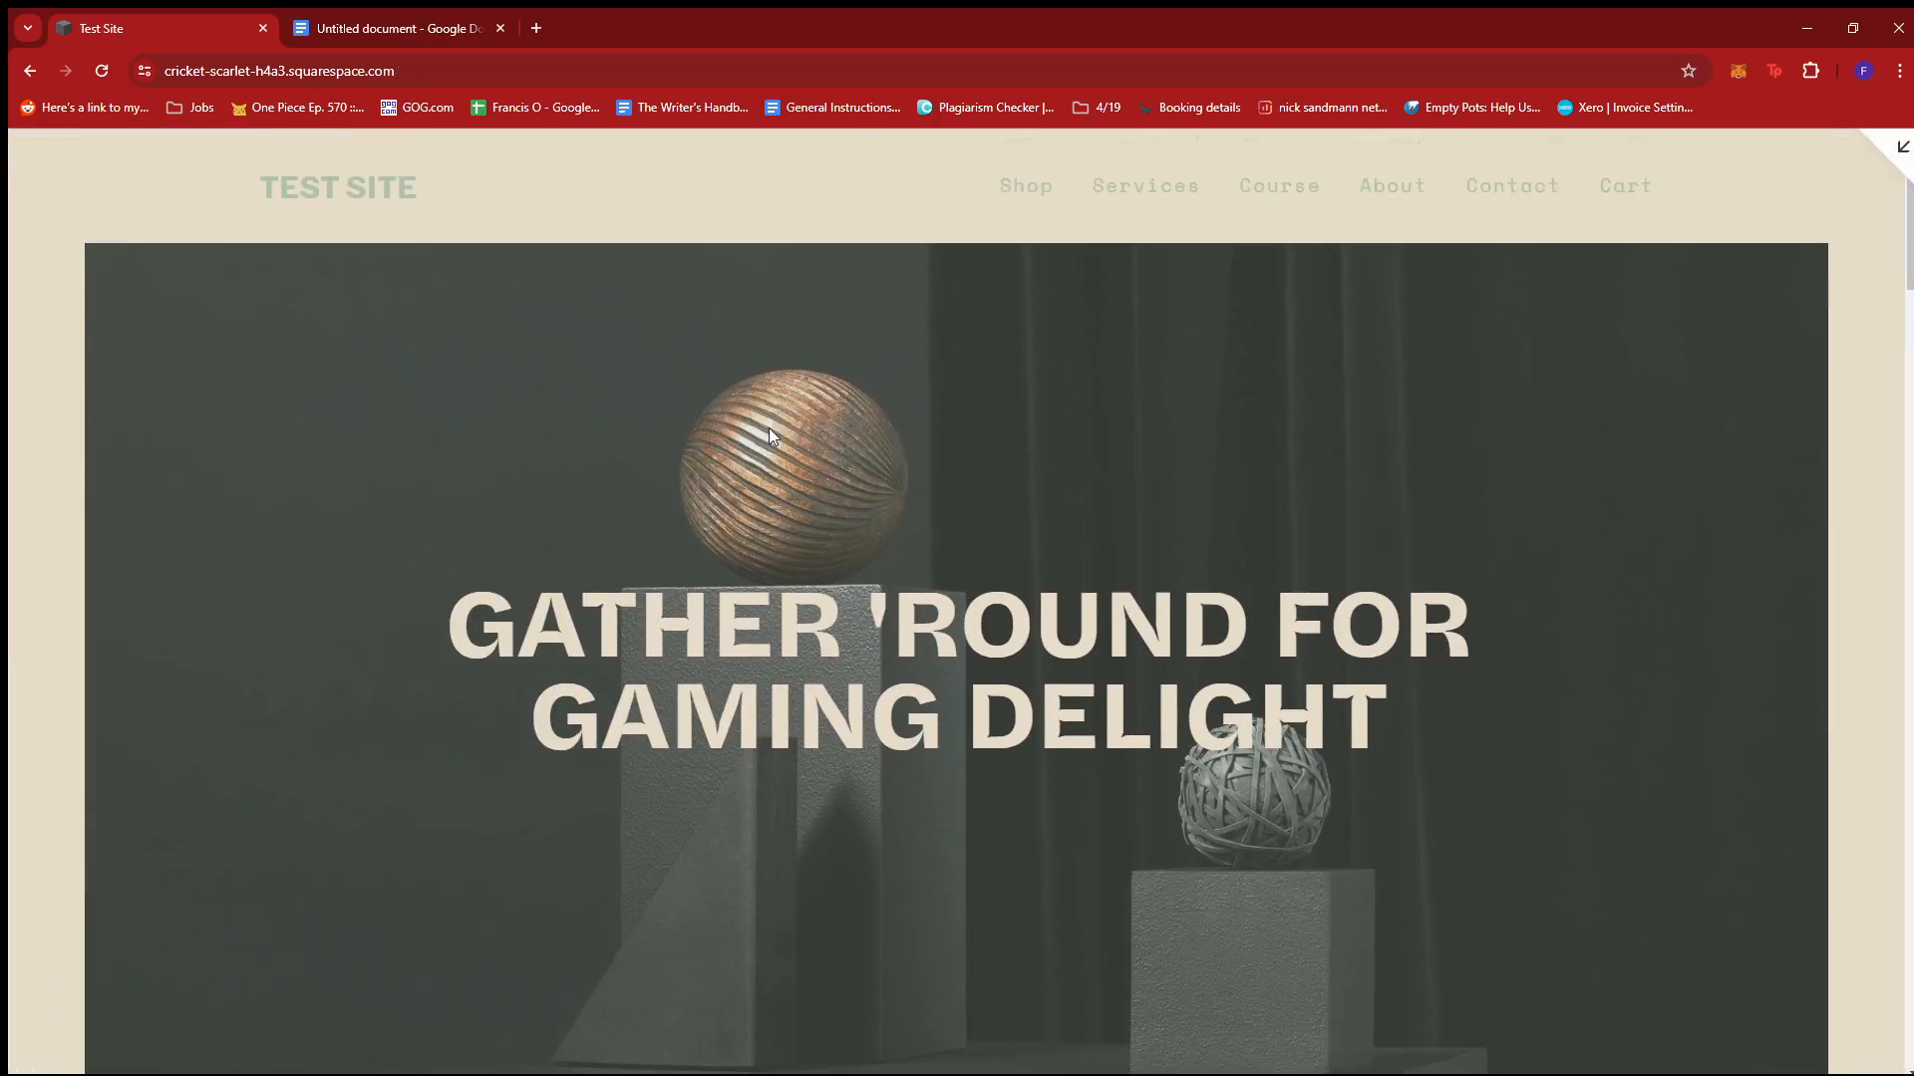
pyautogui.scroll(-3)
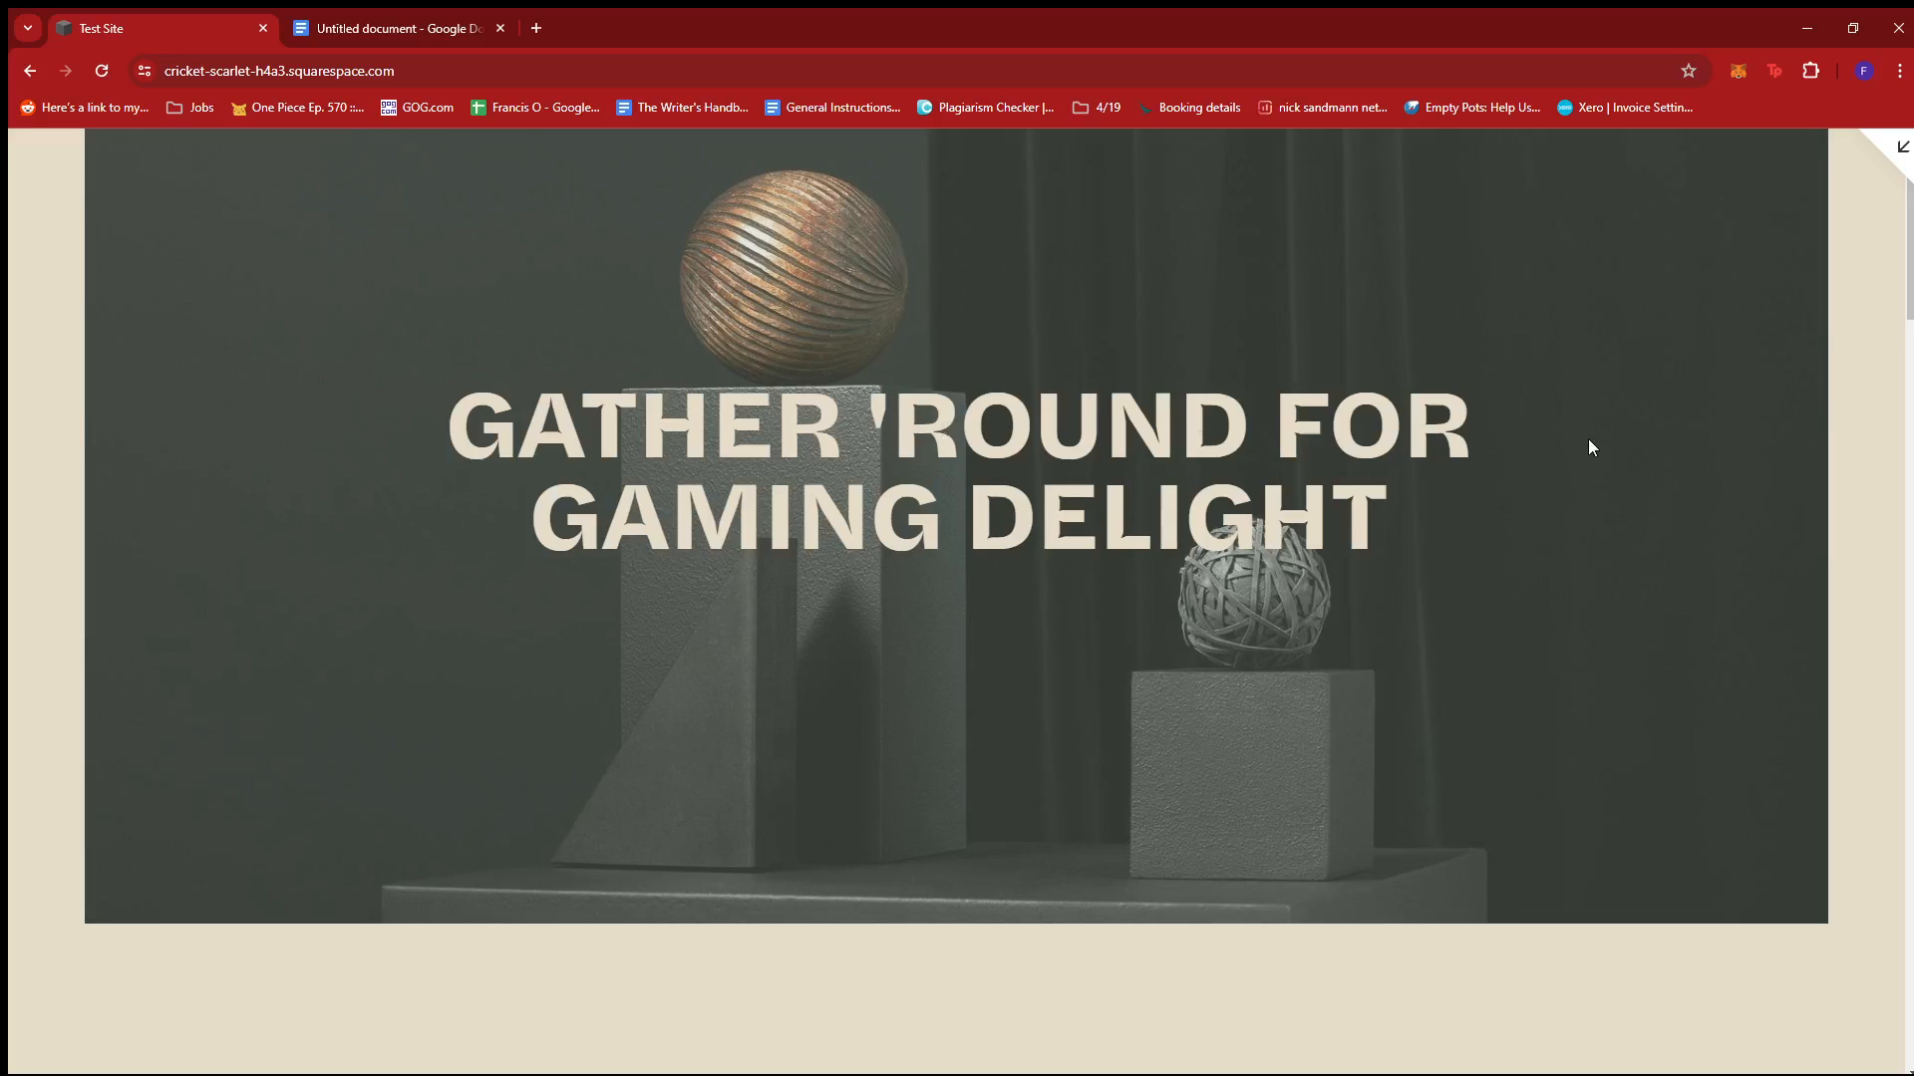
pyautogui.scroll(-3)
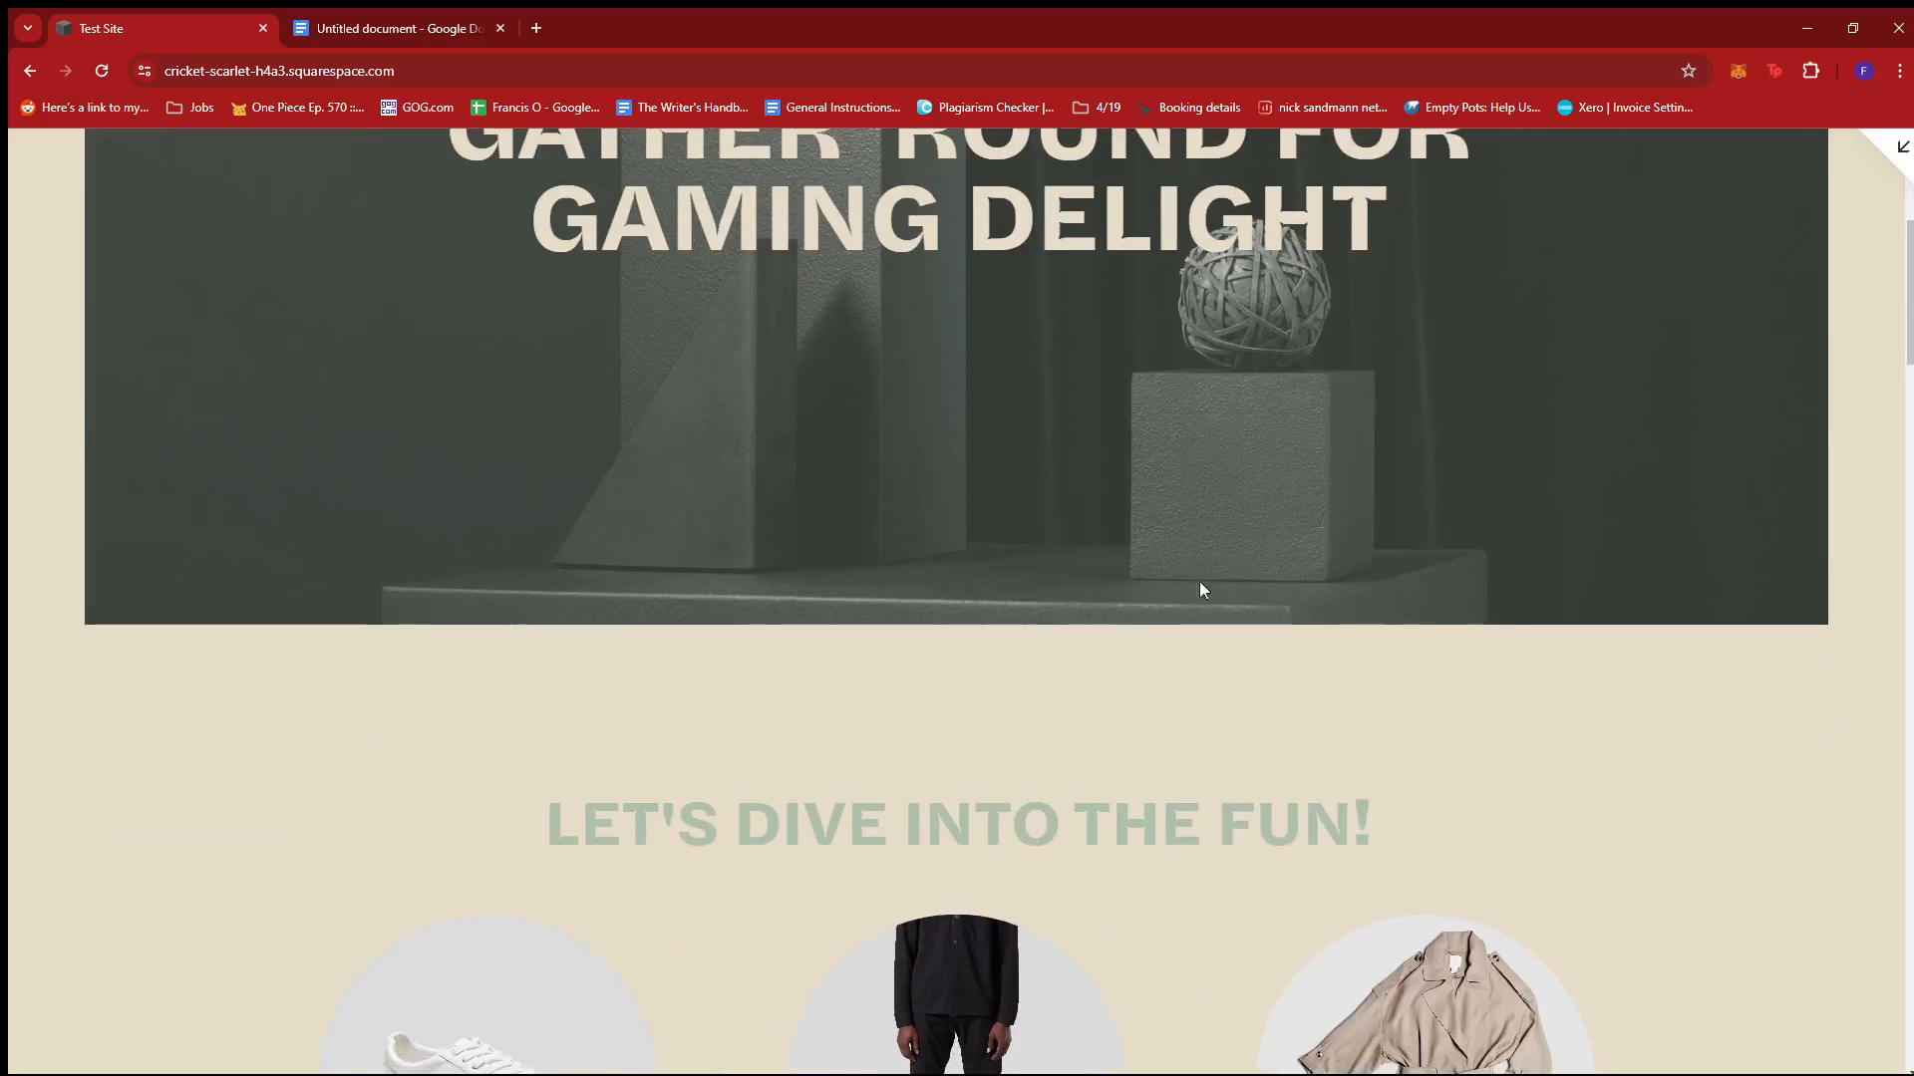
pyautogui.scroll(-3)
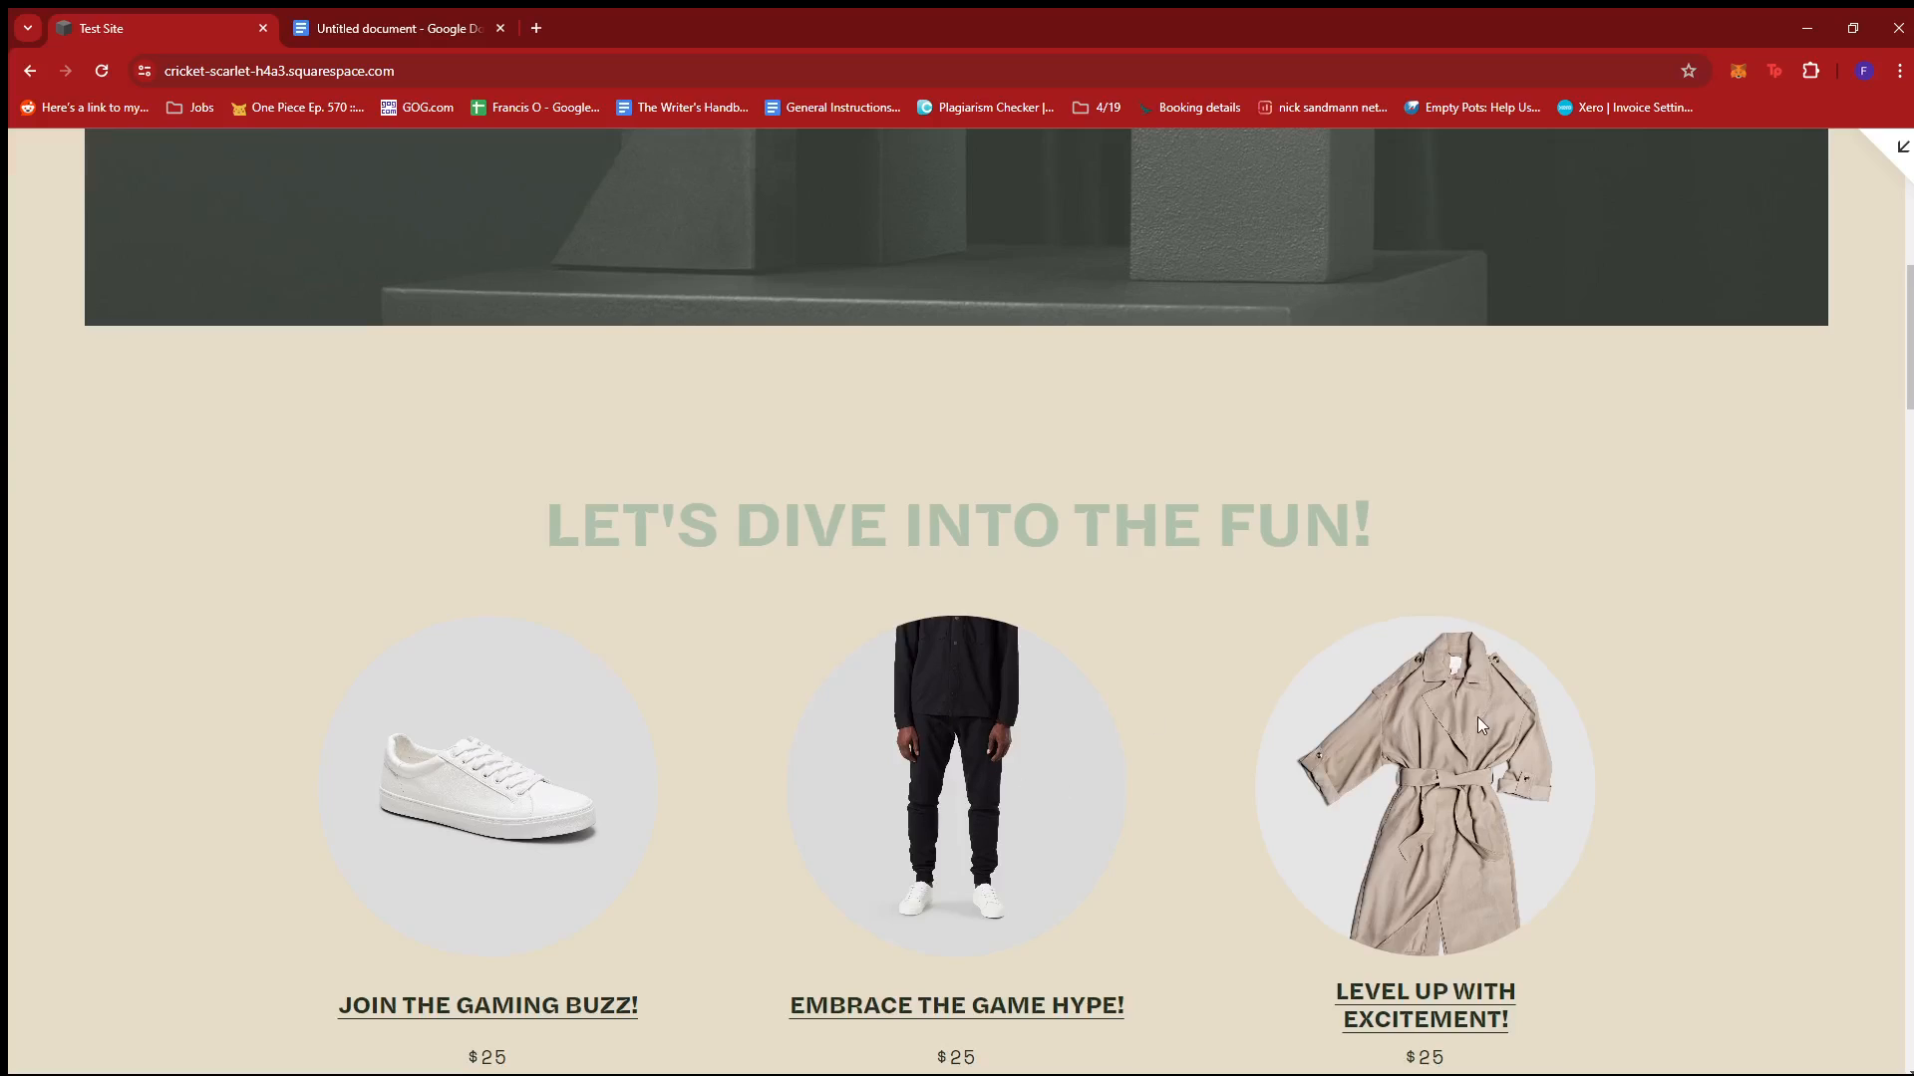
pyautogui.scroll(3)
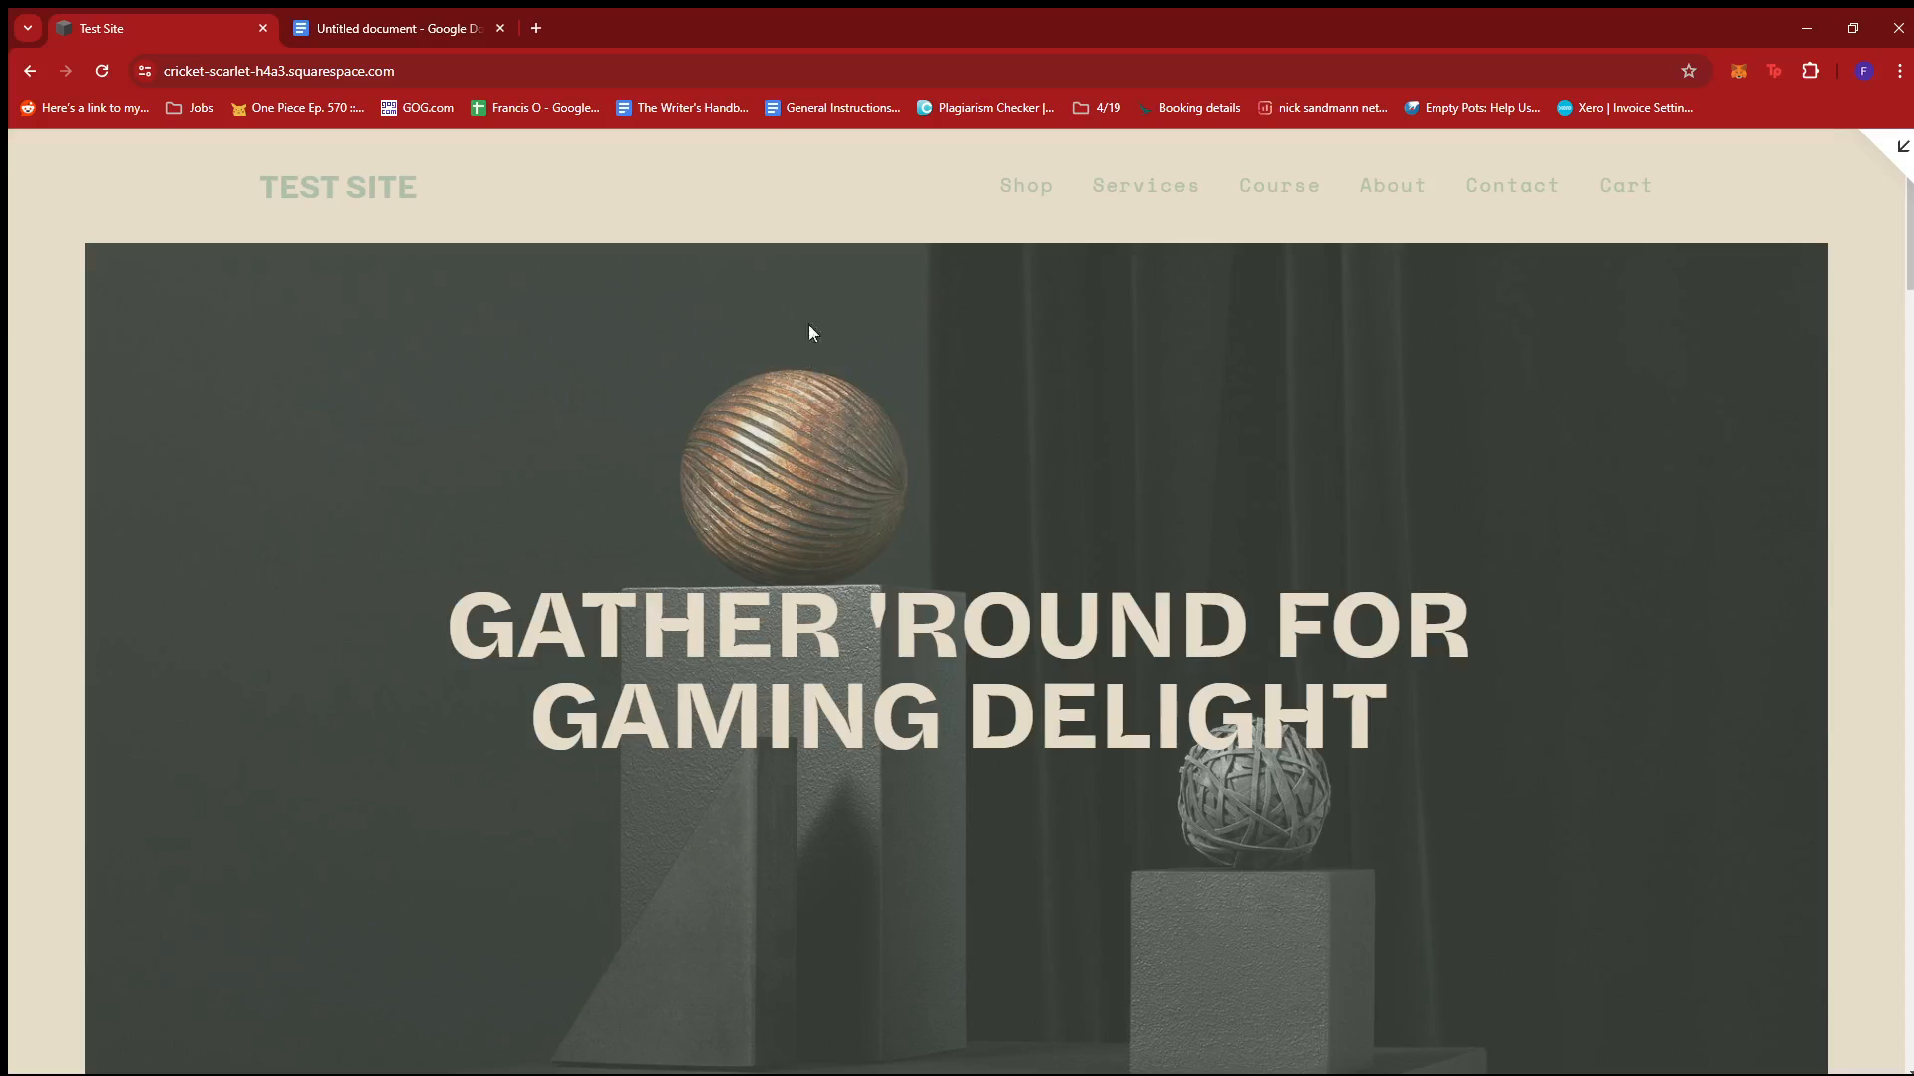
pyautogui.moveTo(1877, 151)
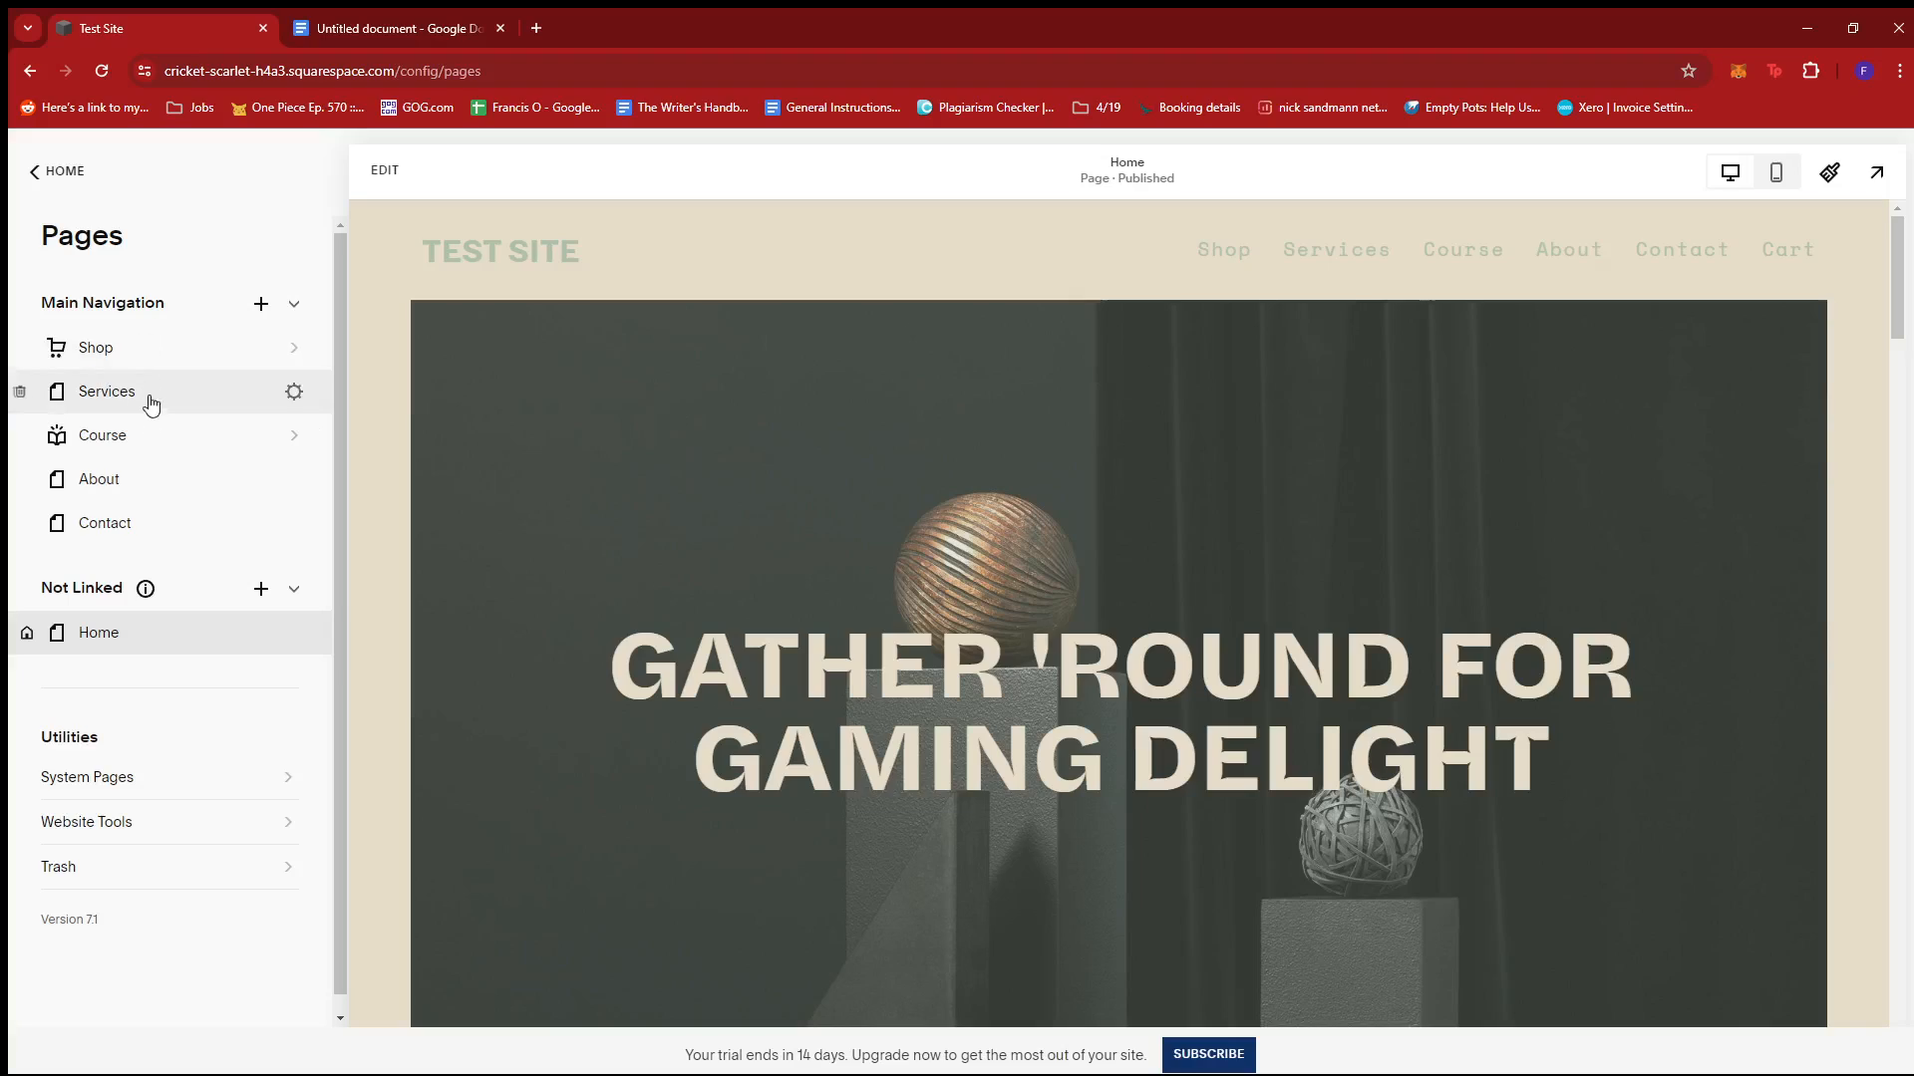
# Step: Reach the Home page's Advanced code injection settings, then the Google Doc holding the snippet
pyautogui.scroll(-3)
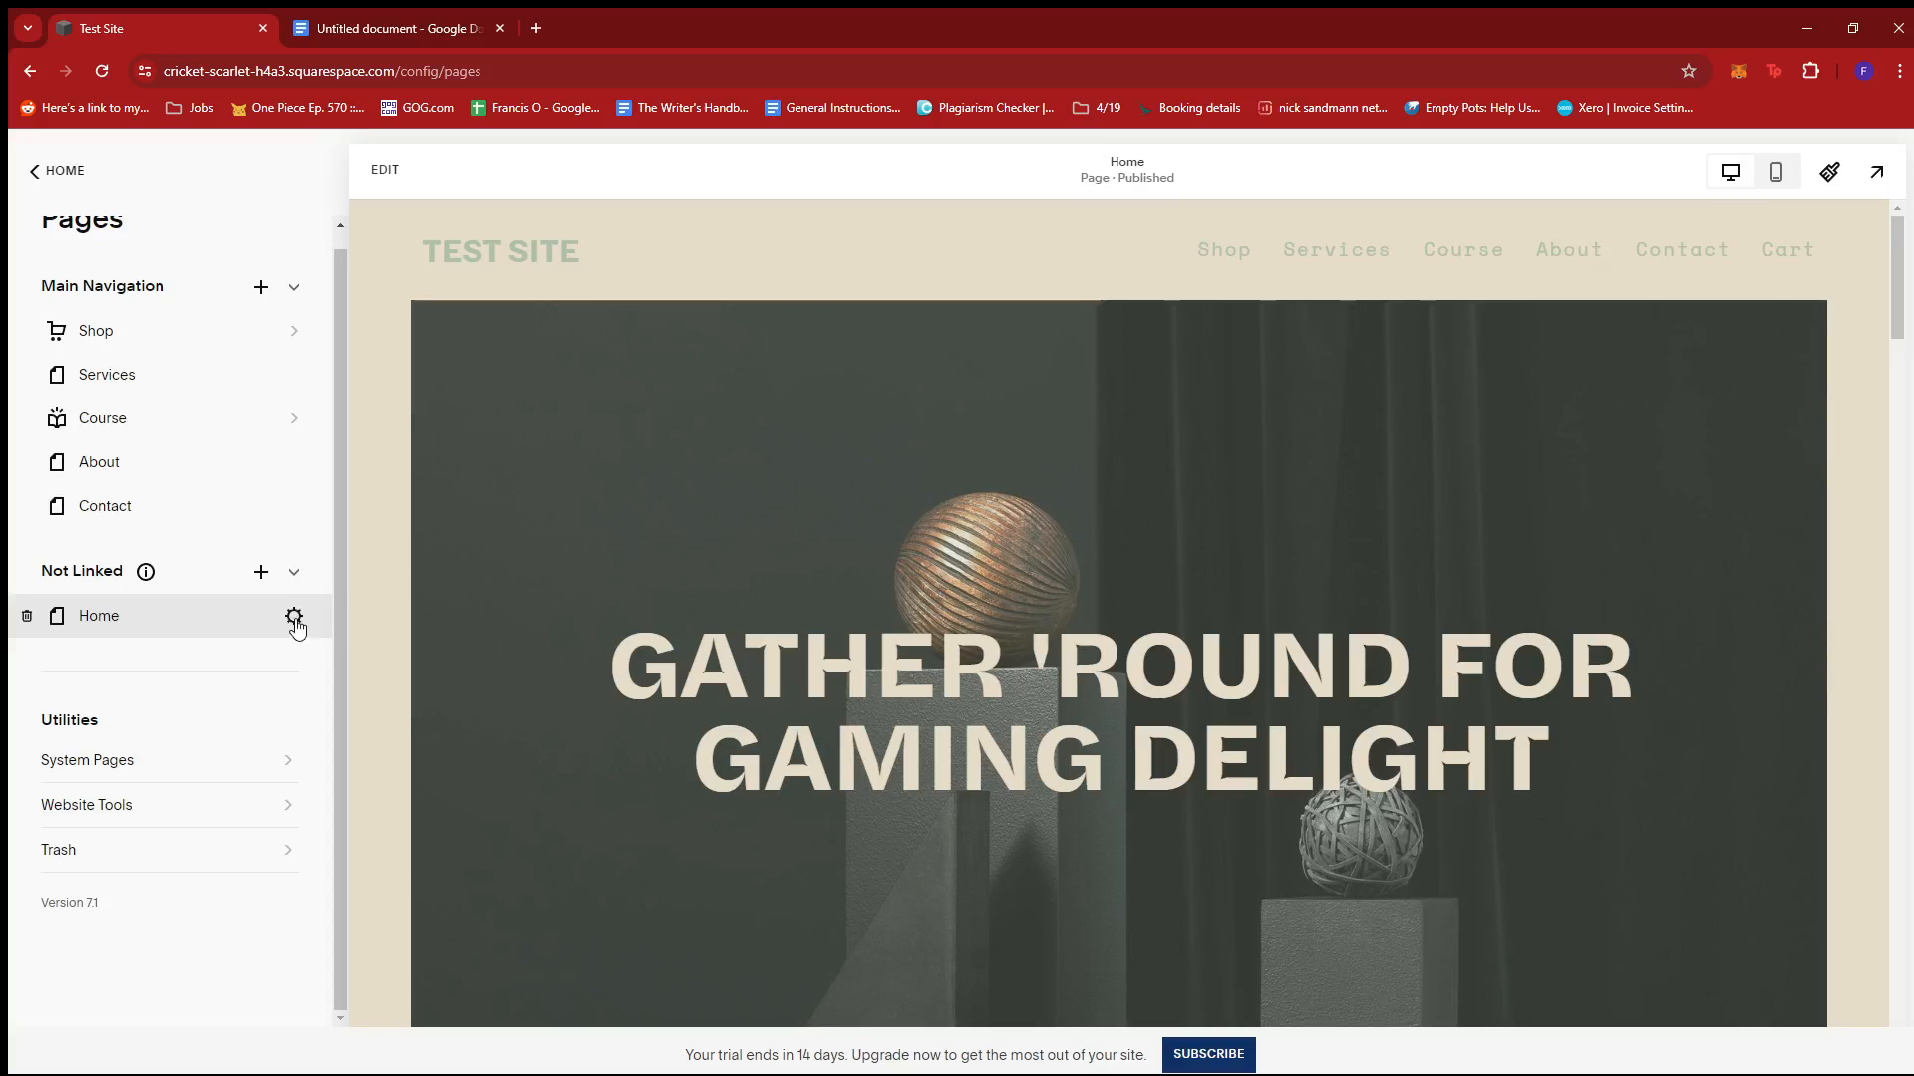
pyautogui.click(295, 616)
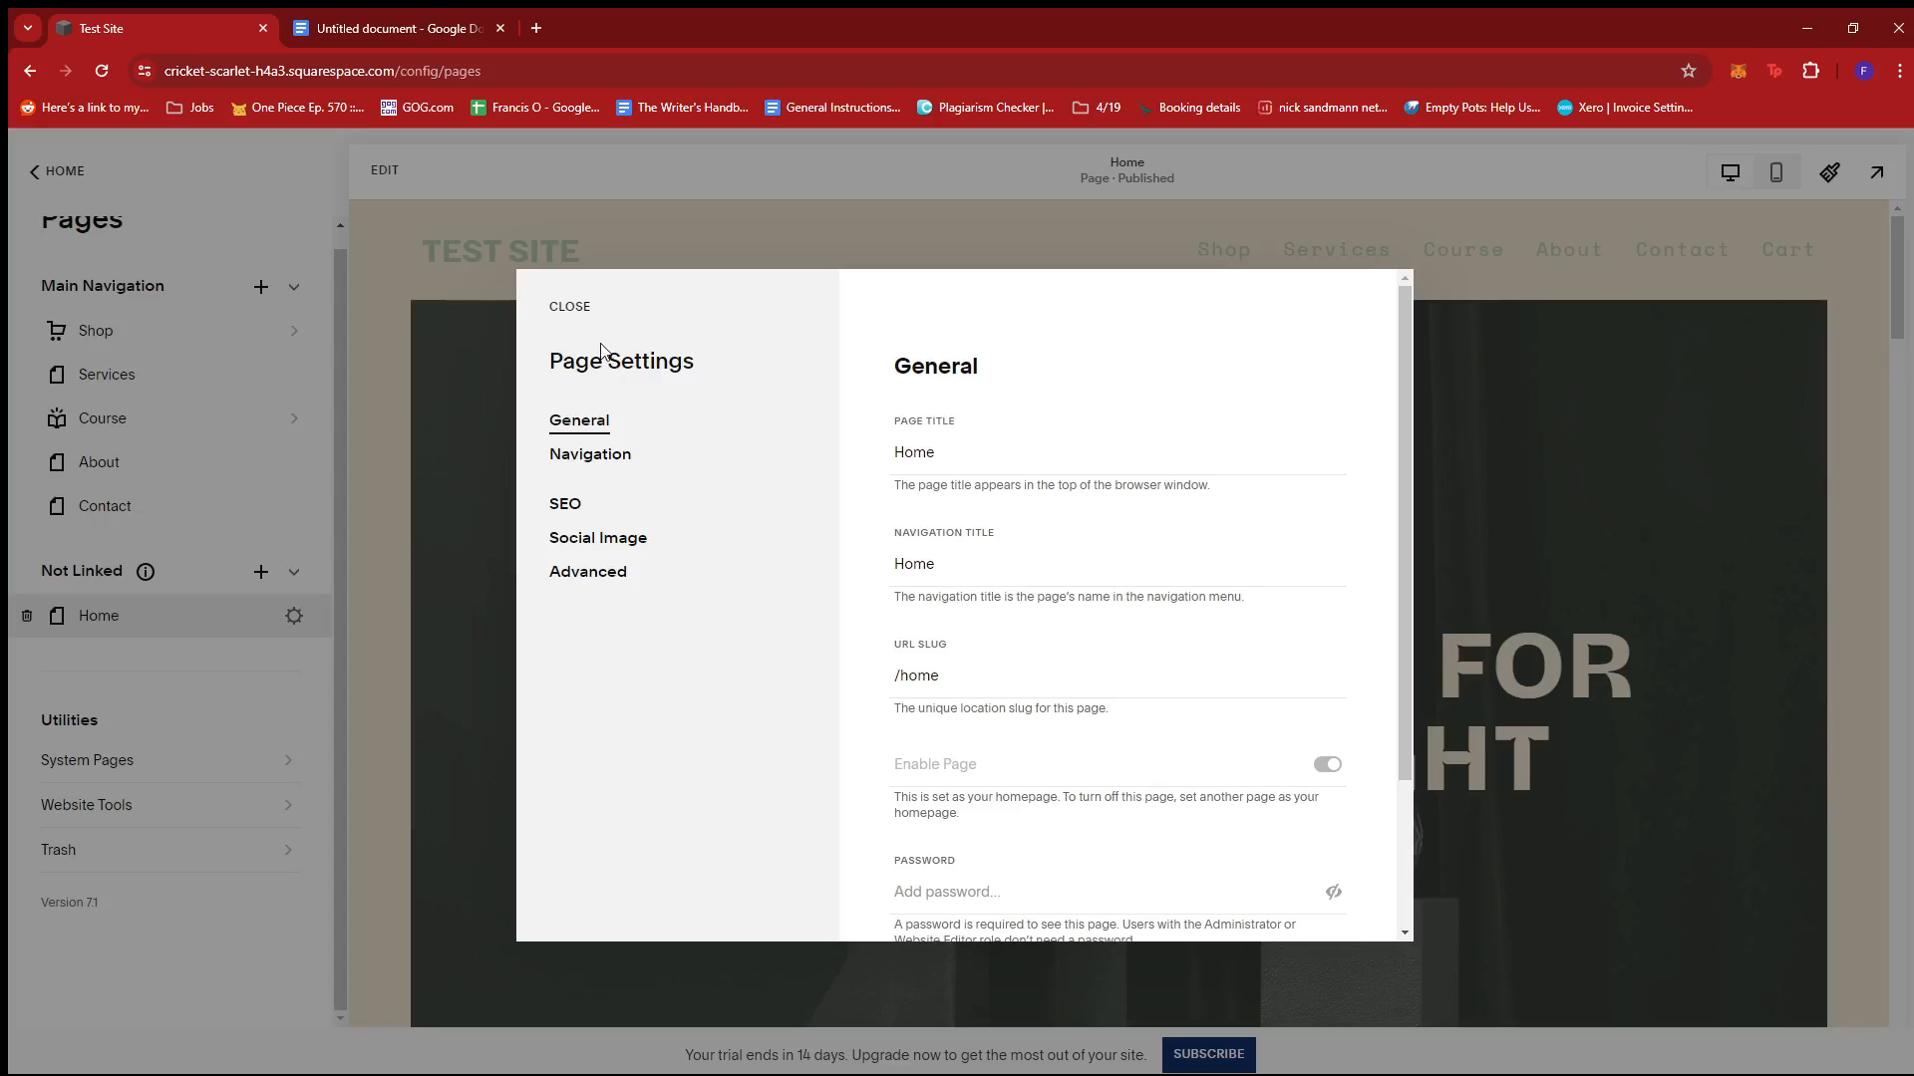
pyautogui.click(586, 572)
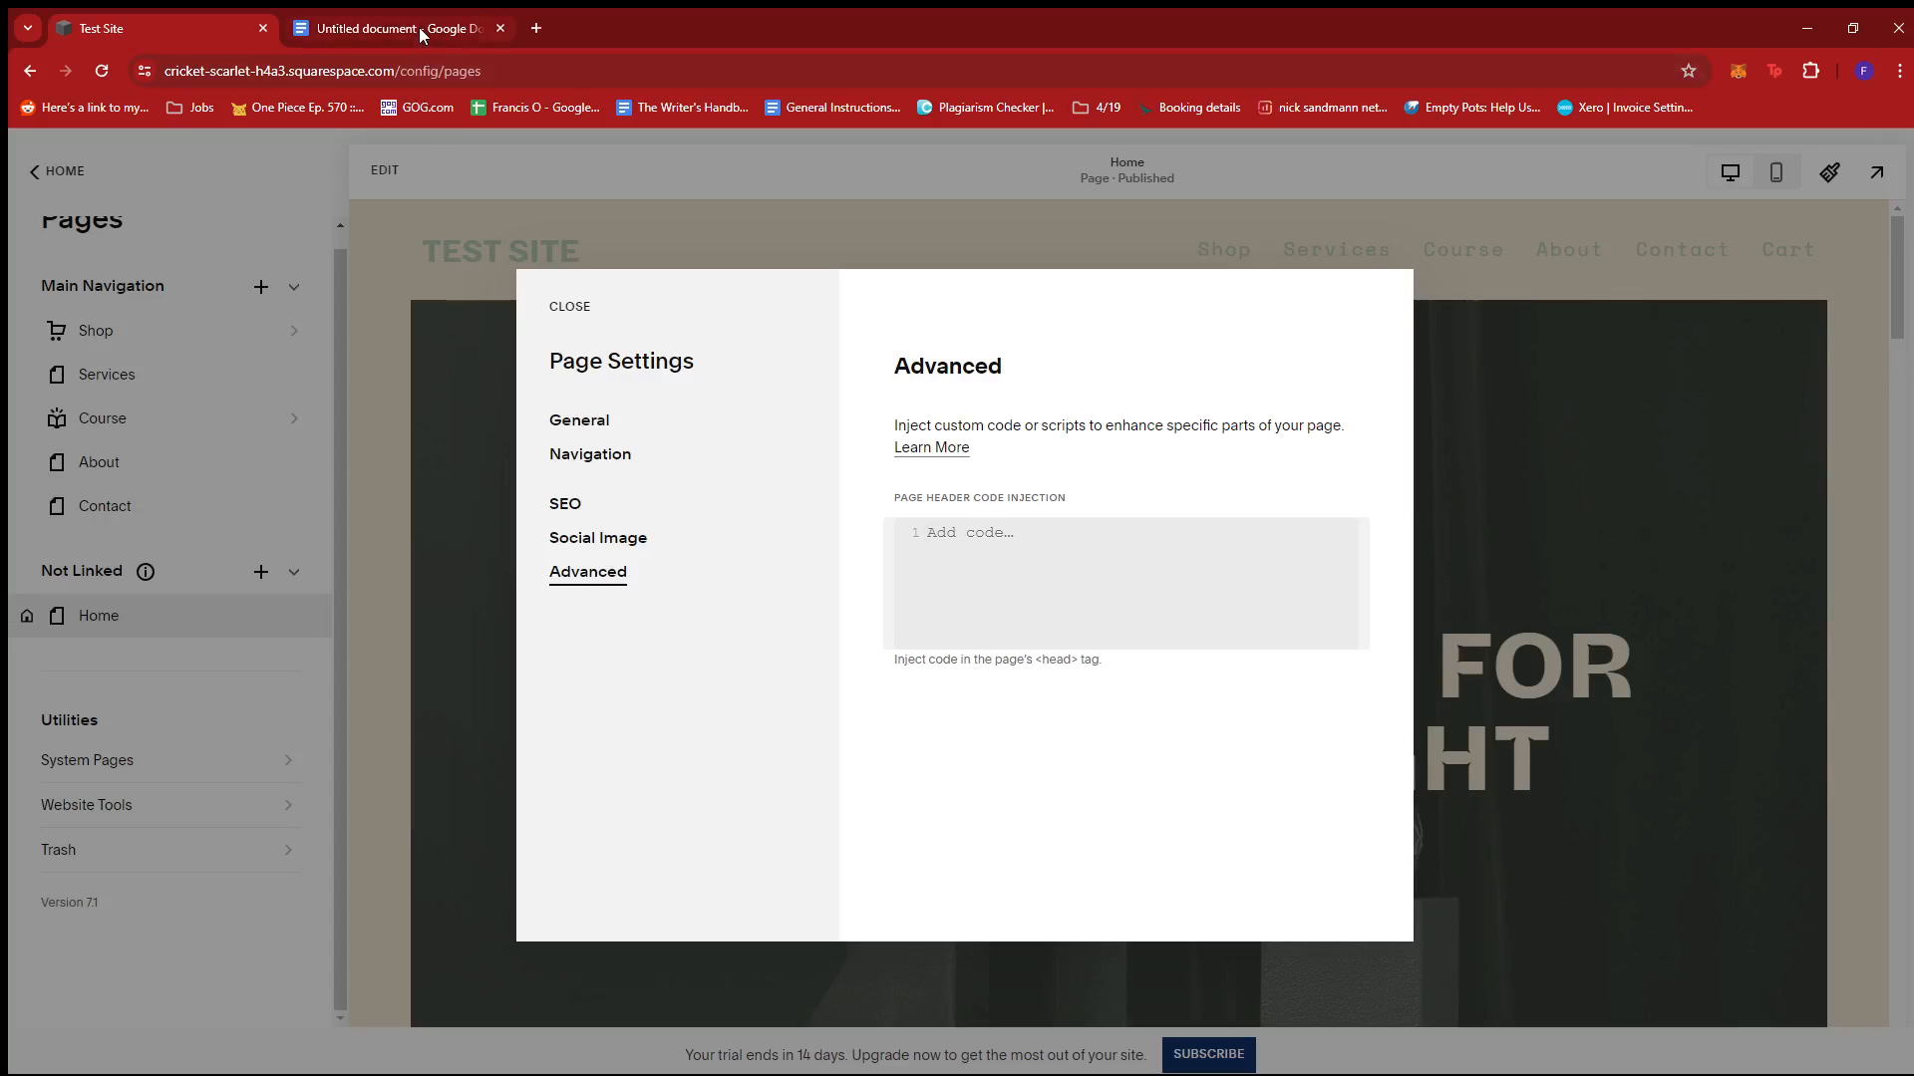
pyautogui.click(391, 28)
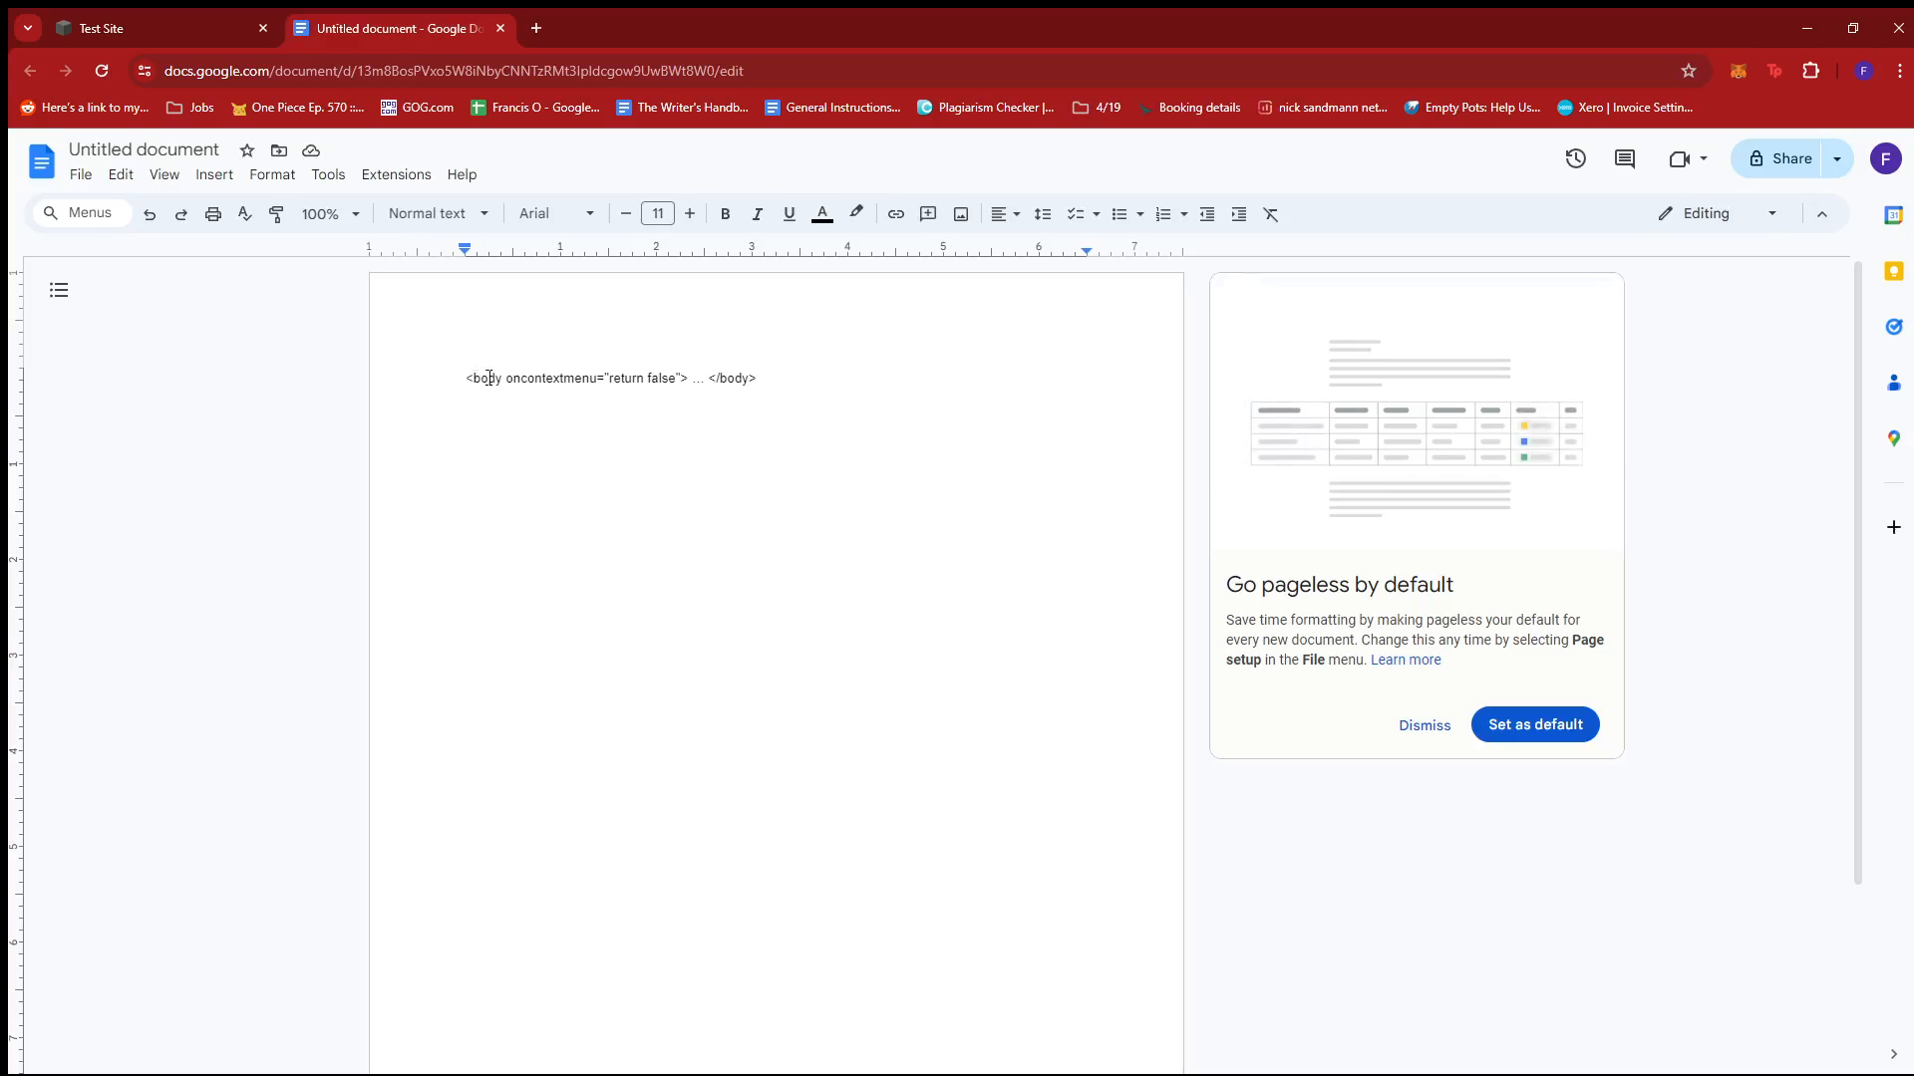
# Step: Copy the body oncontextmenu line from the Google Doc and return to the Home page settings
pyautogui.click(624, 213)
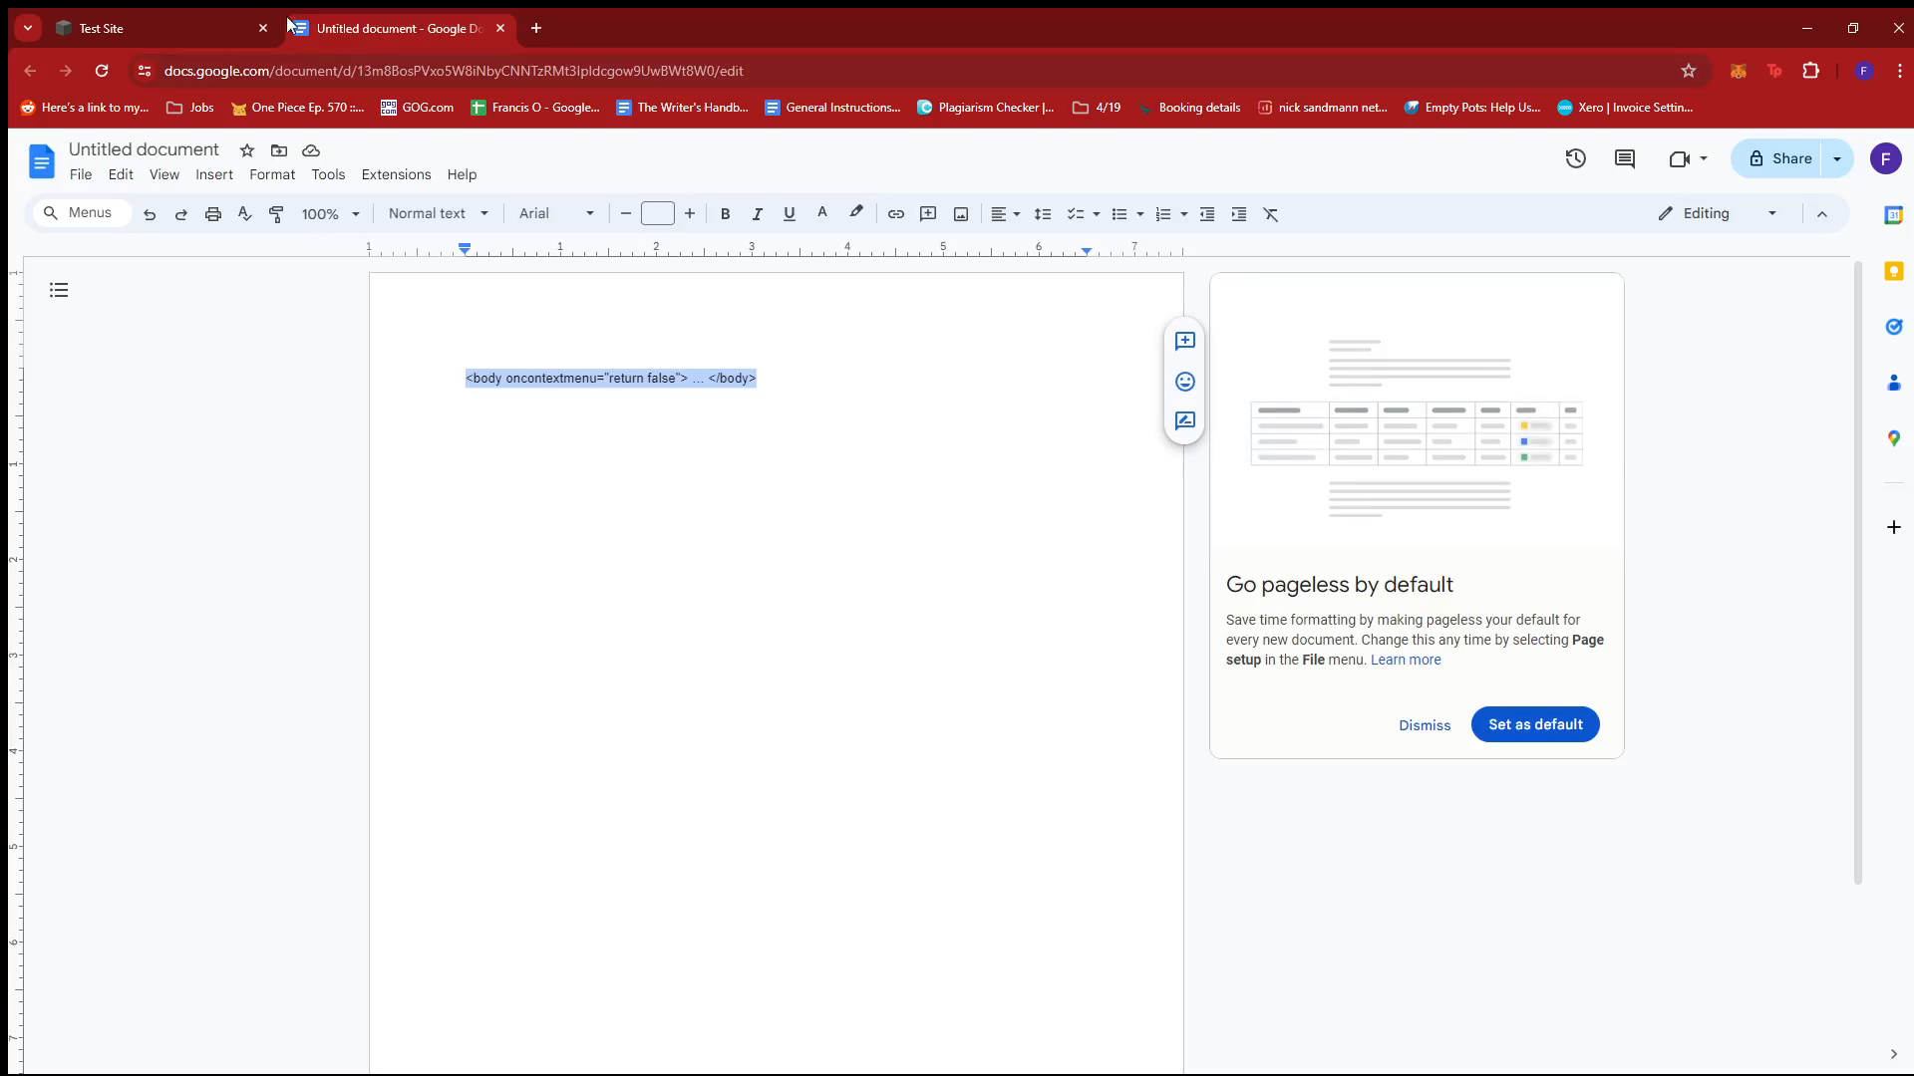
pyautogui.click(146, 26)
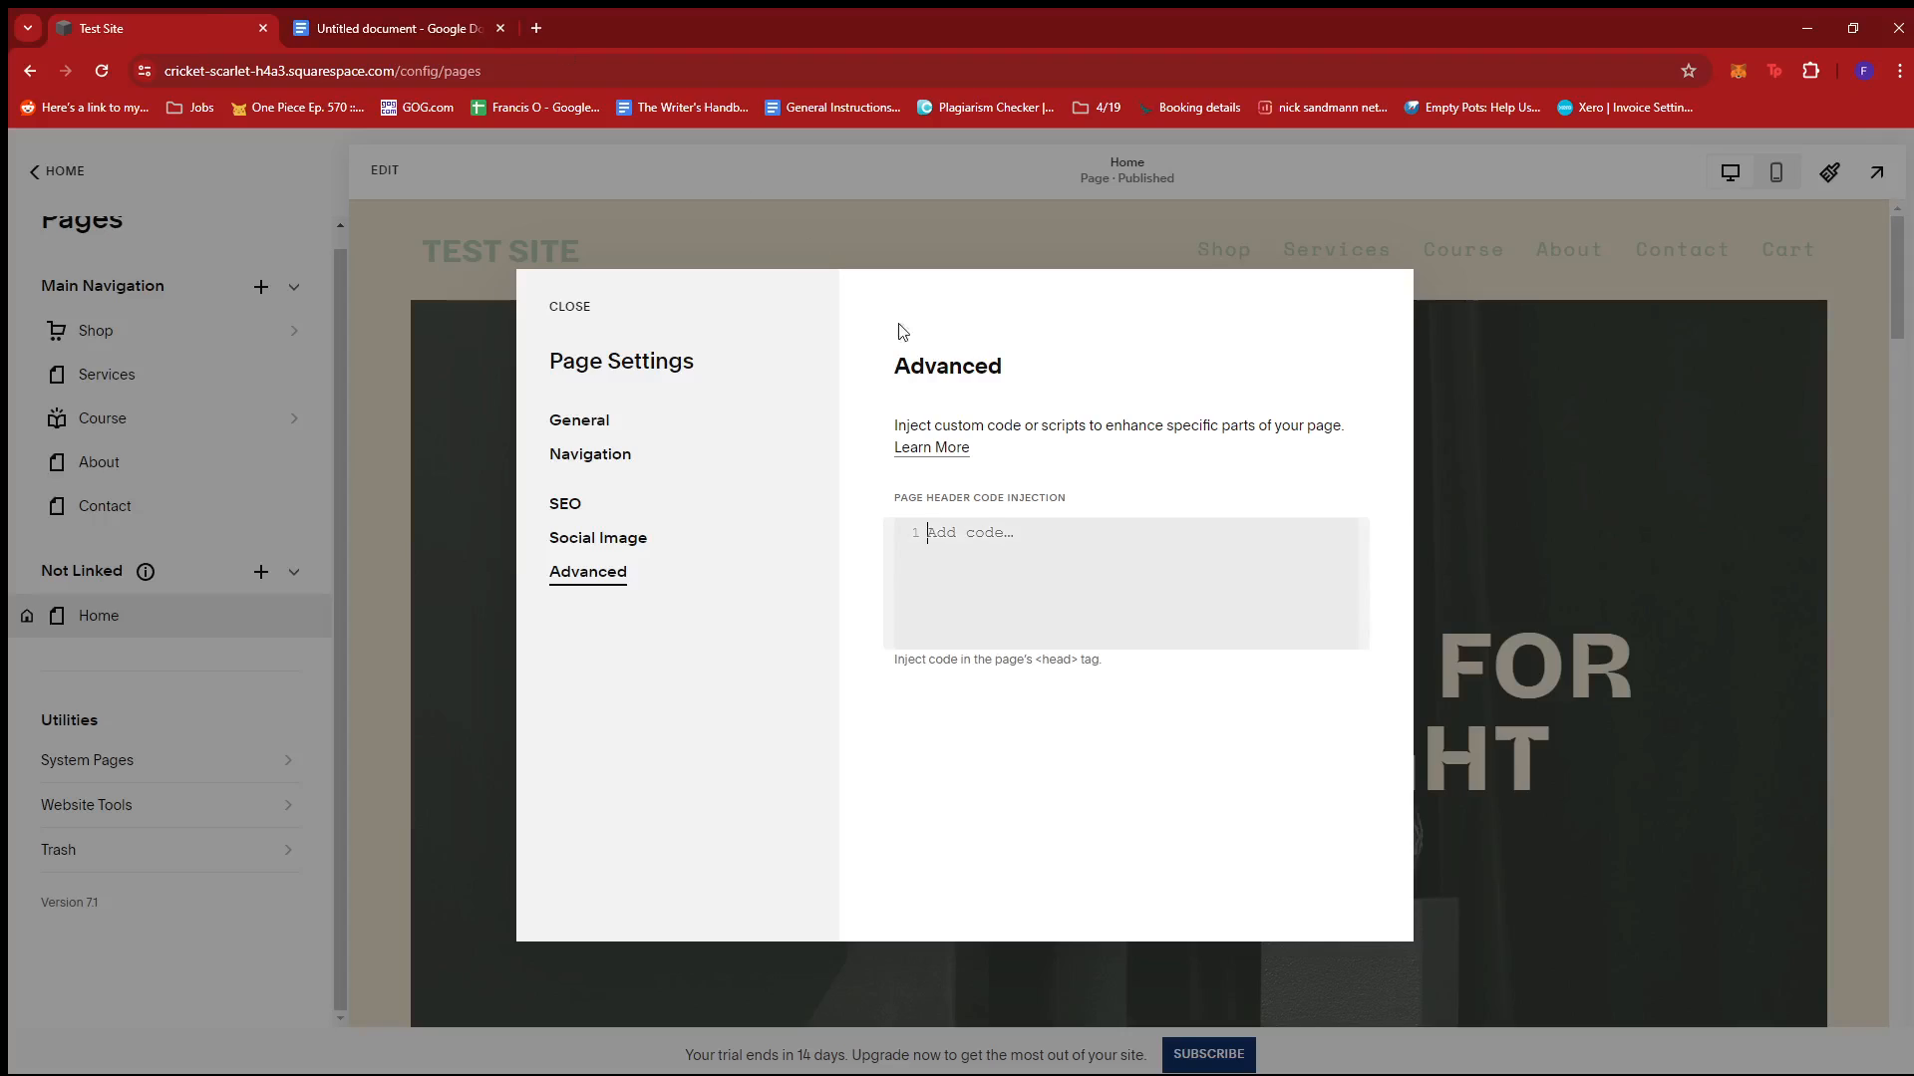
# Step: Save <body oncontextmenu="return false"> ... </body> into the Home page's header code injection
pyautogui.write('<body oncontextmenu="return false"> ... </body>')
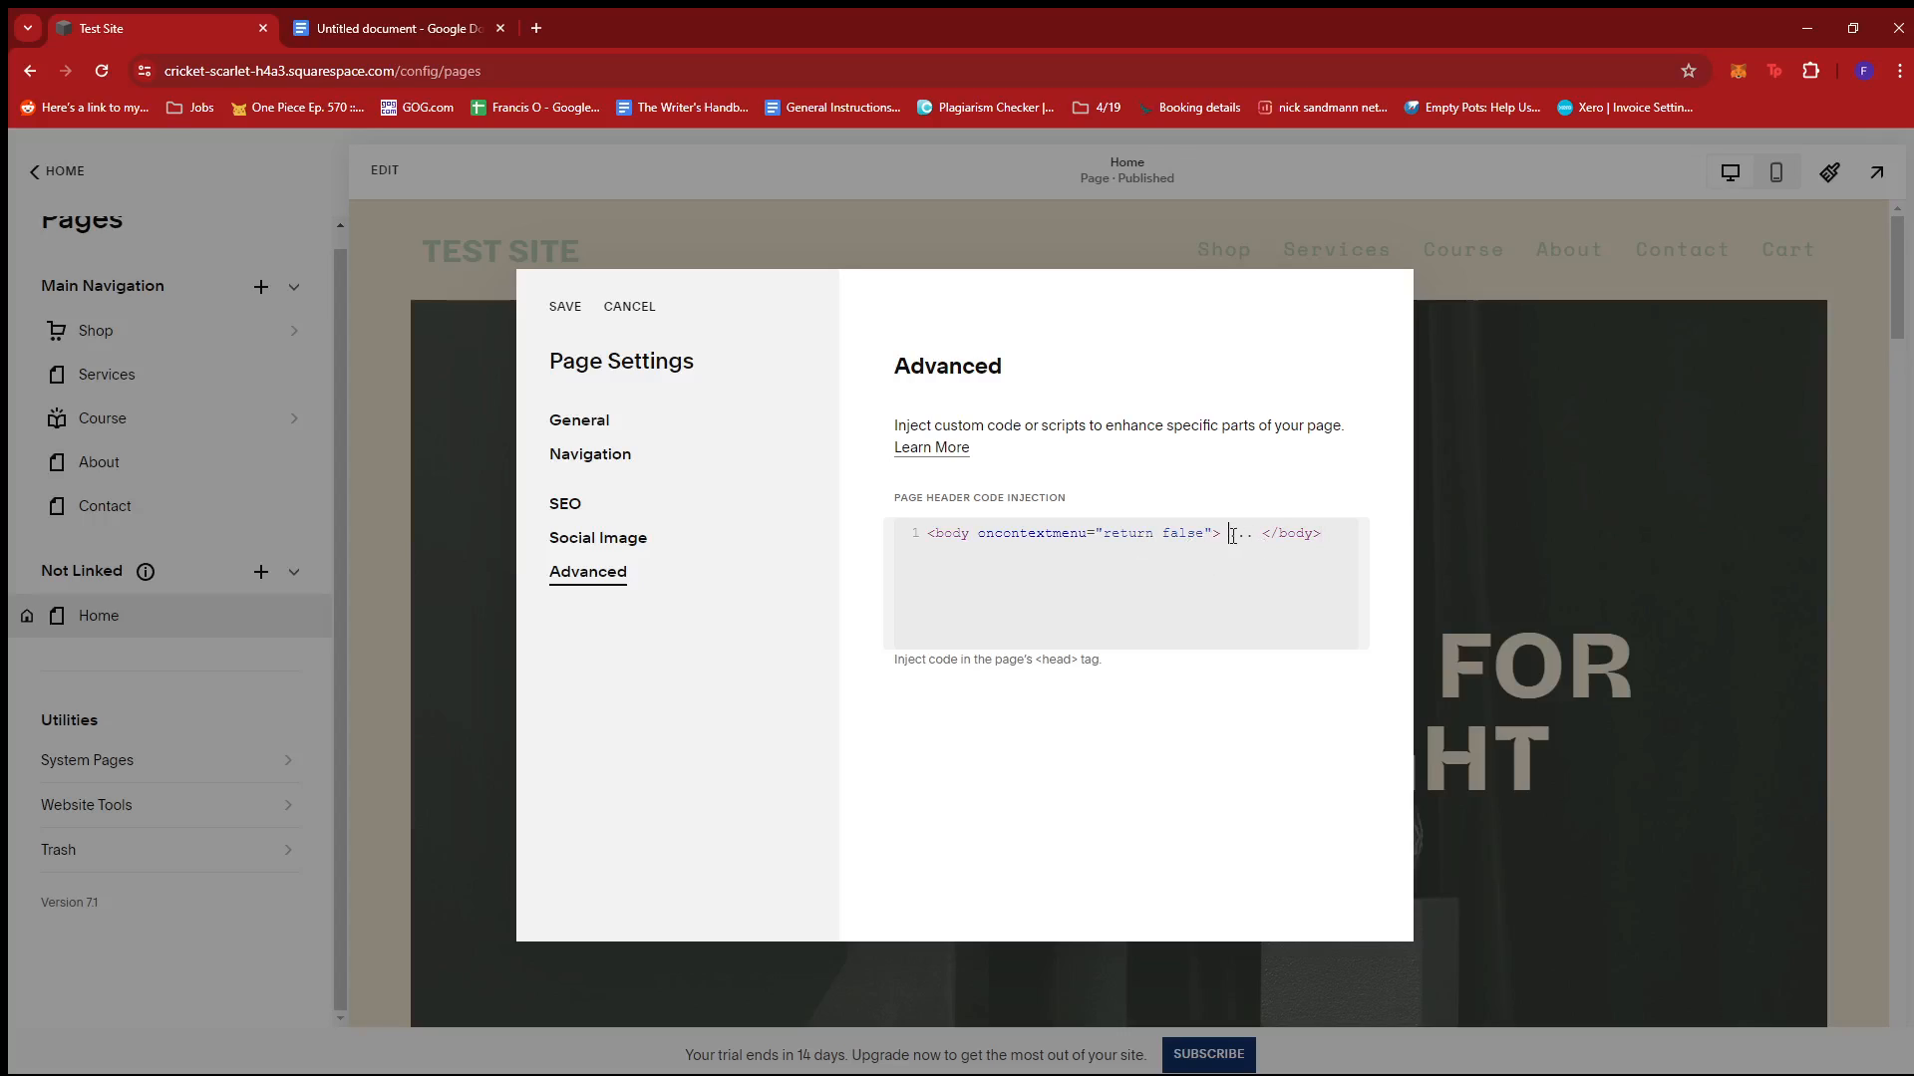
pyautogui.press('Enter')
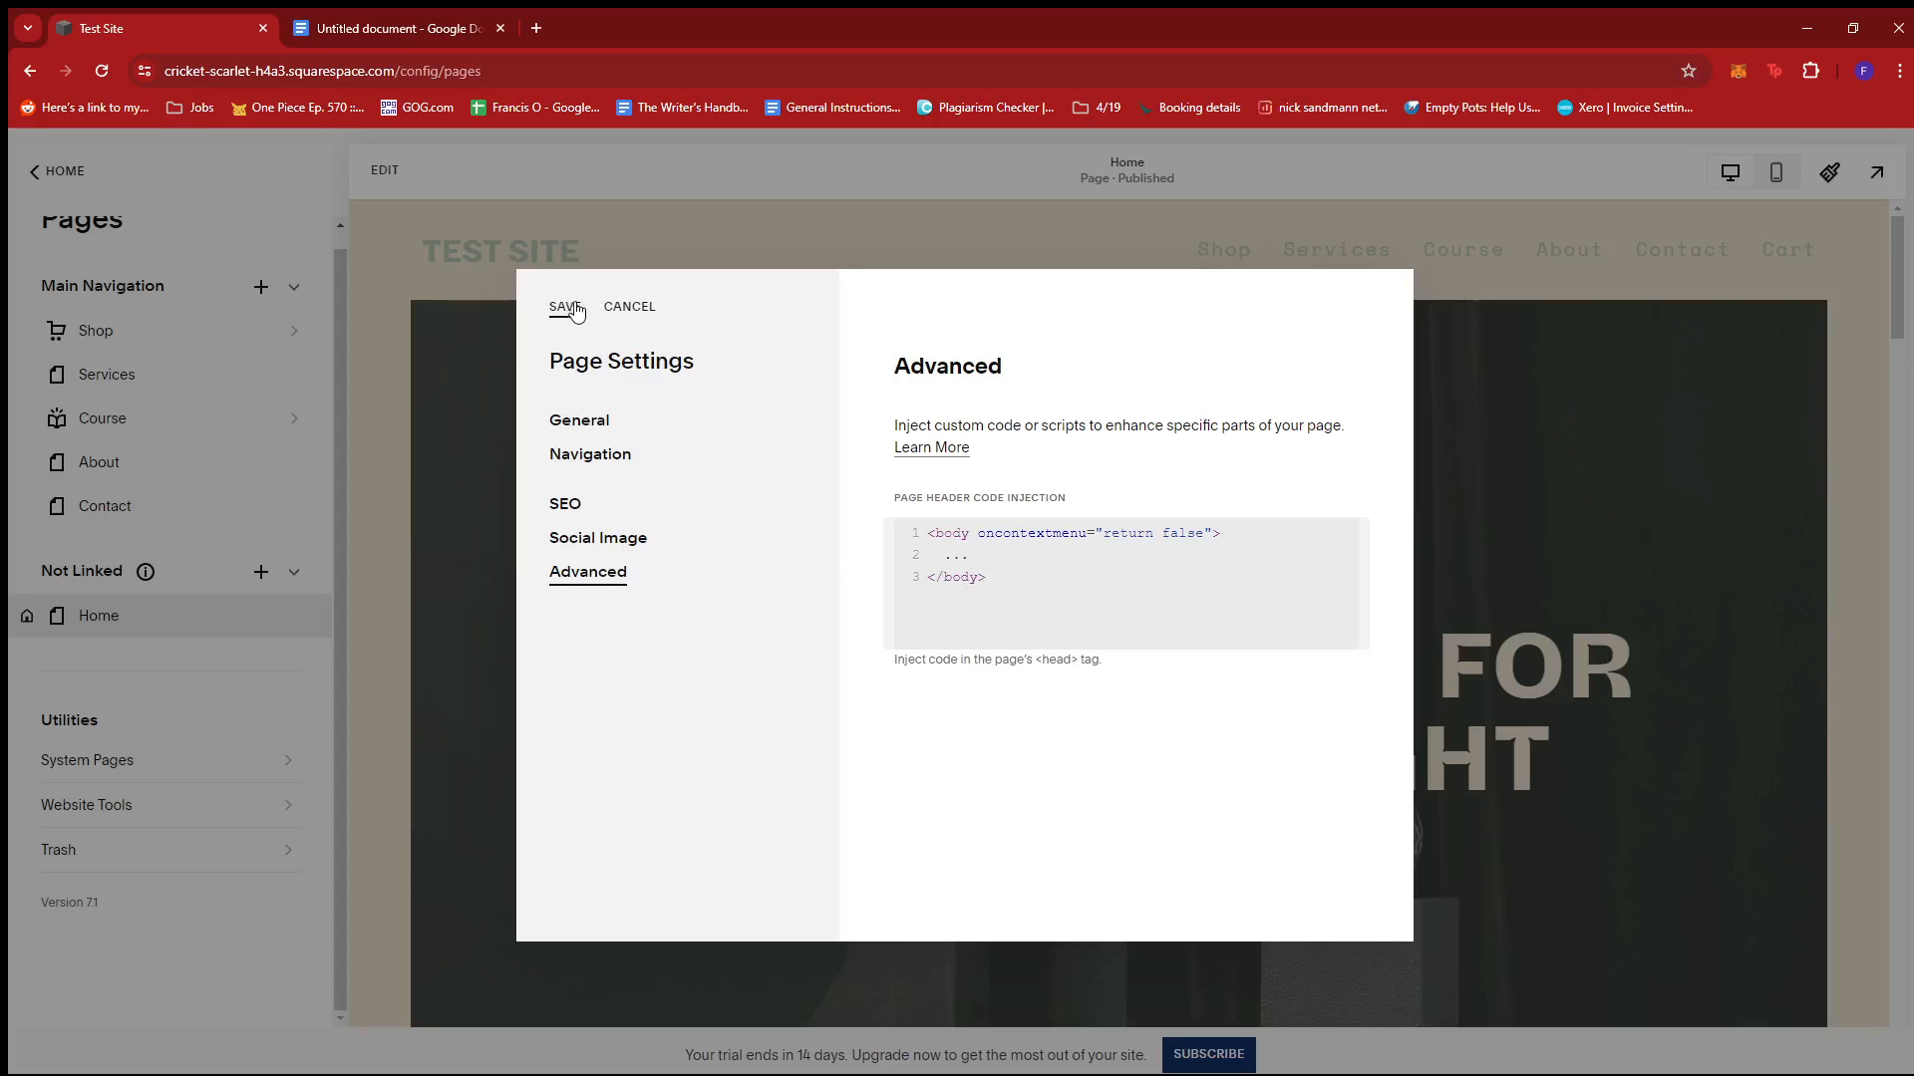
pyautogui.click(562, 307)
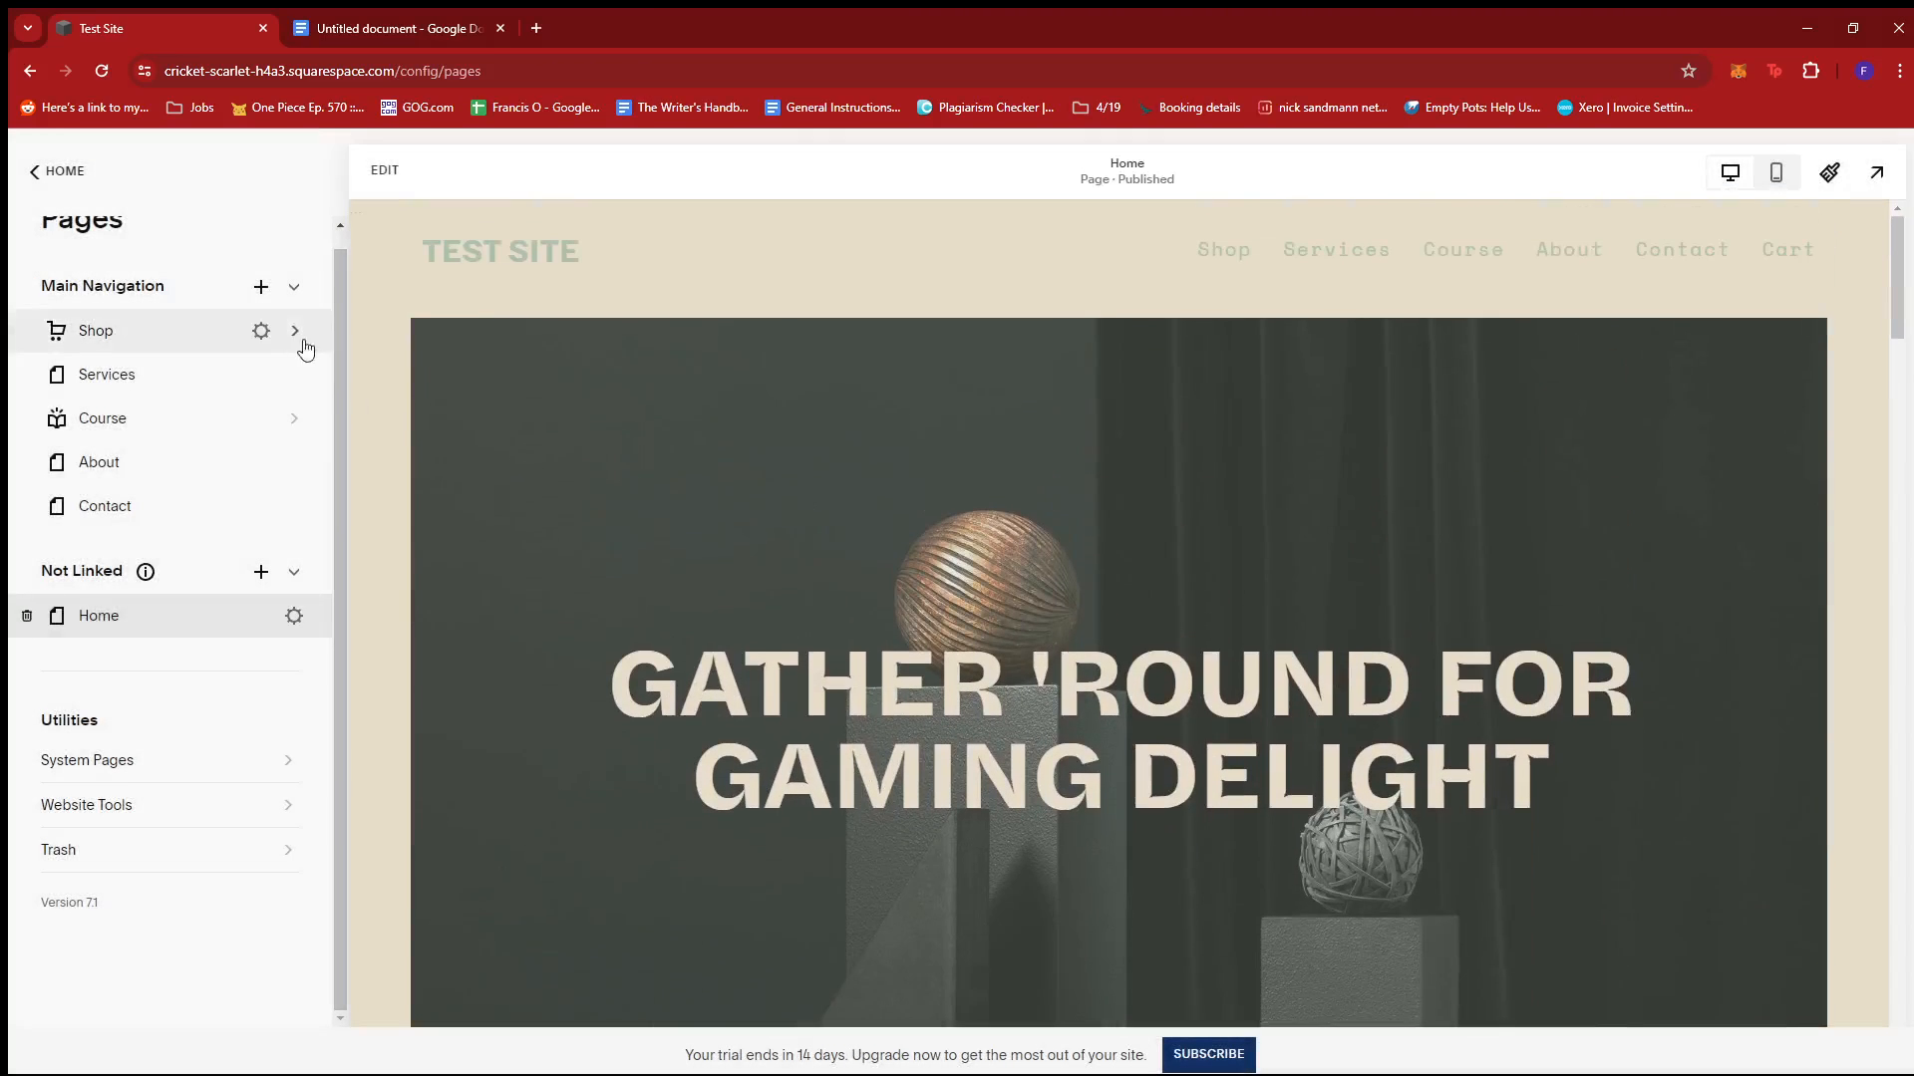
# Step: Reload the site and scroll the live homepage down to the products and back up
pyautogui.click(101, 72)
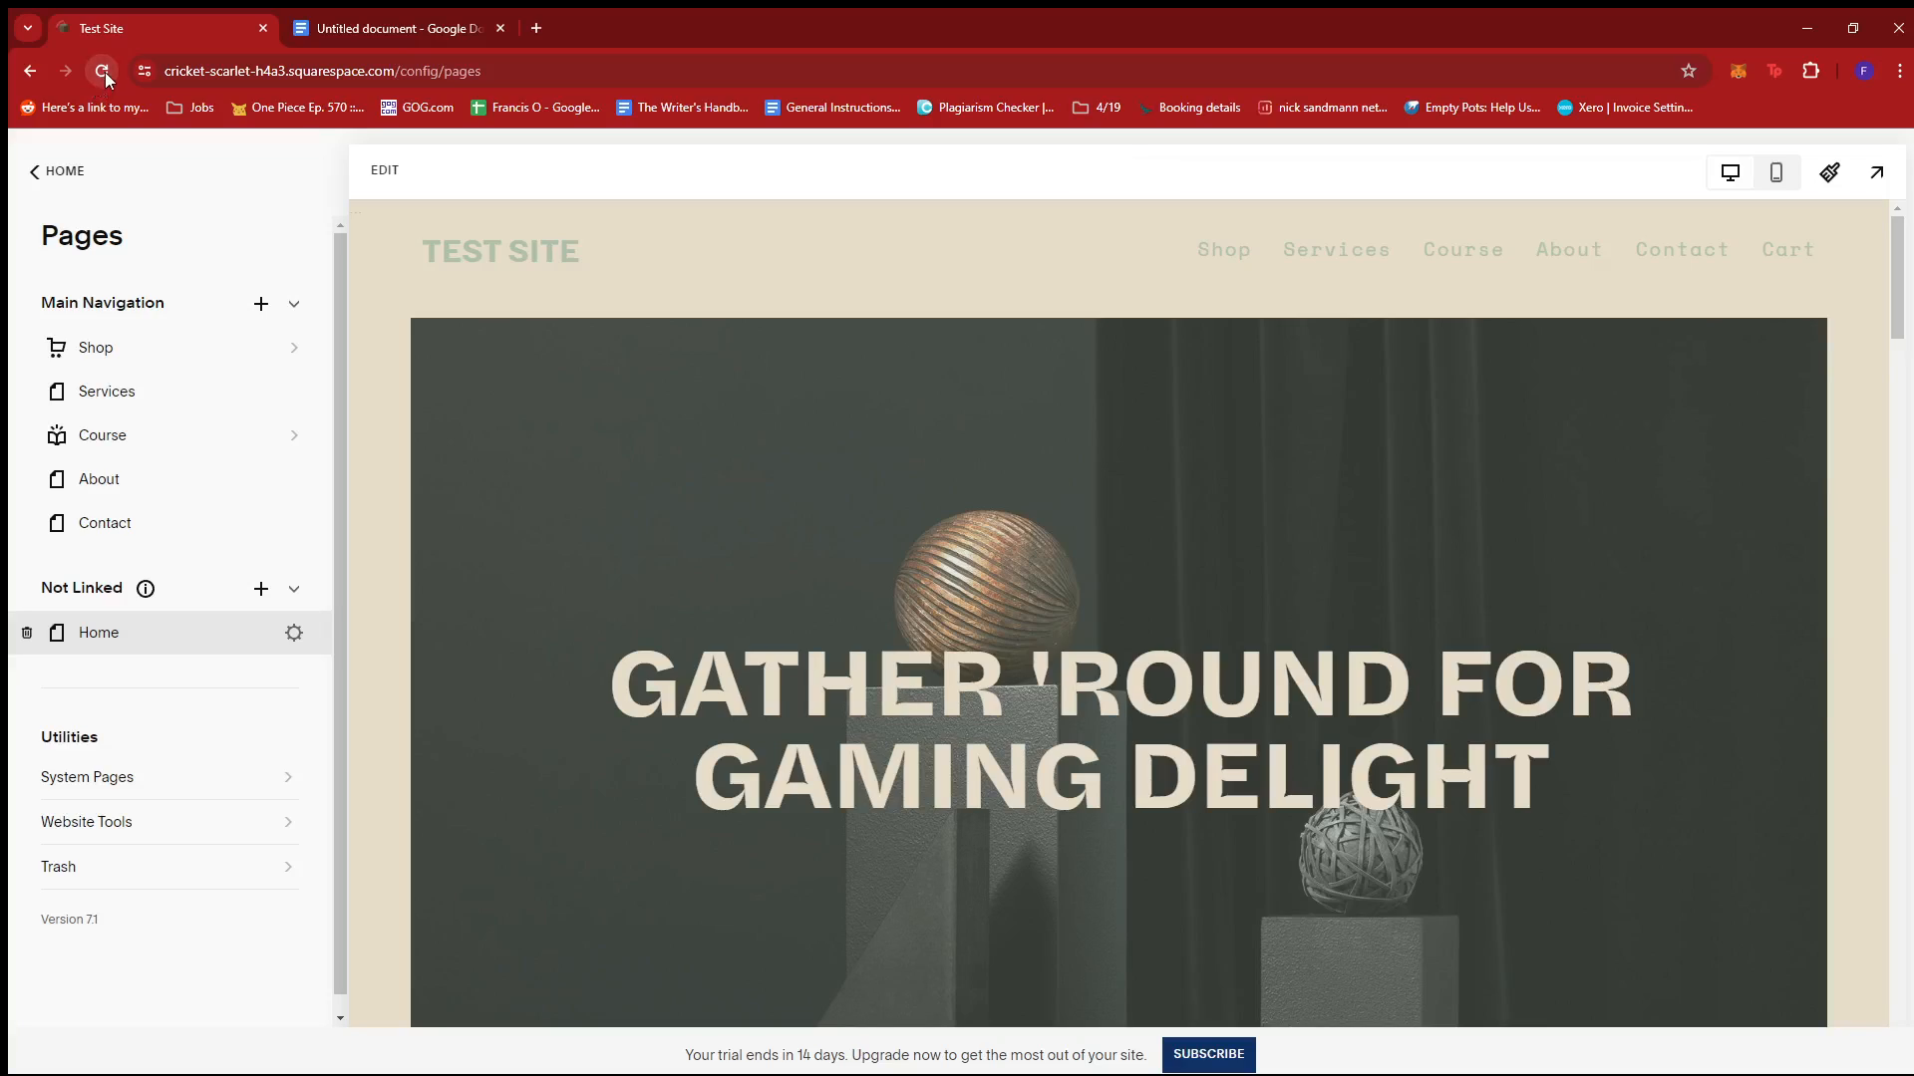
pyautogui.click(102, 72)
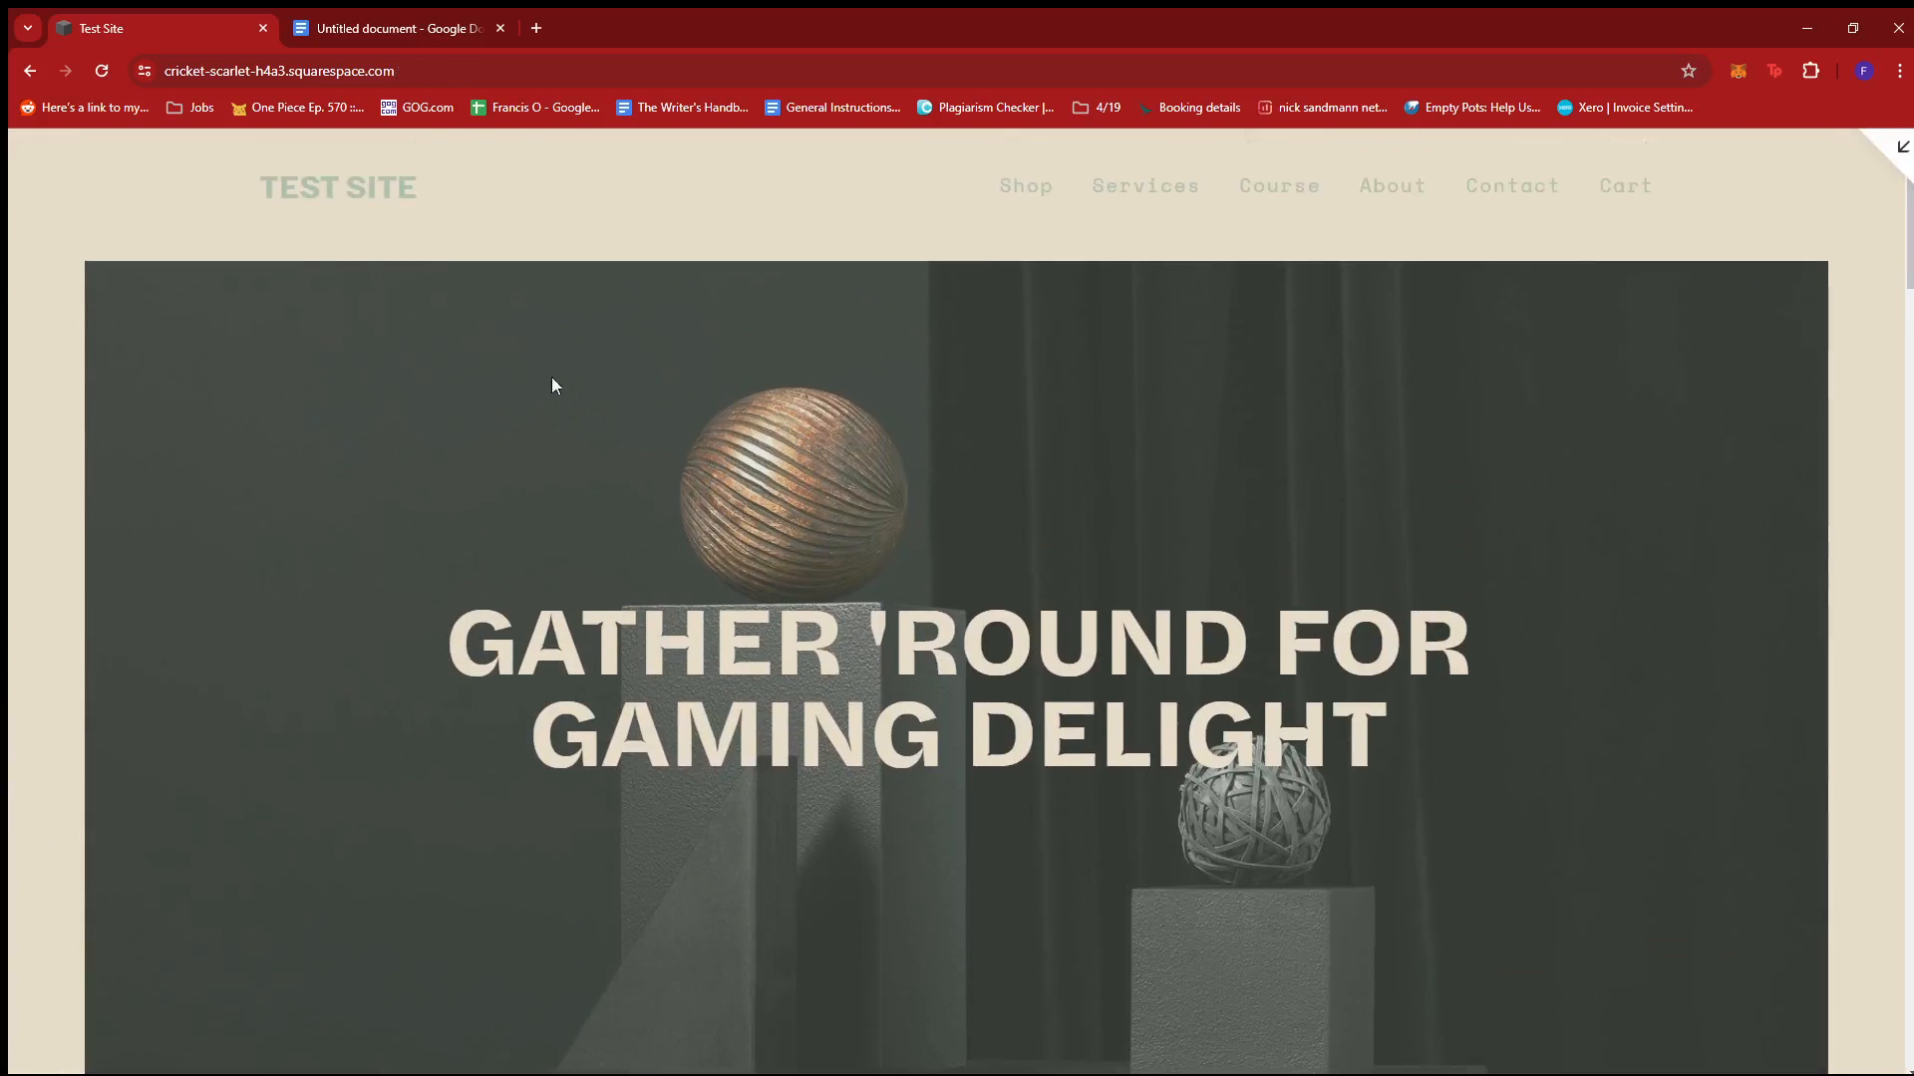
pyautogui.scroll(-3)
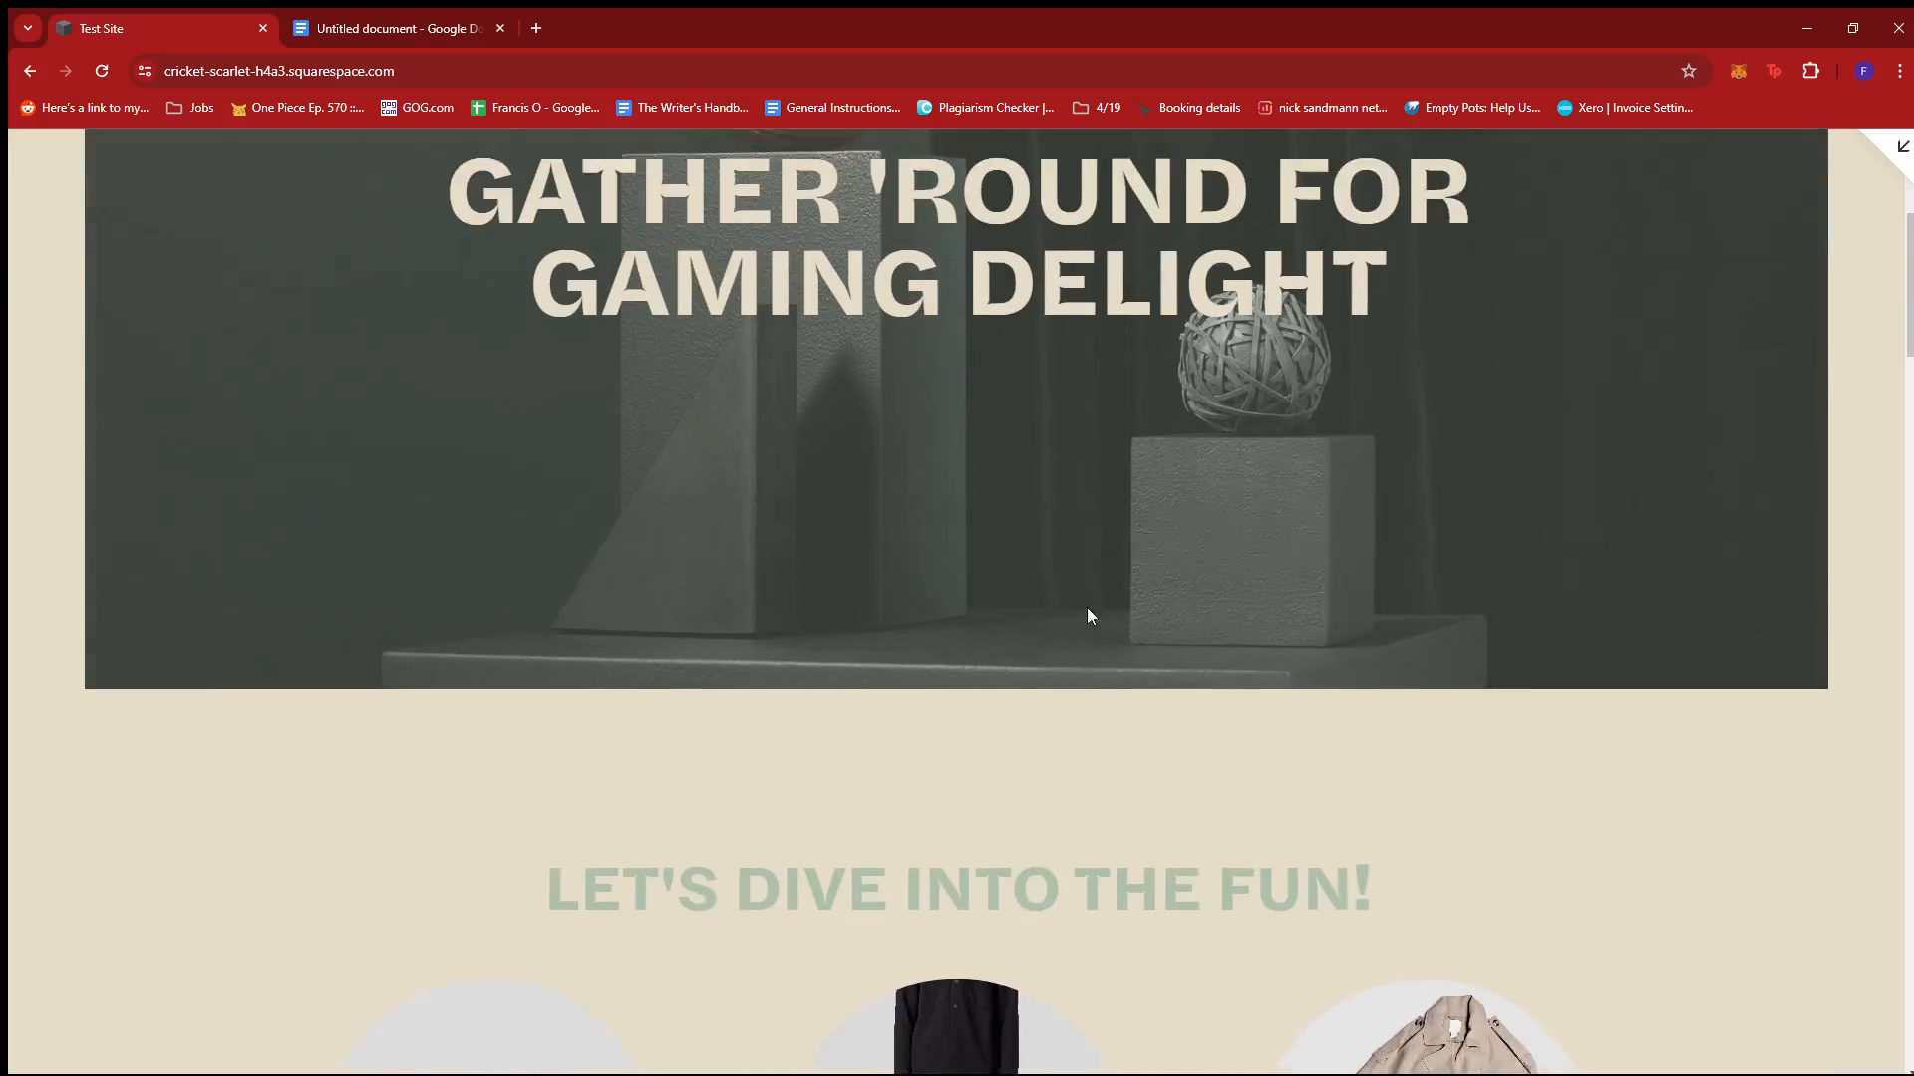
pyautogui.scroll(-3)
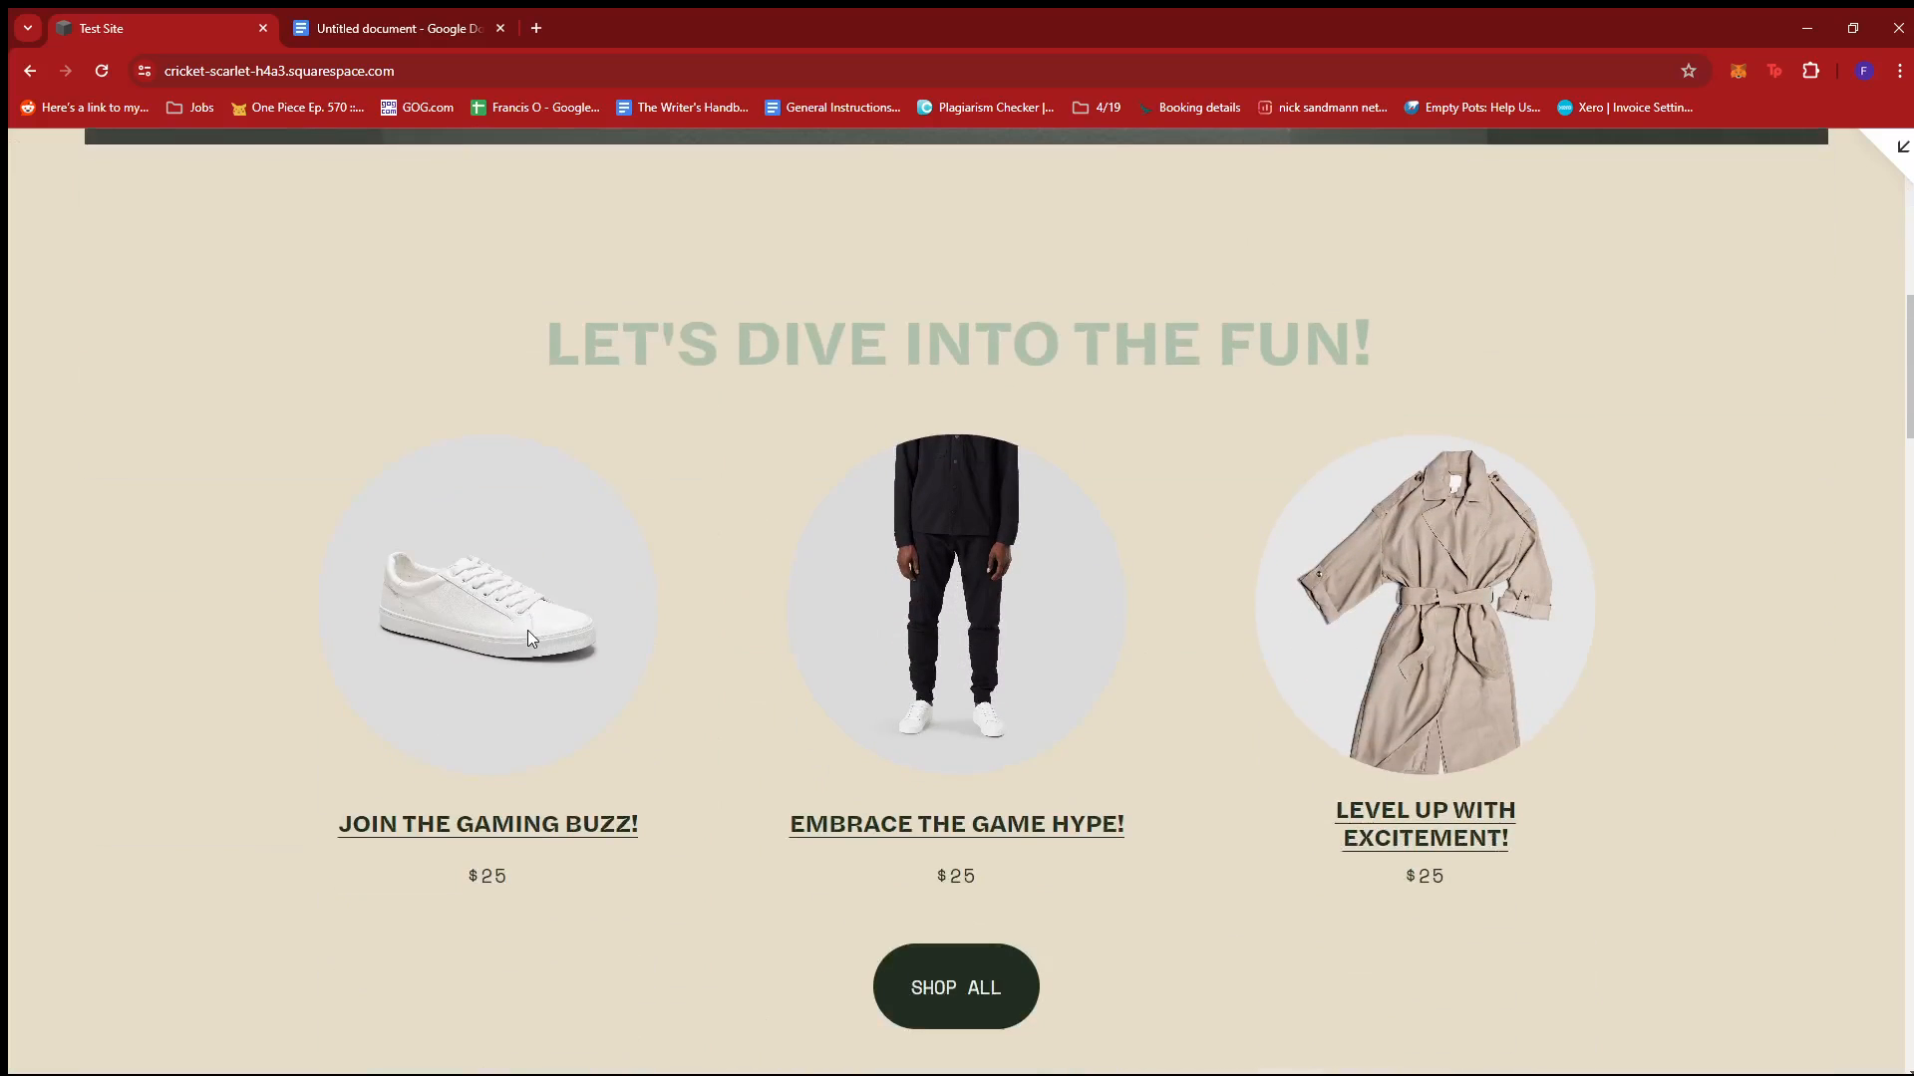
pyautogui.scroll(3)
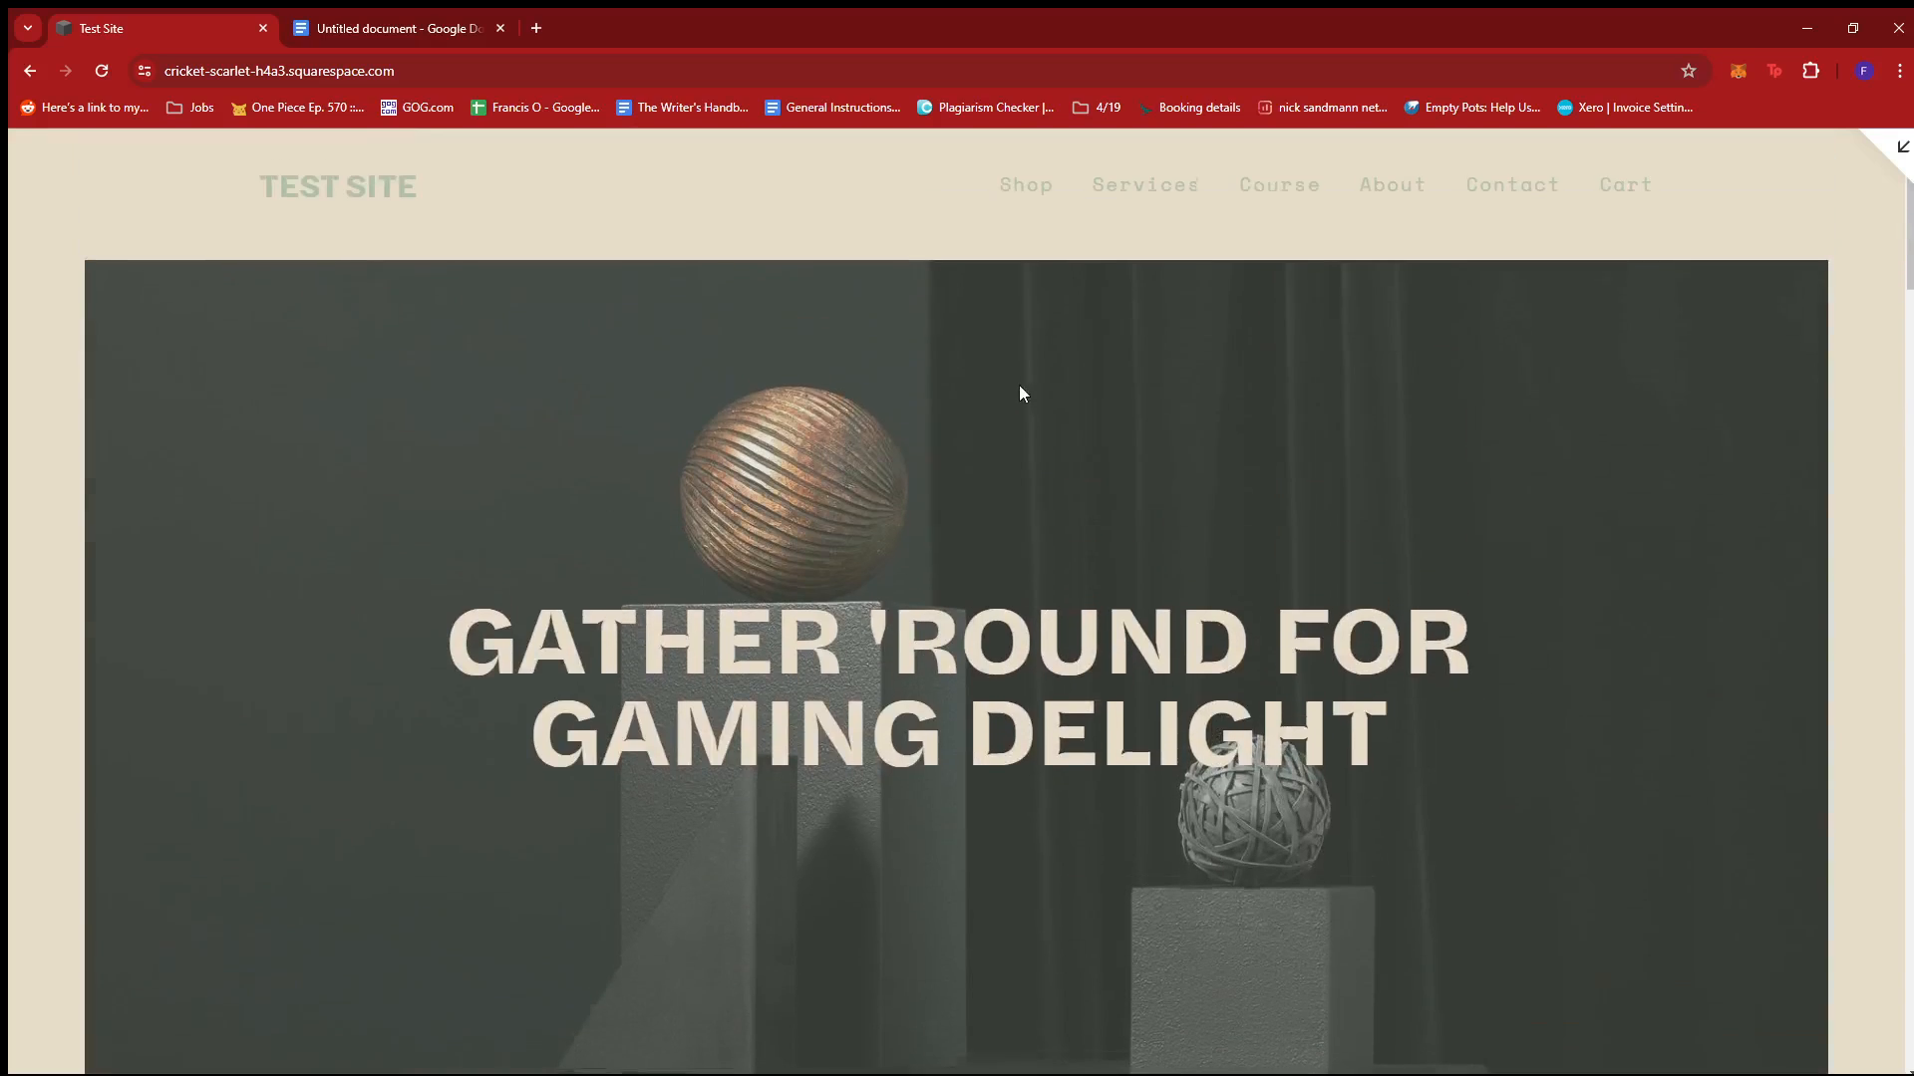